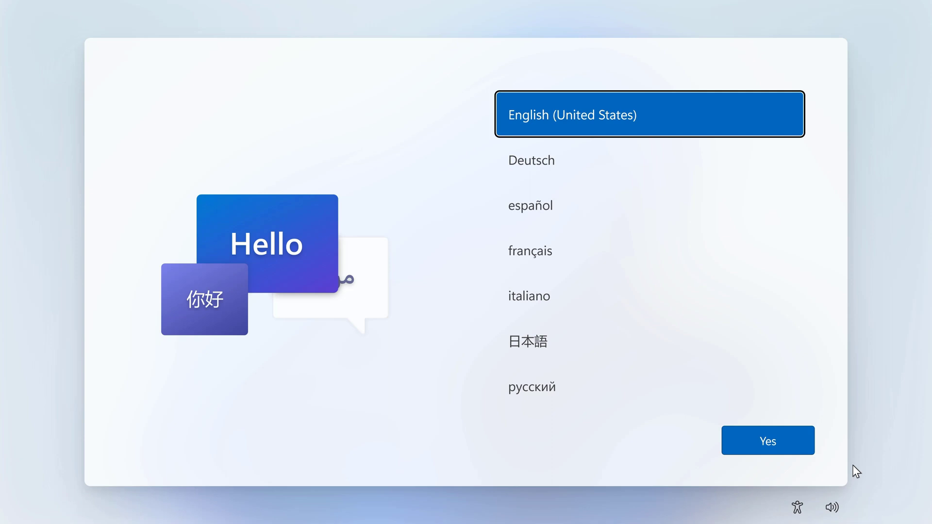
- Accept English (United States) as language and United States as region to finish setup
left_click(767, 441)
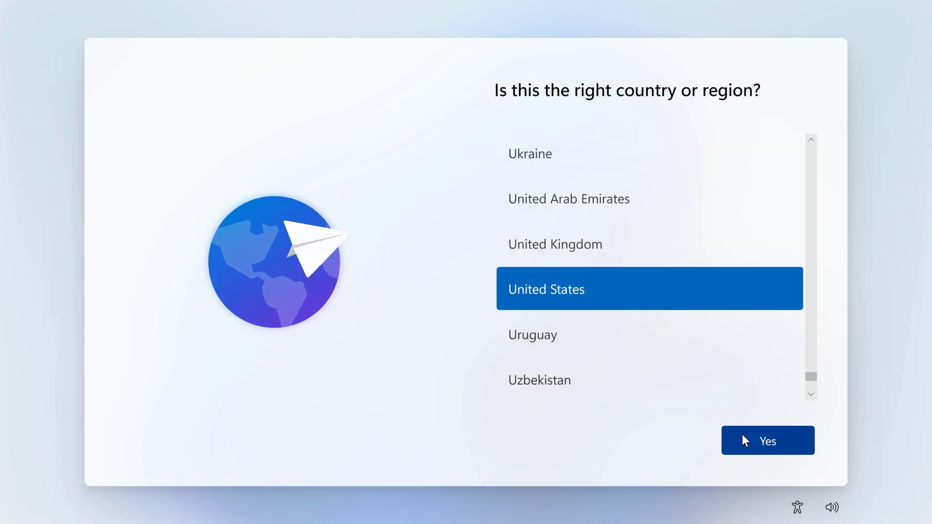
left_click(768, 440)
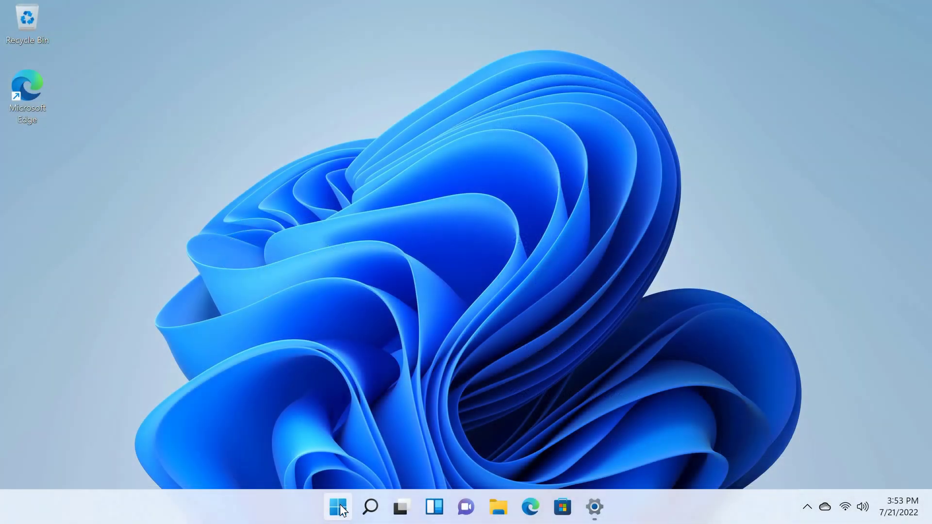
mouse_move(314, 513)
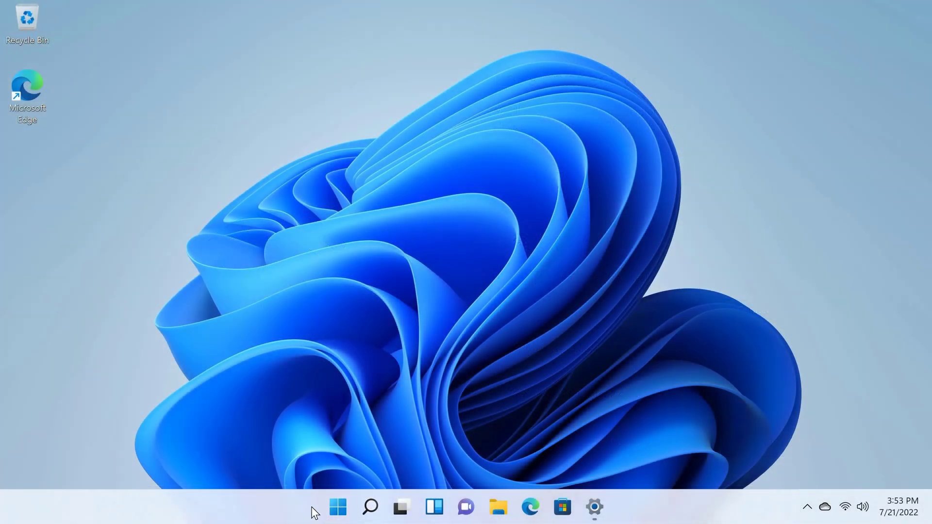
mouse_move(556, 520)
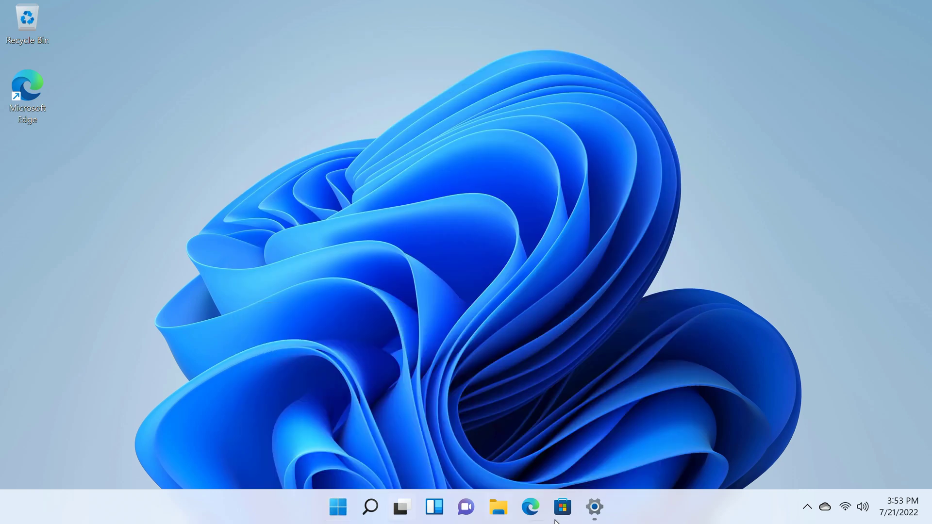
- Review the About device specs in Settings, then confirm Windows 11 Pro is activated
left_click(594, 507)
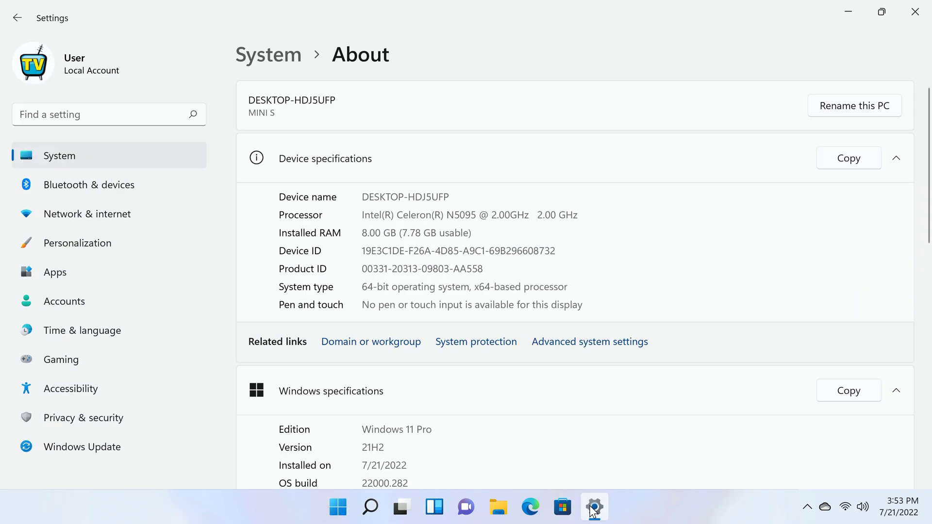
mouse_move(487, 393)
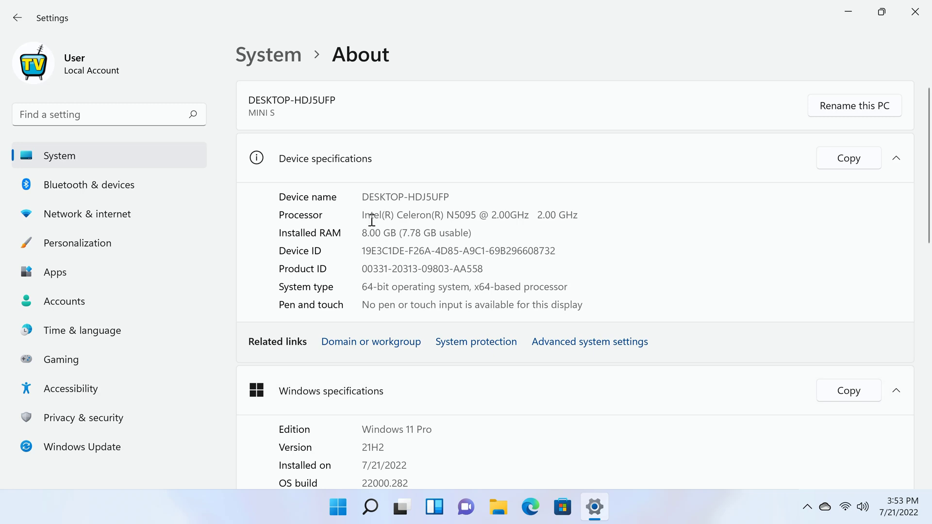
mouse_move(472, 216)
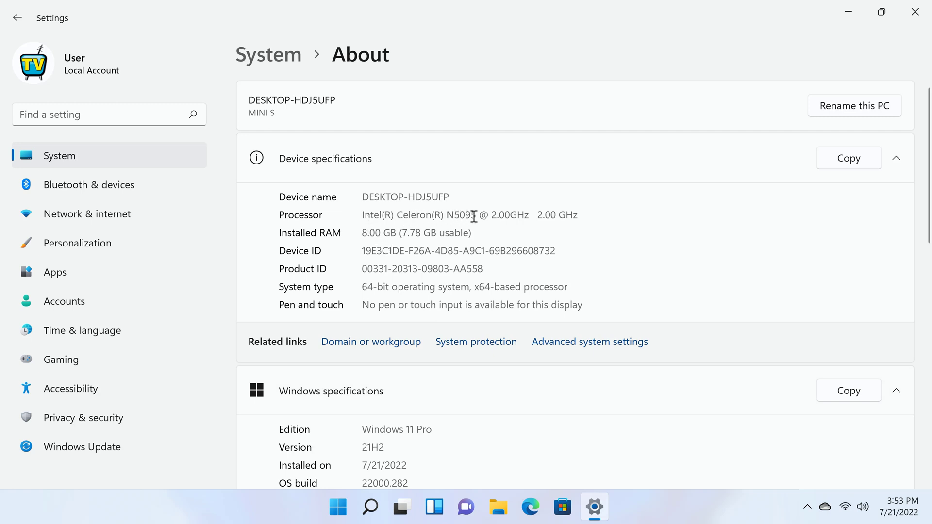
mouse_move(514, 230)
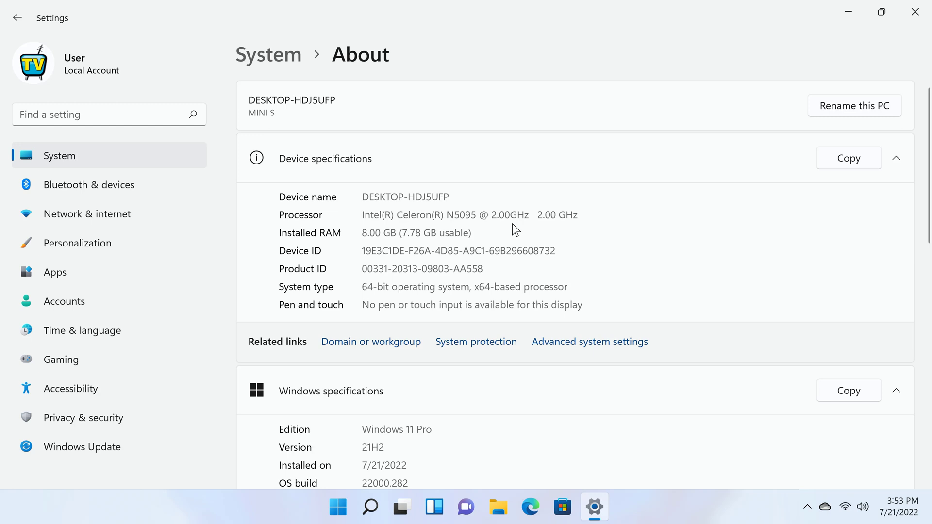
mouse_move(522, 217)
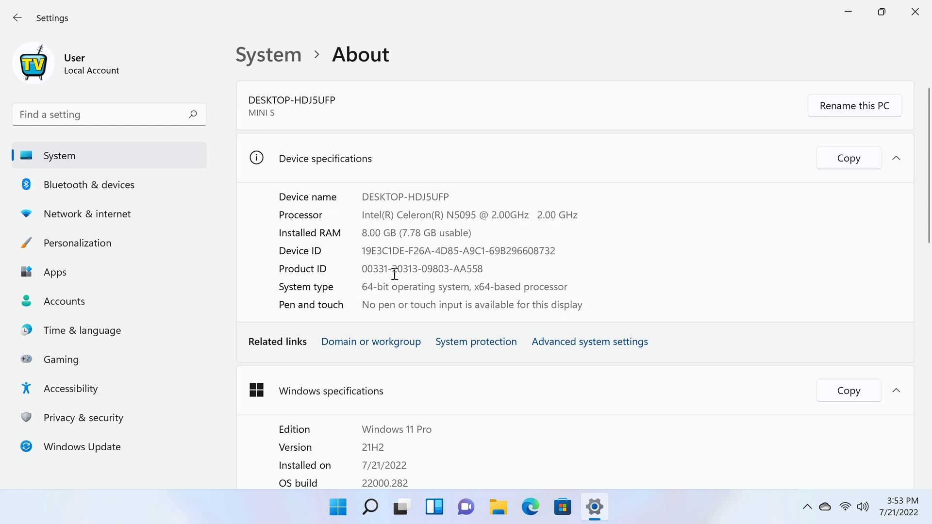
mouse_move(438, 408)
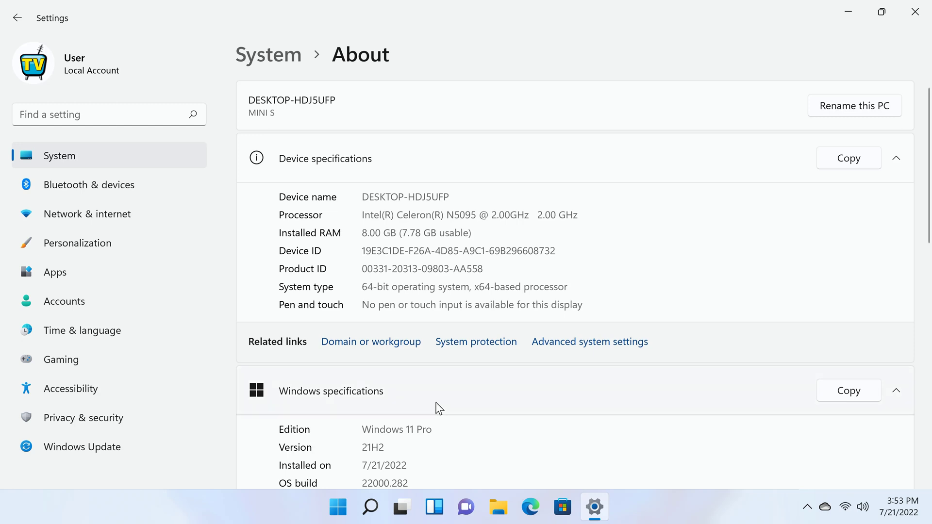
scroll("down", 3)
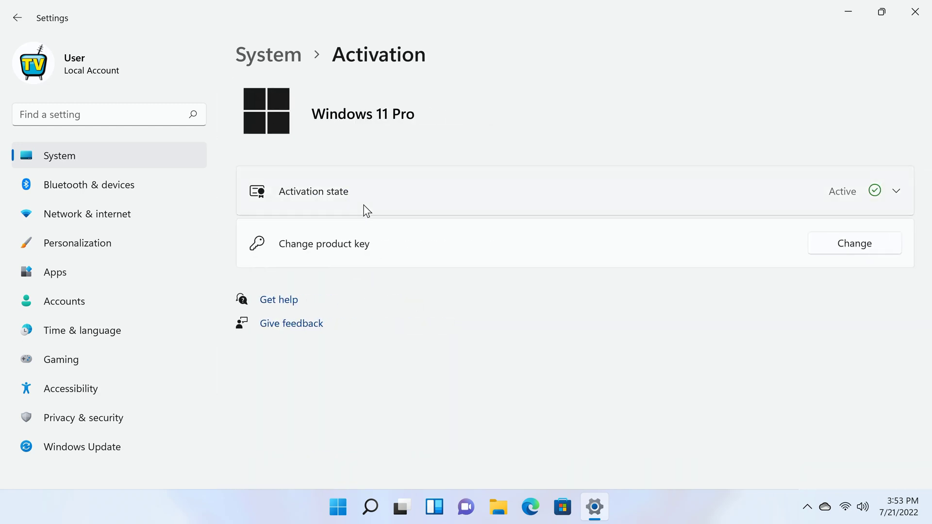
left_click(895, 191)
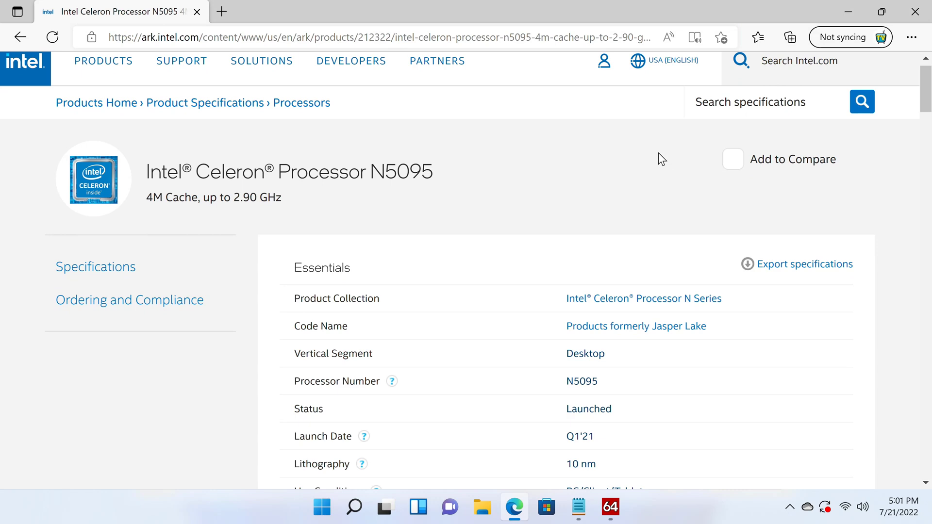
- Review the Intel ARK N5095 CPU specs: 4 cores, 4 threads, 2.90 GHz burst
scroll("down", 3)
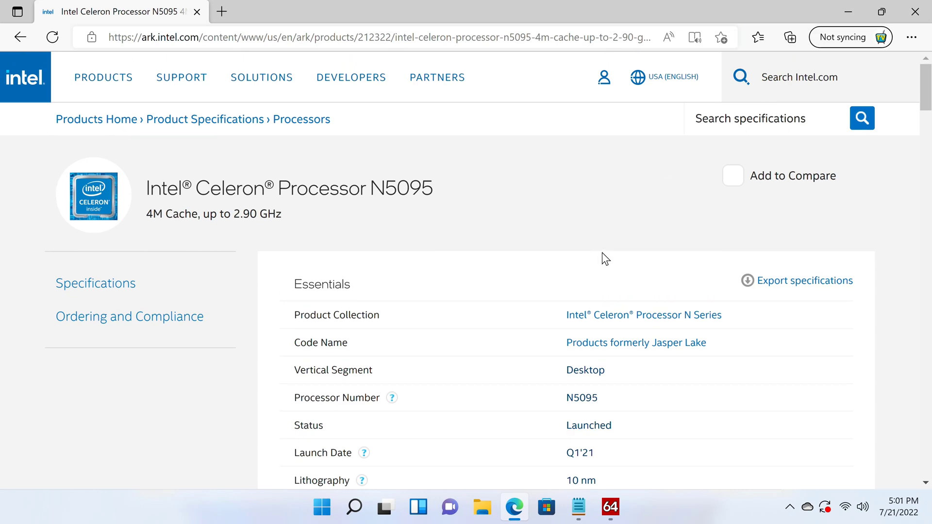
scroll("down", 3)
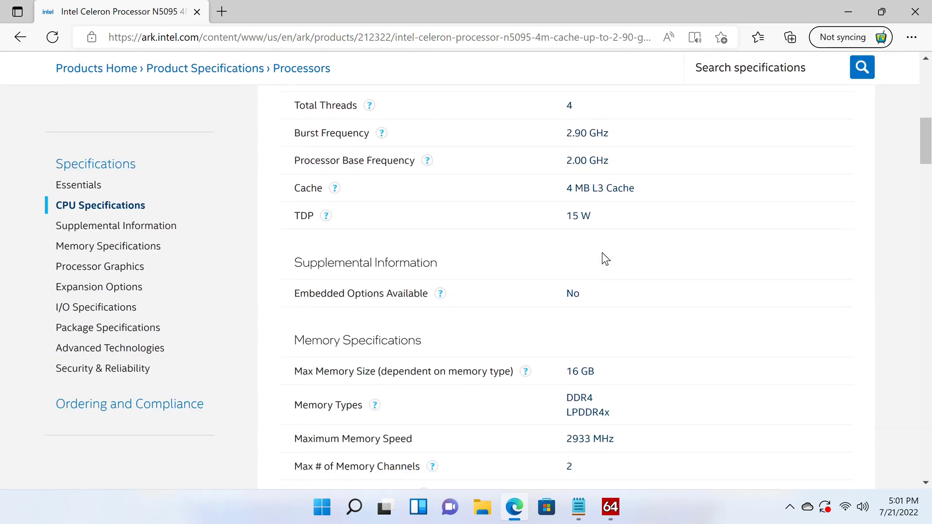
scroll("up", 3)
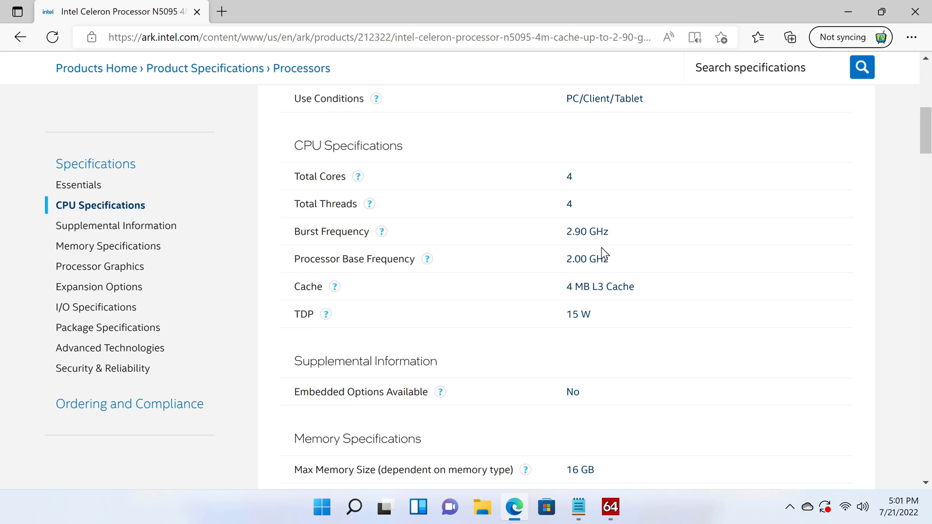
mouse_move(601, 264)
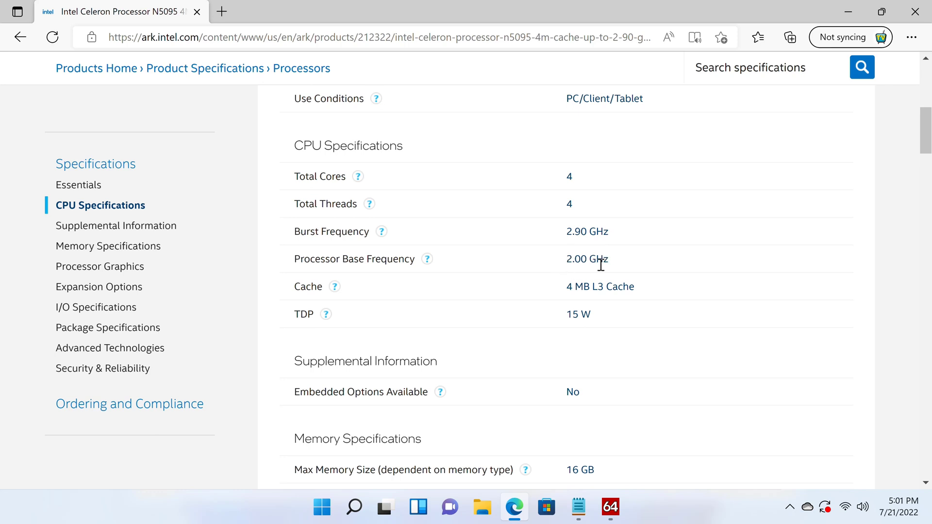
mouse_move(569, 245)
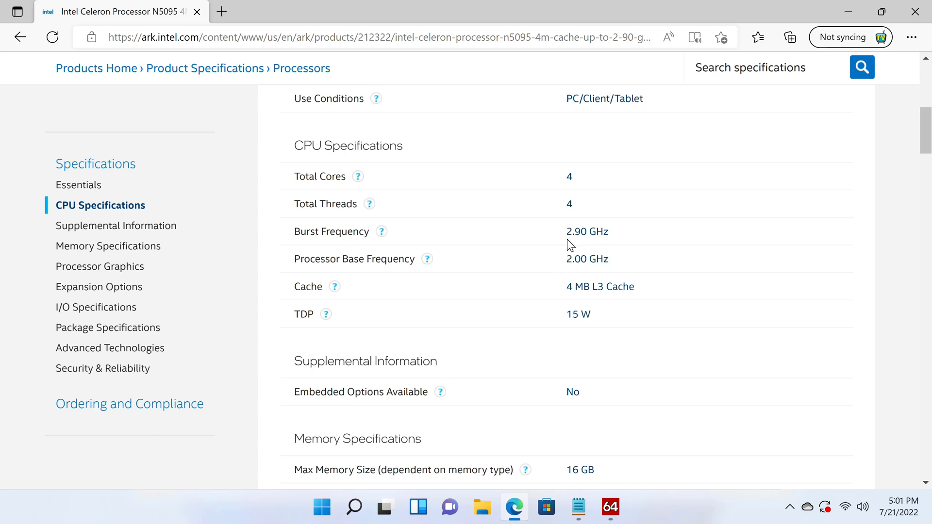
mouse_move(604, 245)
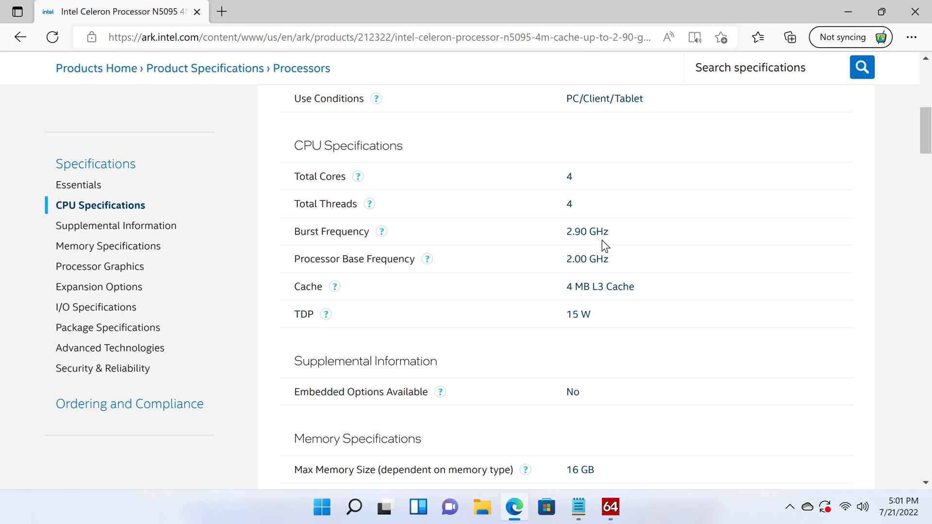
mouse_move(582, 214)
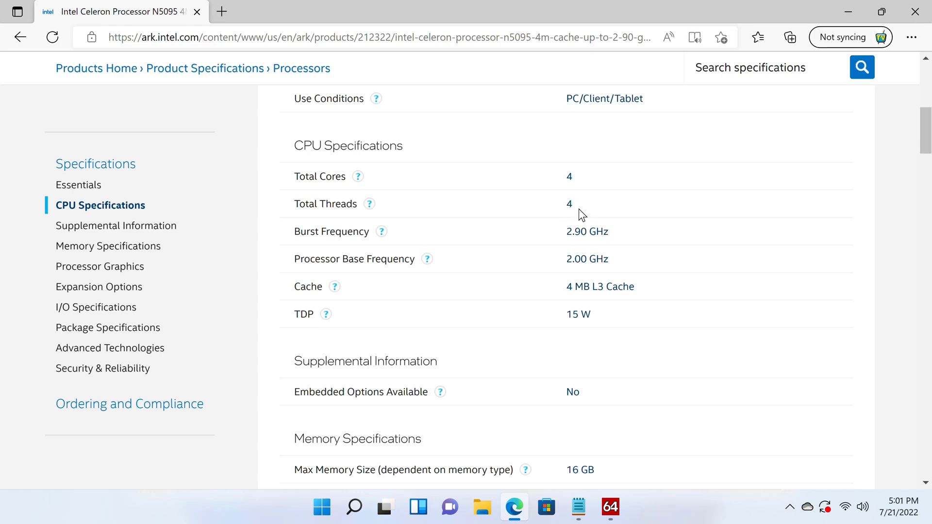
left_click(611, 507)
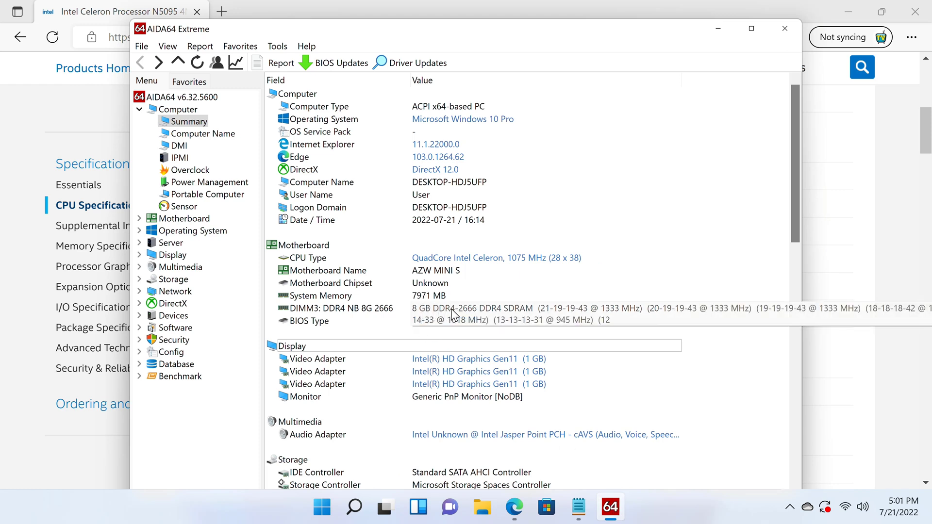
mouse_move(501, 315)
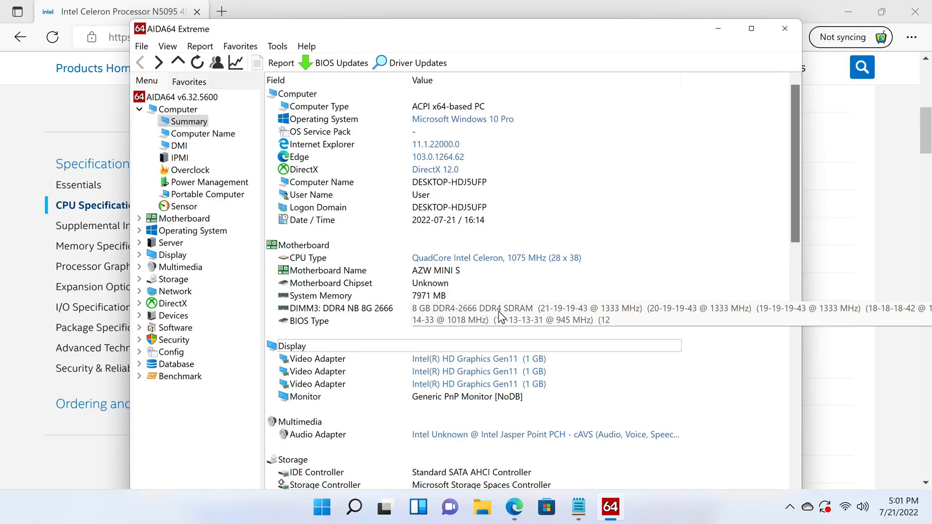
mouse_move(757, 380)
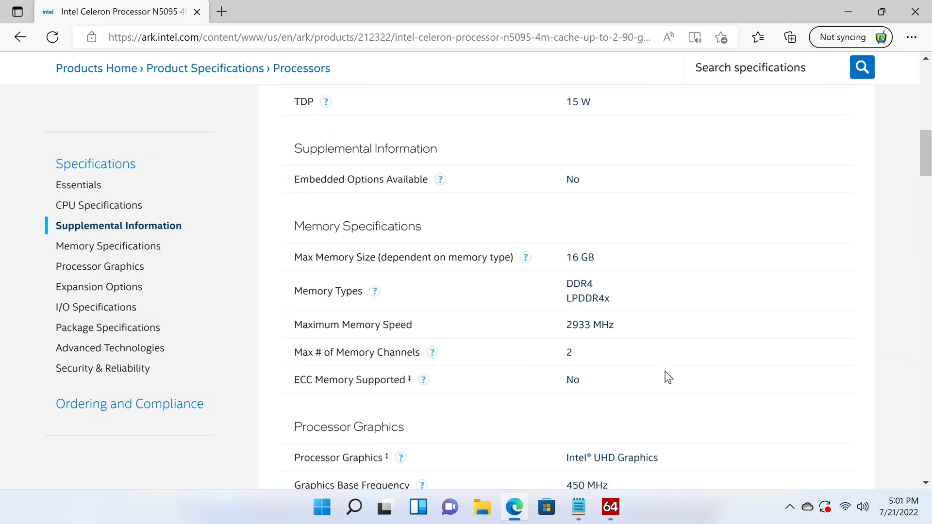
- Compare N5095 memory and UHD Graphics specs with AIDA64's DDR4-2666 and graphics entries
scroll("down", 3)
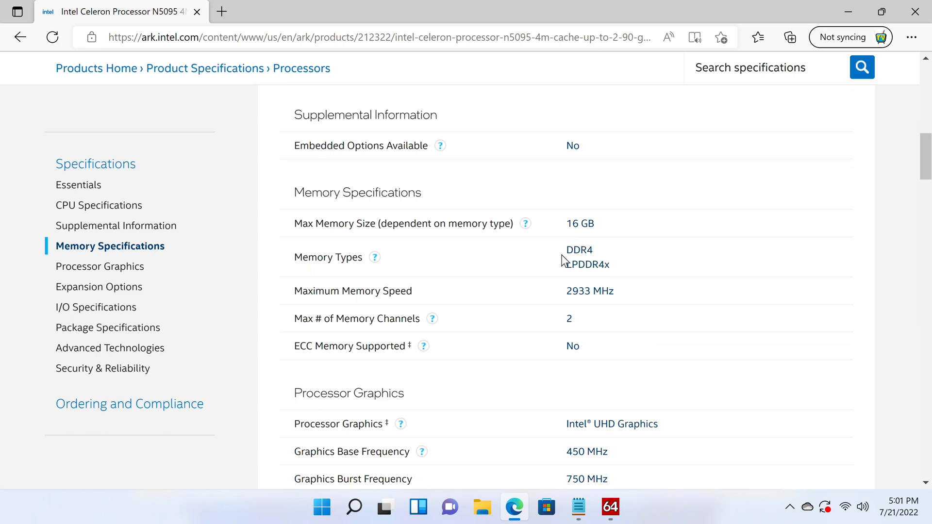
mouse_move(621, 306)
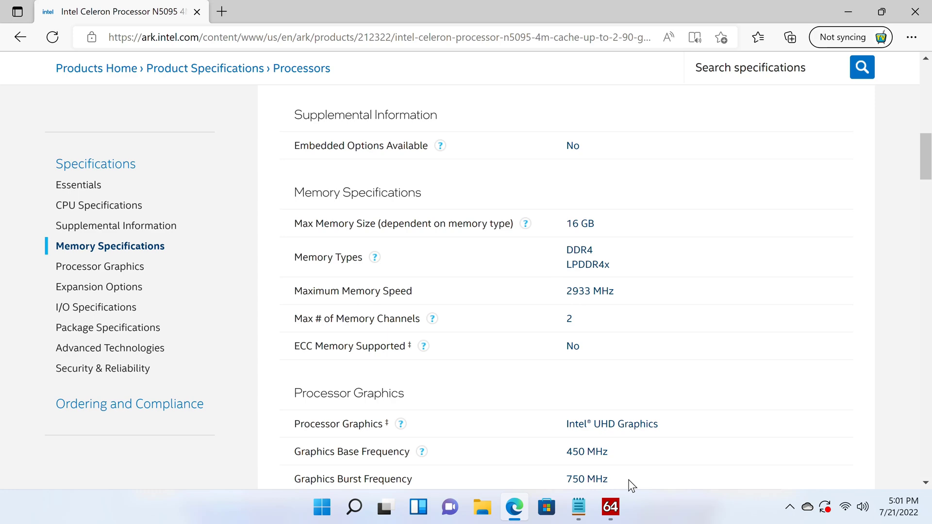
left_click(610, 507)
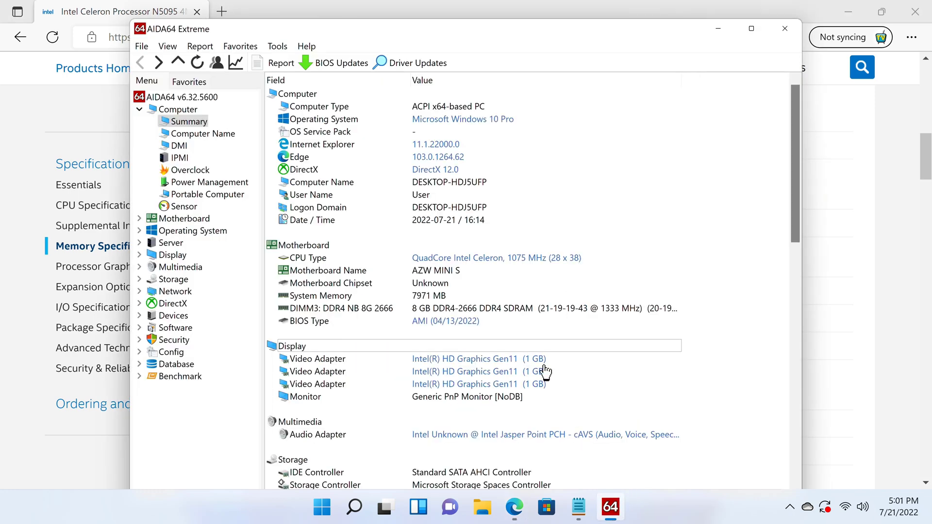
scroll("down", 3)
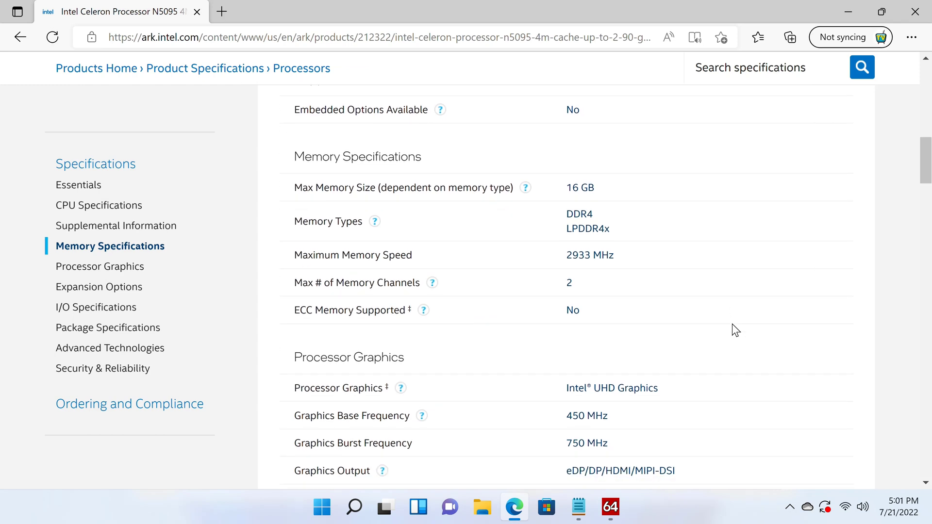
scroll("down", 3)
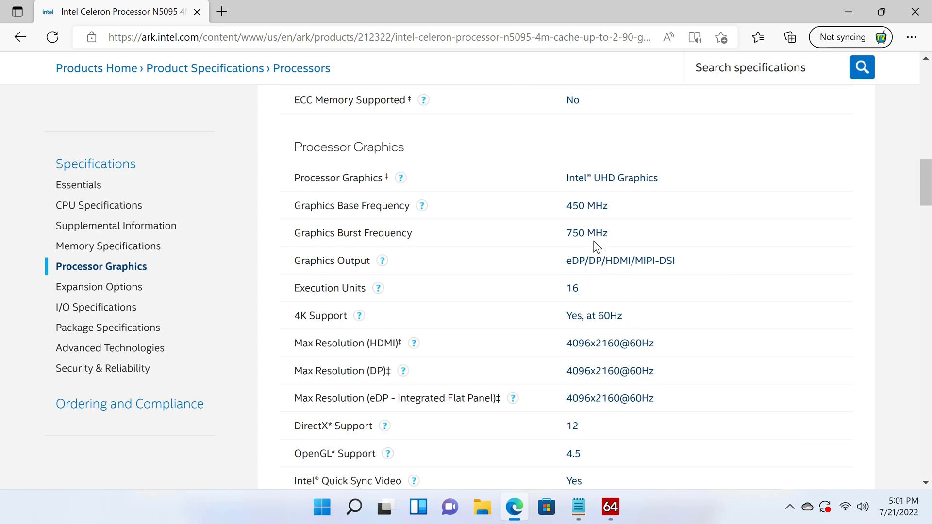
mouse_move(565, 218)
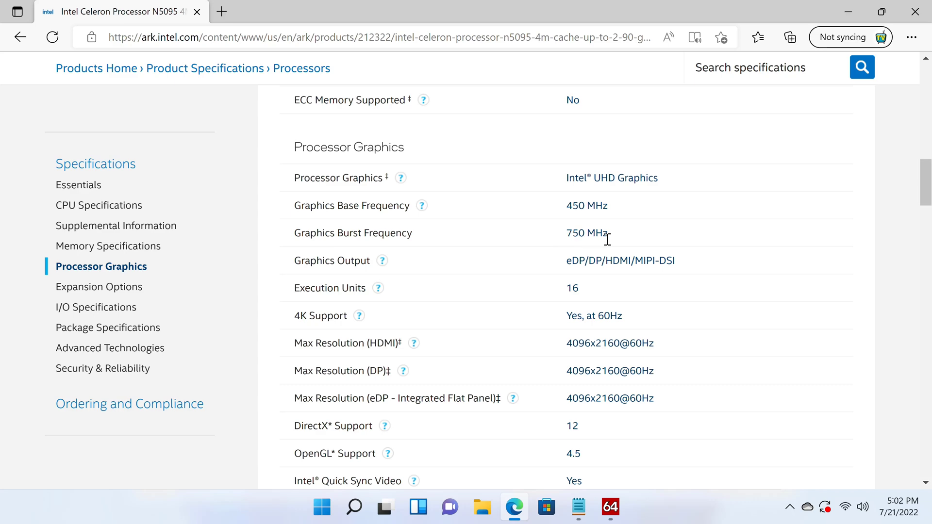
mouse_move(607, 494)
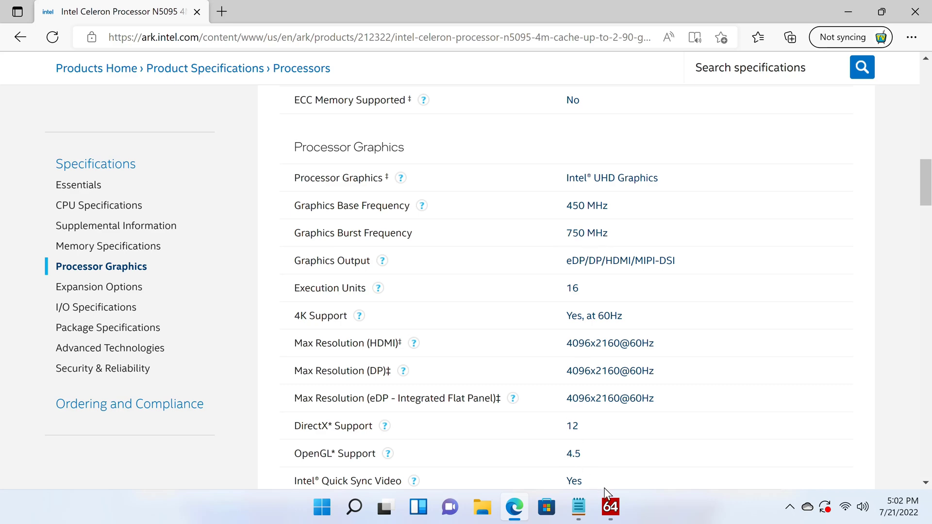
- Bring AIDA64 forward and scroll its summary to storage, input devices and network adapters
left_click(609, 507)
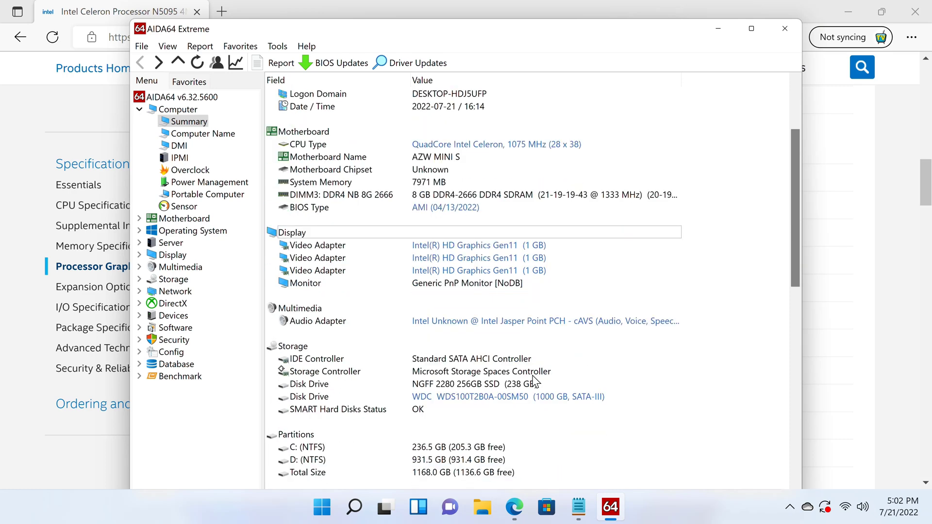
scroll("down", 3)
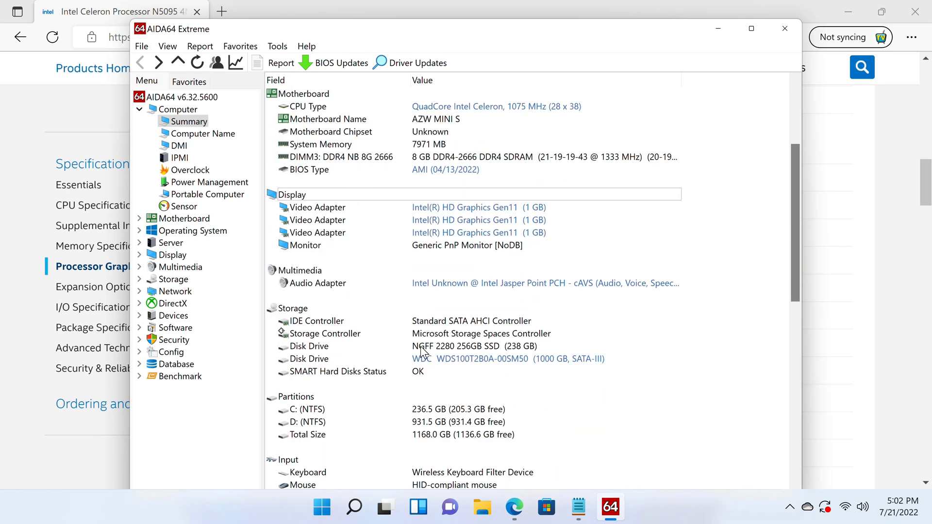
mouse_move(448, 357)
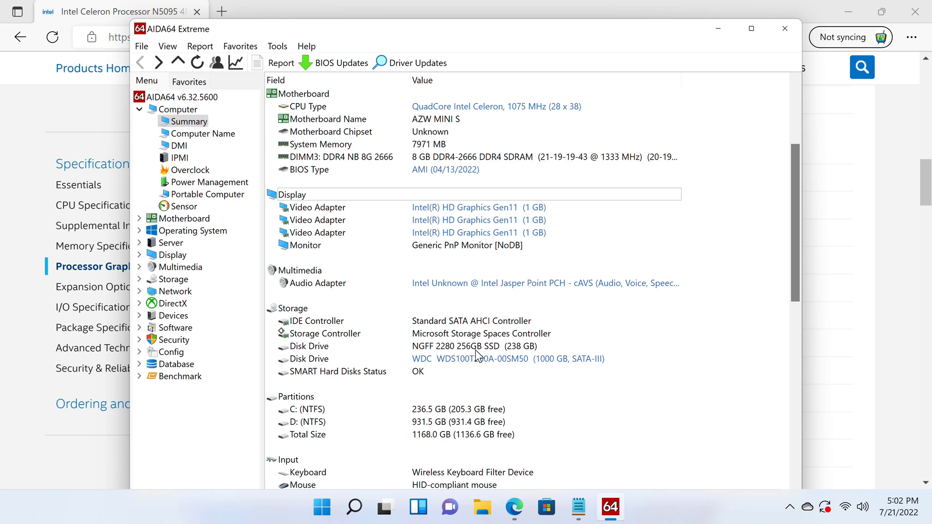
mouse_move(503, 357)
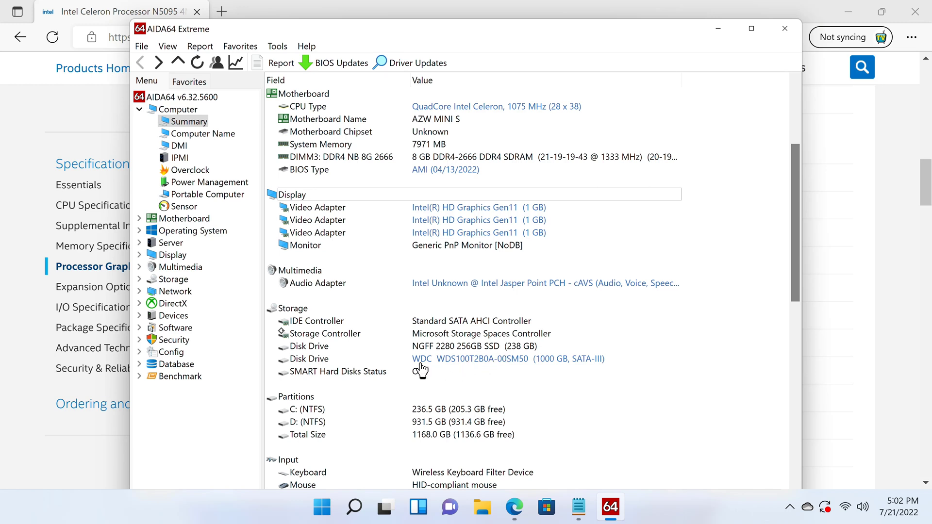
mouse_move(484, 369)
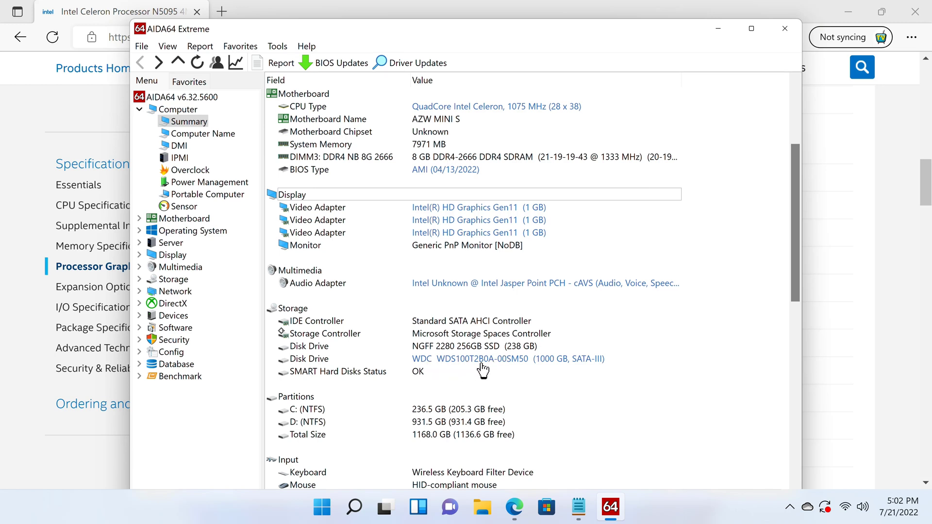
mouse_move(592, 368)
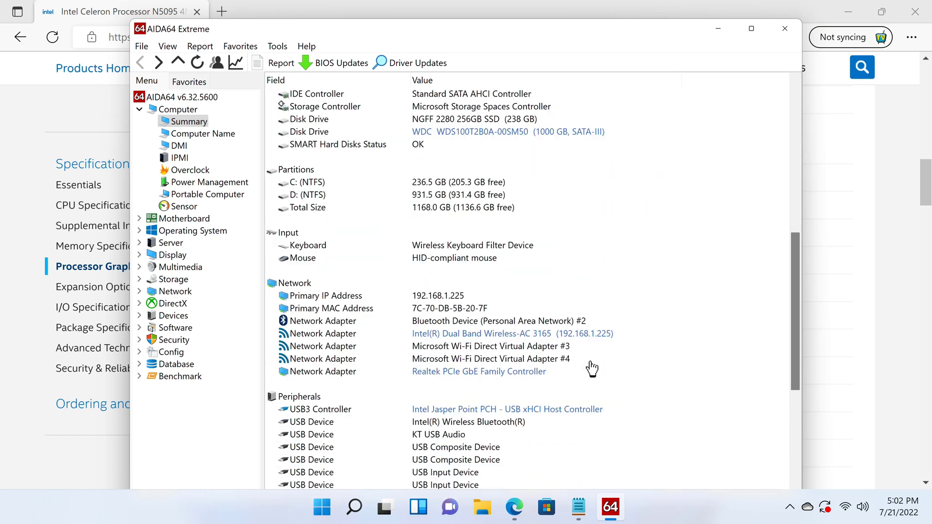
scroll("down", 3)
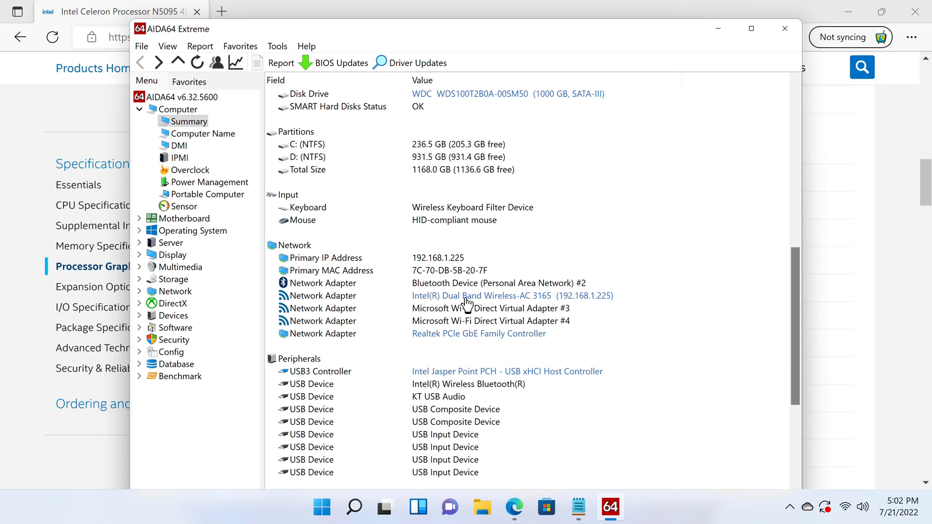
mouse_move(567, 303)
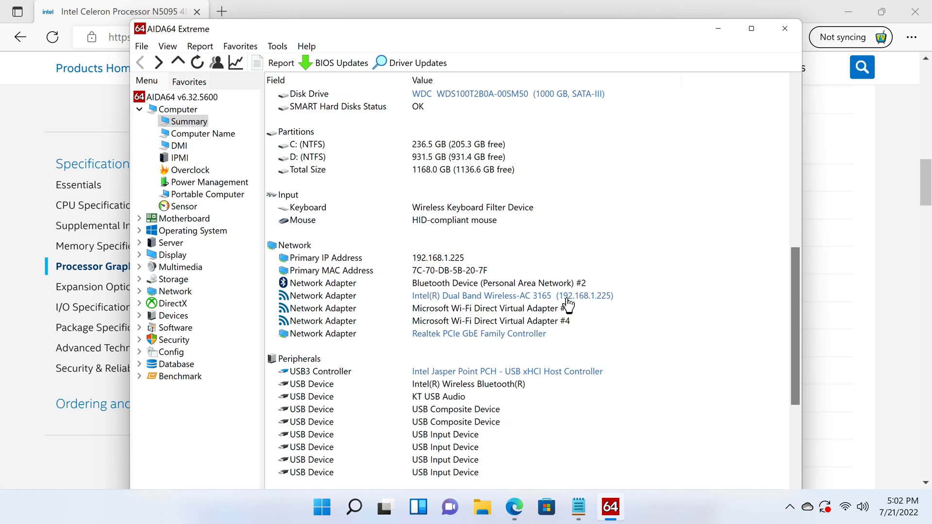
mouse_move(524, 291)
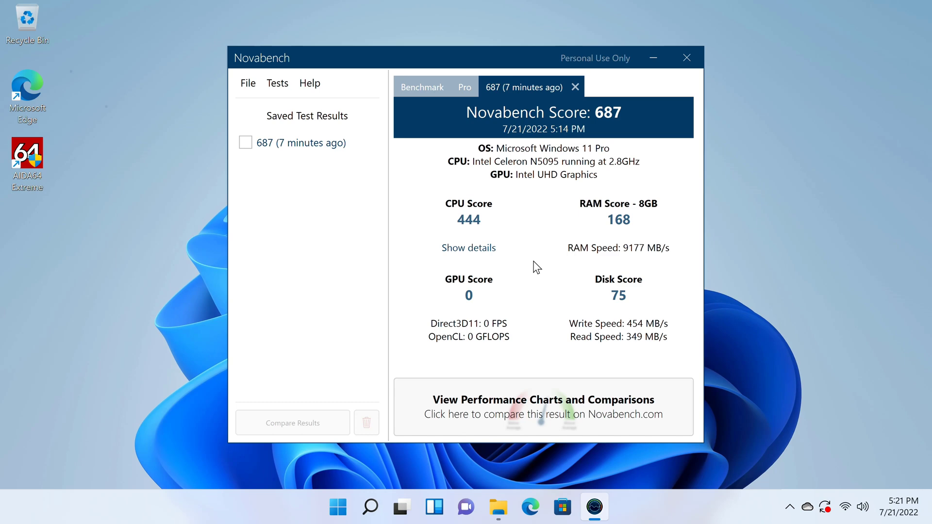
mouse_move(534, 250)
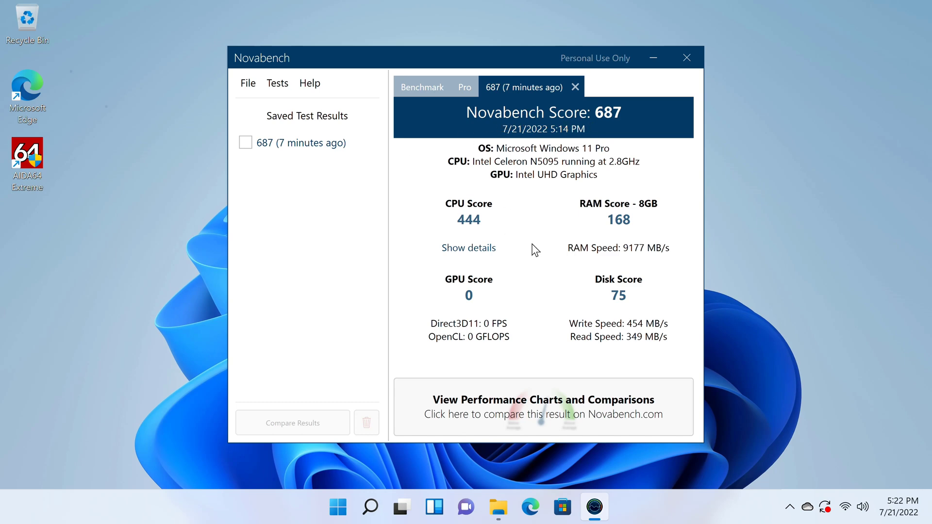
mouse_move(652, 260)
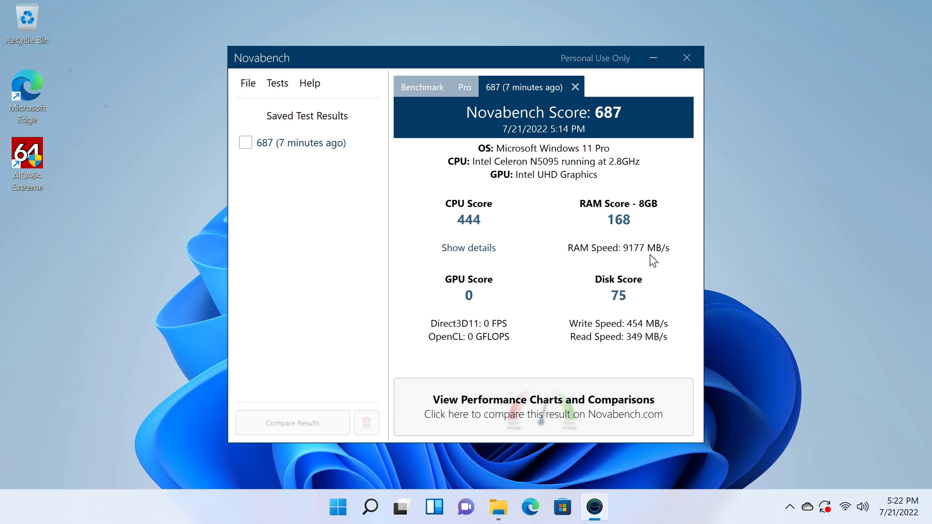
mouse_move(583, 352)
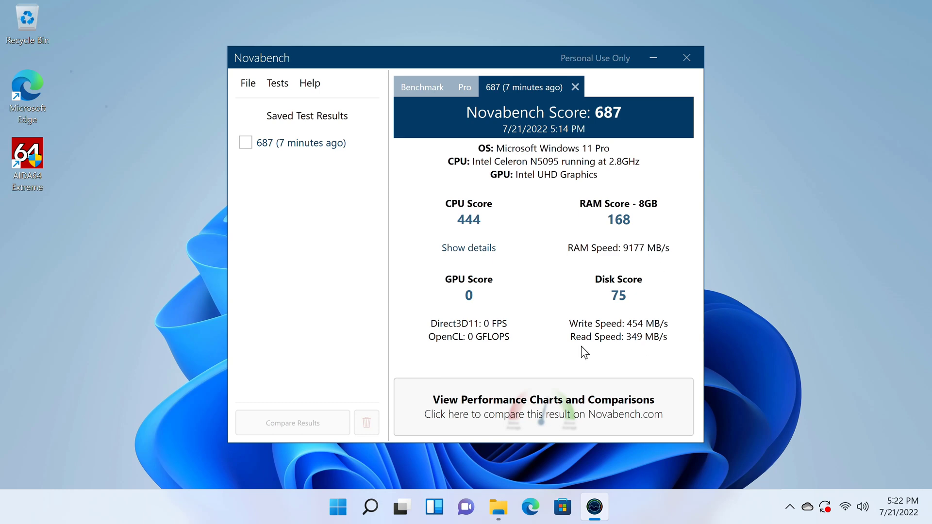
mouse_move(590, 352)
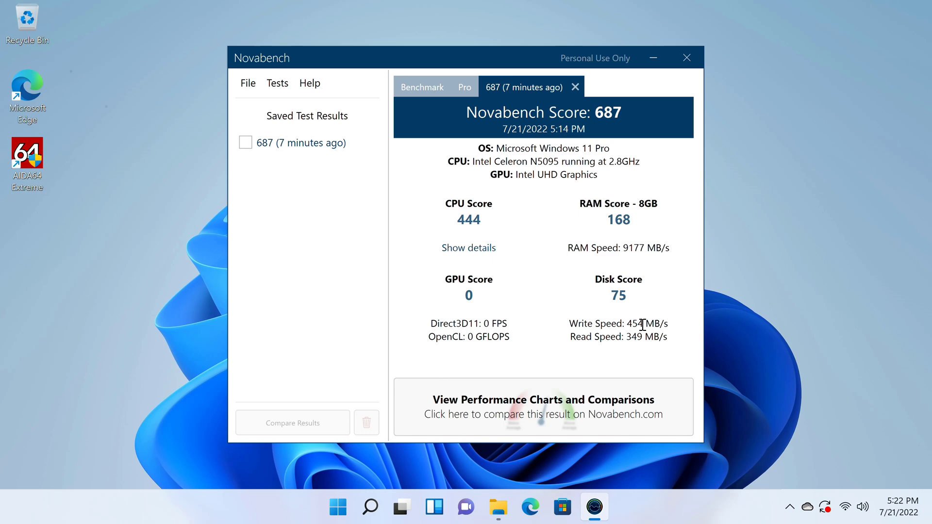
mouse_move(671, 331)
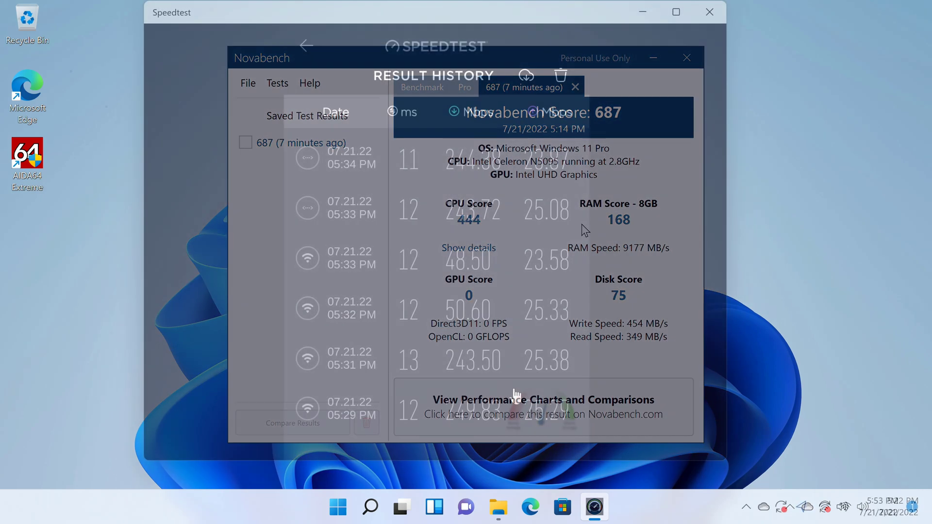
- View Speedtest's Result History of six tests, downloads ranging 48.50–249.83 Mbps
left_click(686, 57)
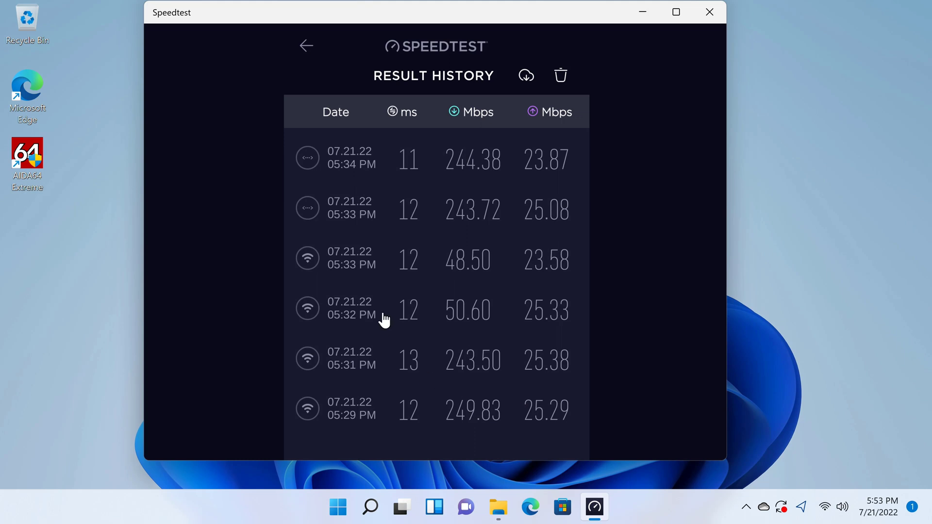
mouse_move(256, 181)
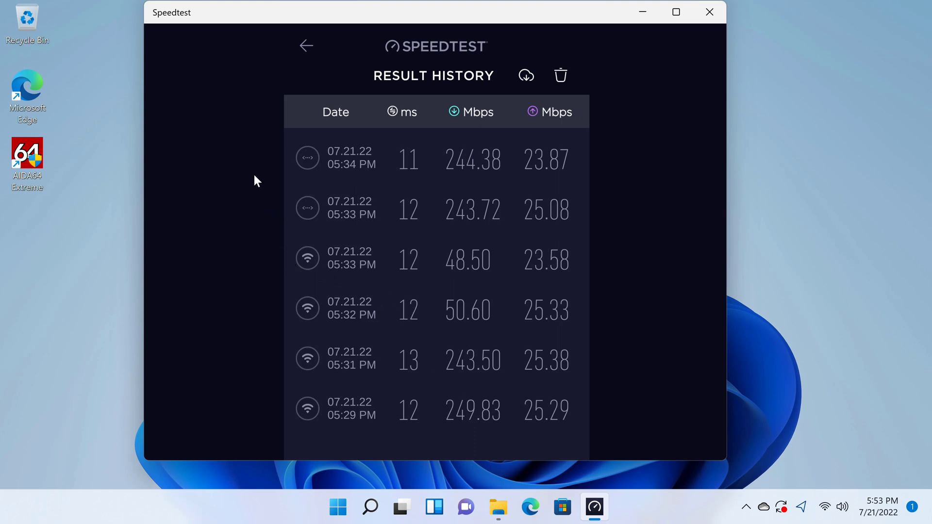
mouse_move(247, 161)
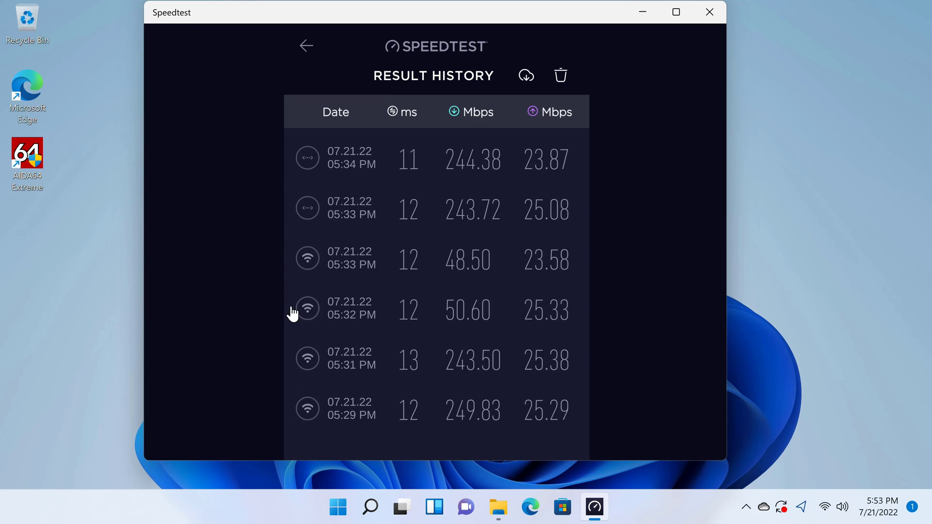
mouse_move(456, 394)
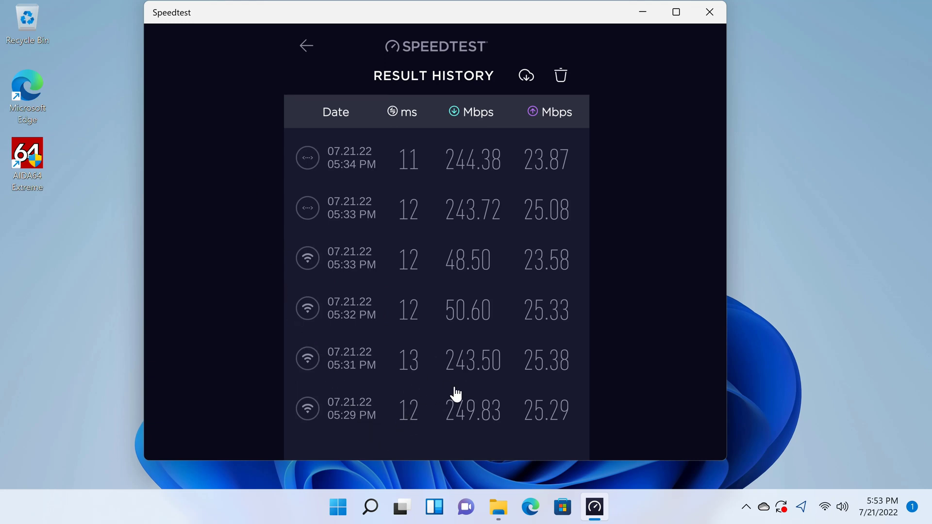
mouse_move(476, 190)
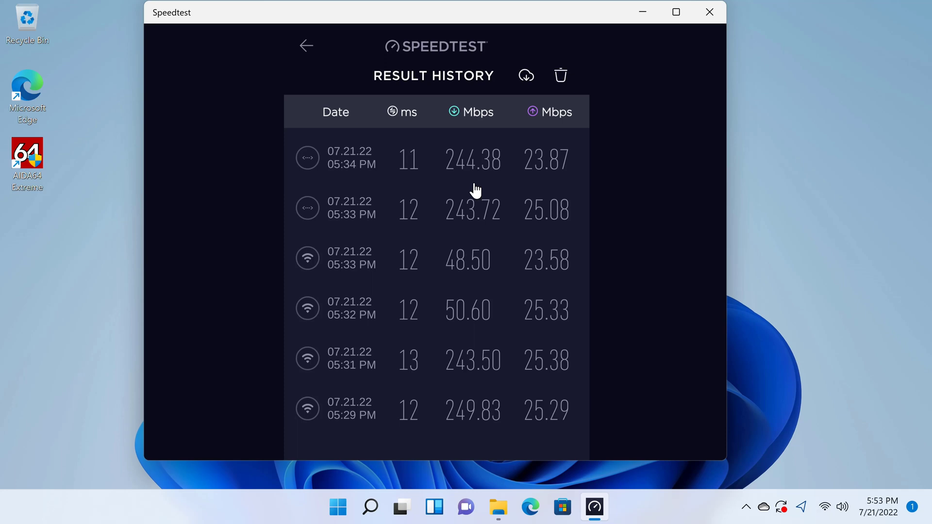
mouse_move(449, 280)
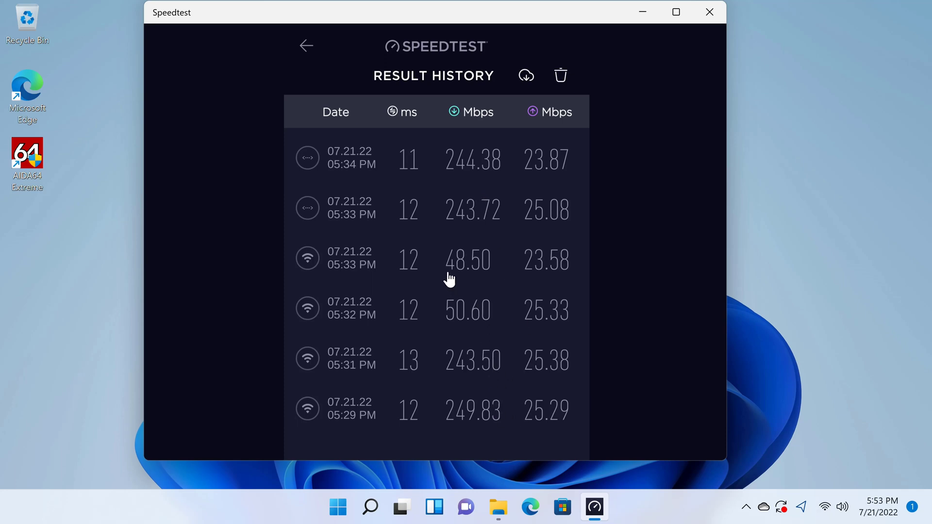
mouse_move(471, 290)
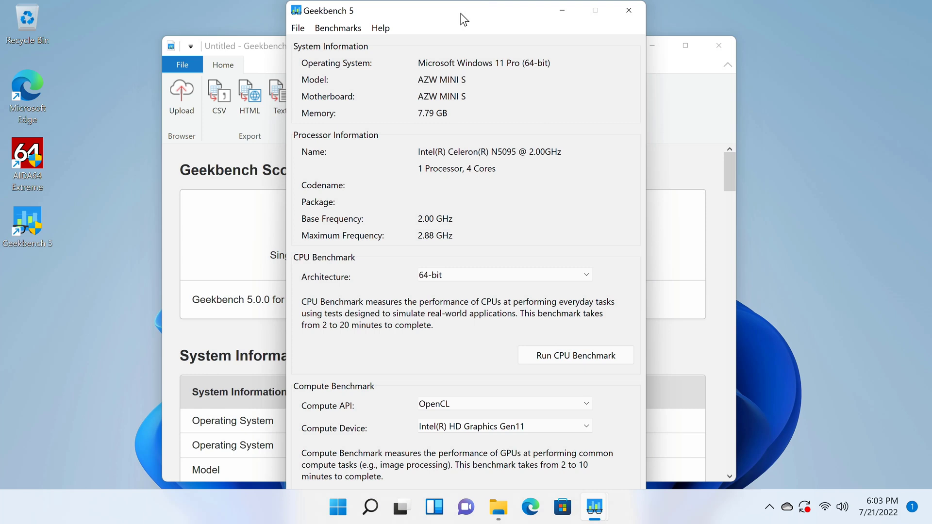
mouse_move(422, 243)
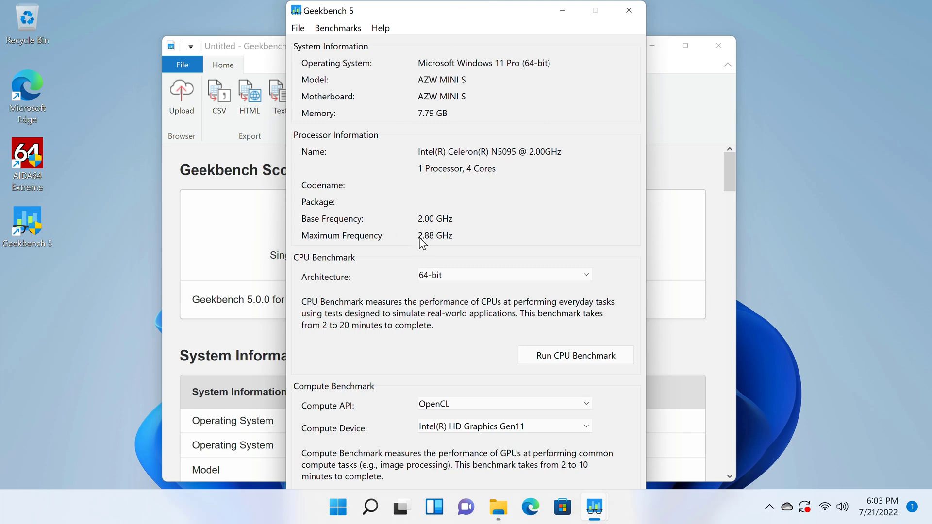
mouse_move(439, 249)
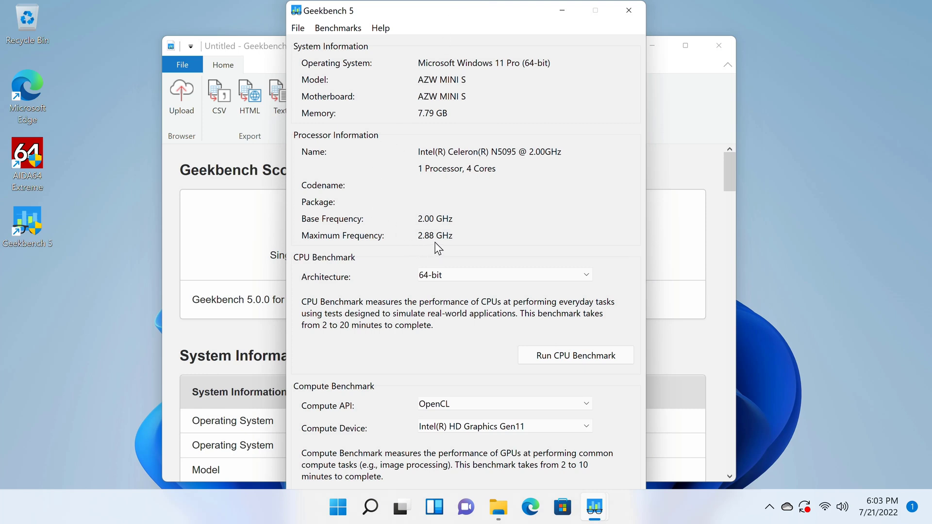
mouse_move(671, 105)
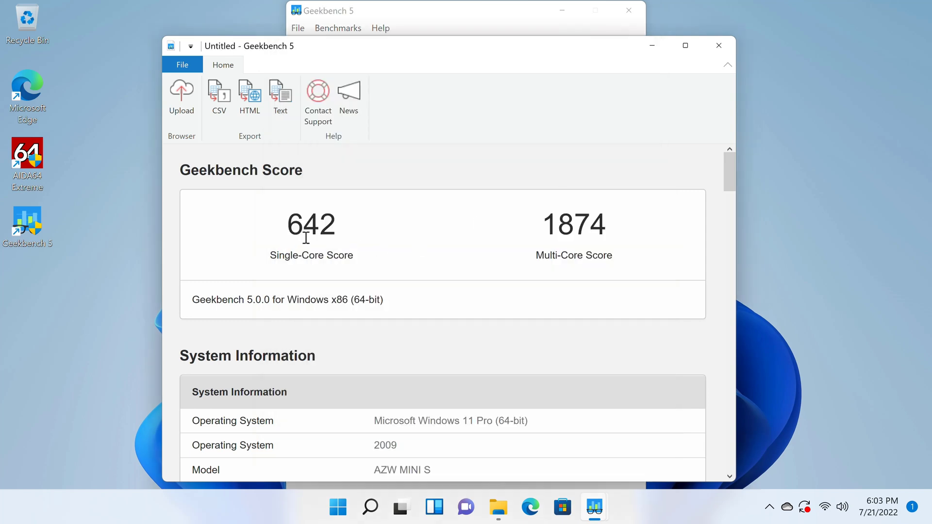
mouse_move(550, 232)
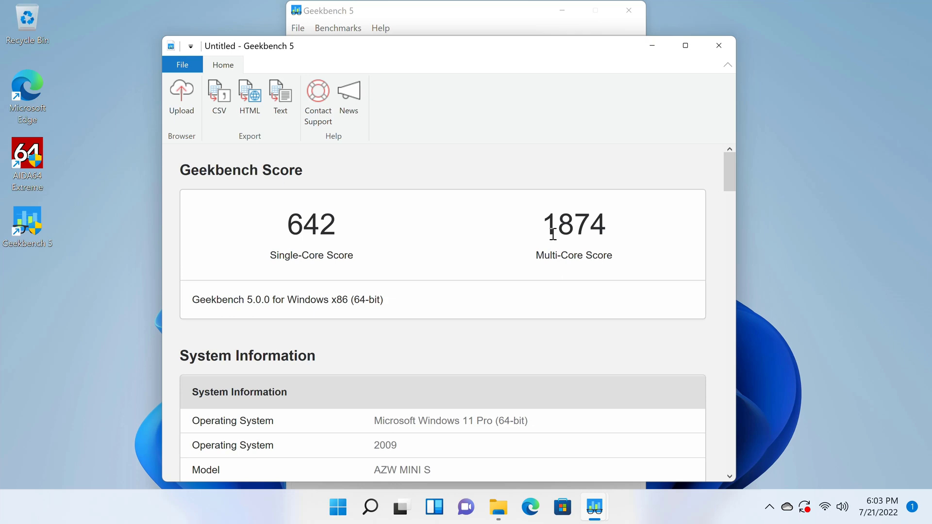
mouse_move(657, 238)
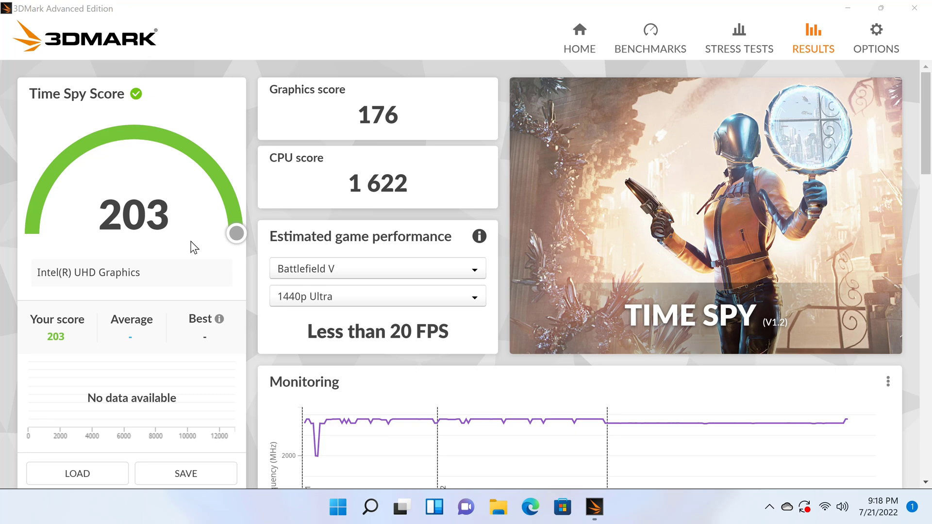
mouse_move(267, 294)
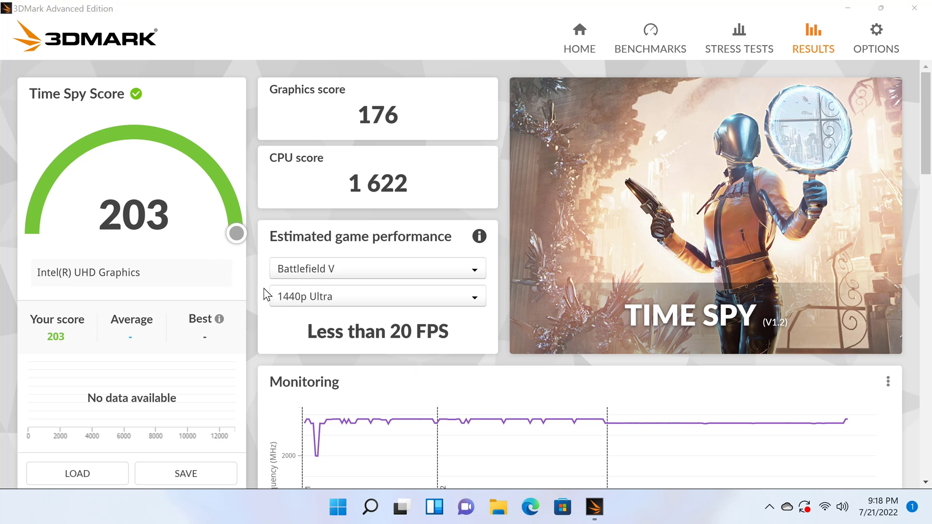
mouse_move(260, 294)
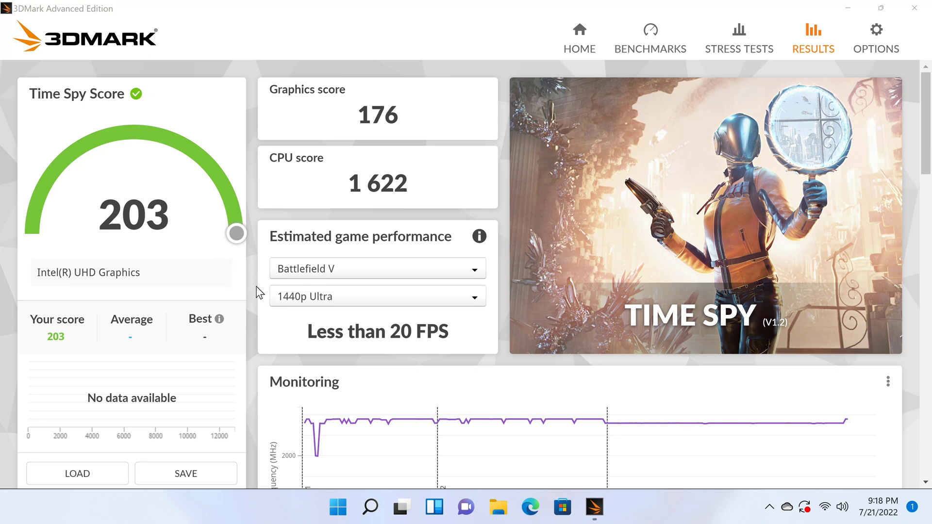
mouse_move(209, 284)
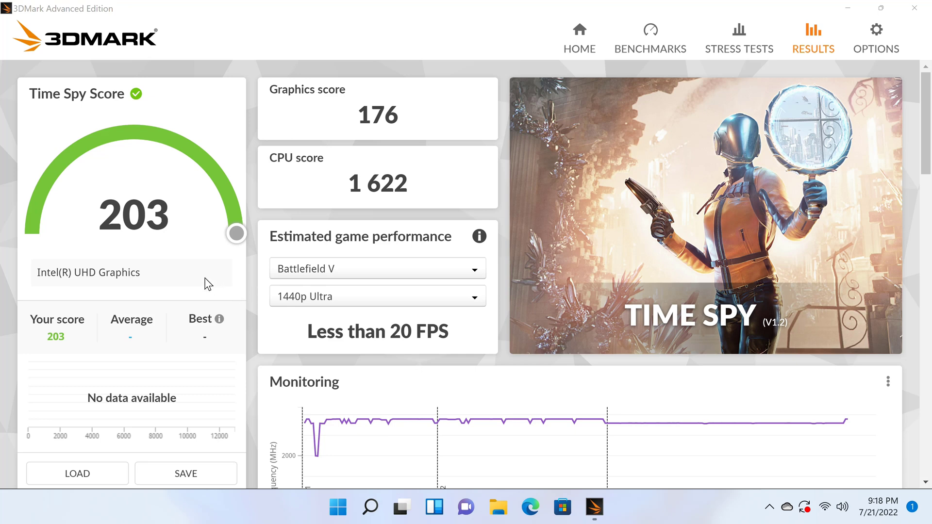
mouse_move(146, 246)
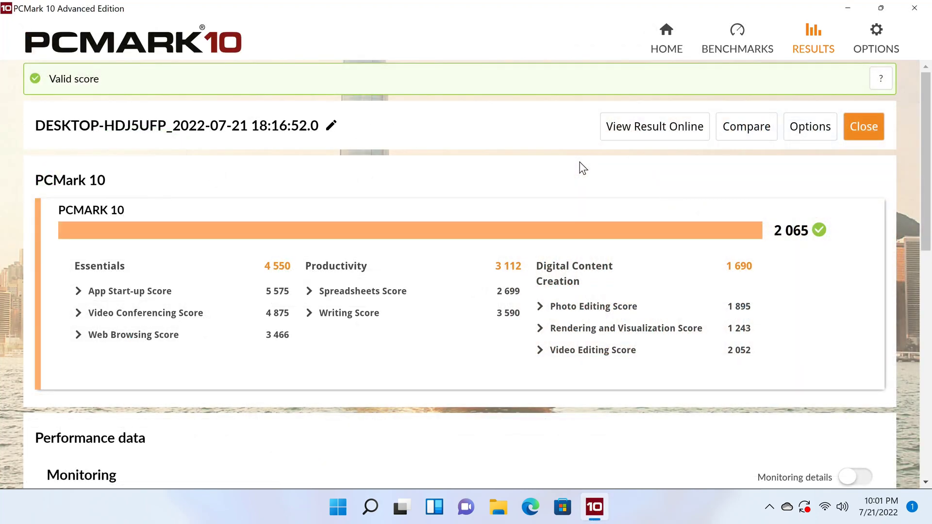
mouse_move(719, 262)
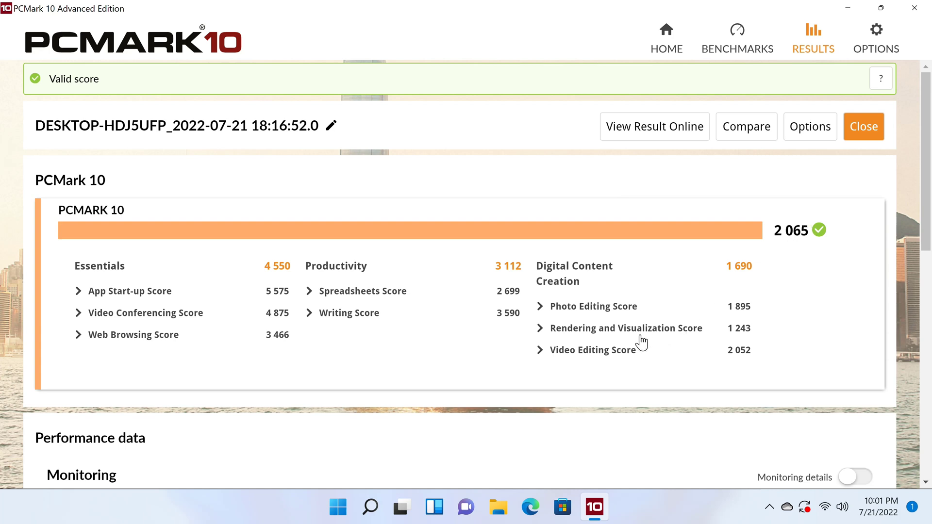
- Expand the Video Editing and Web Browsing score breakdowns and scroll through per-test results
left_click(591, 350)
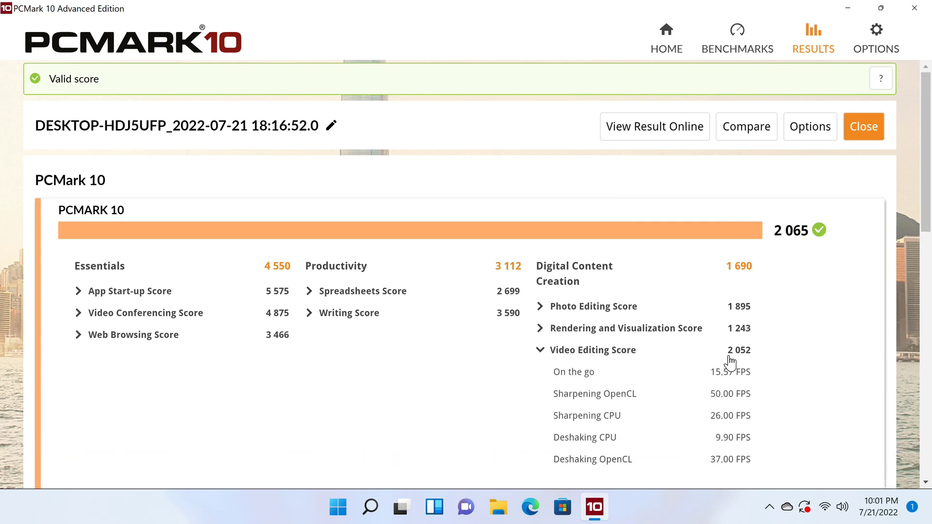
mouse_move(156, 352)
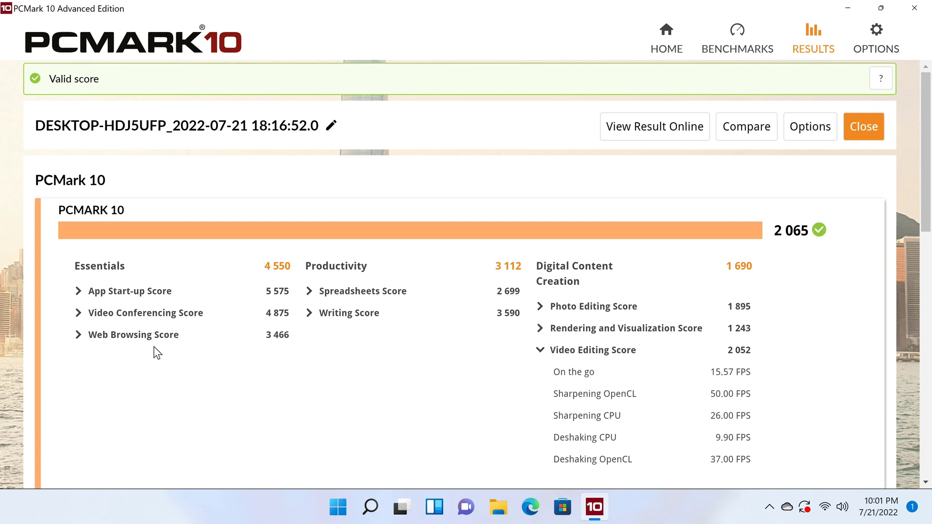
left_click(133, 334)
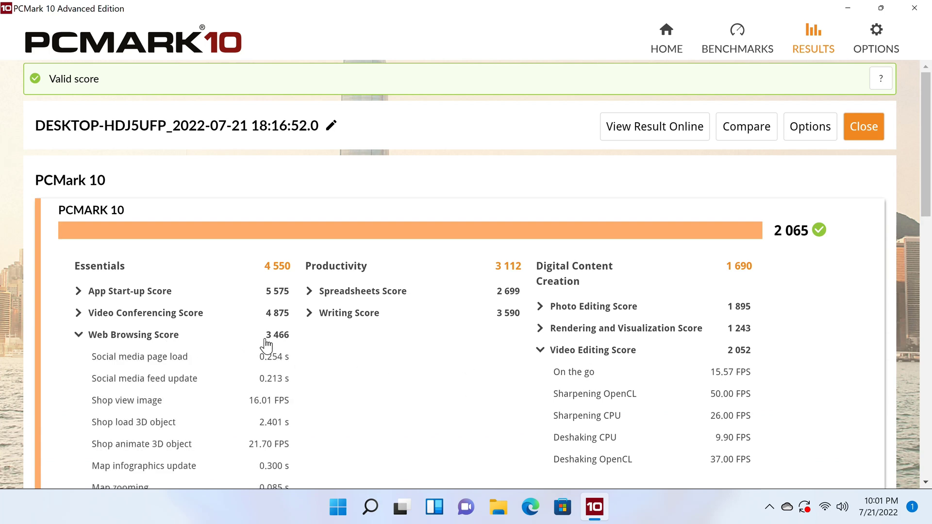
scroll("down", 3)
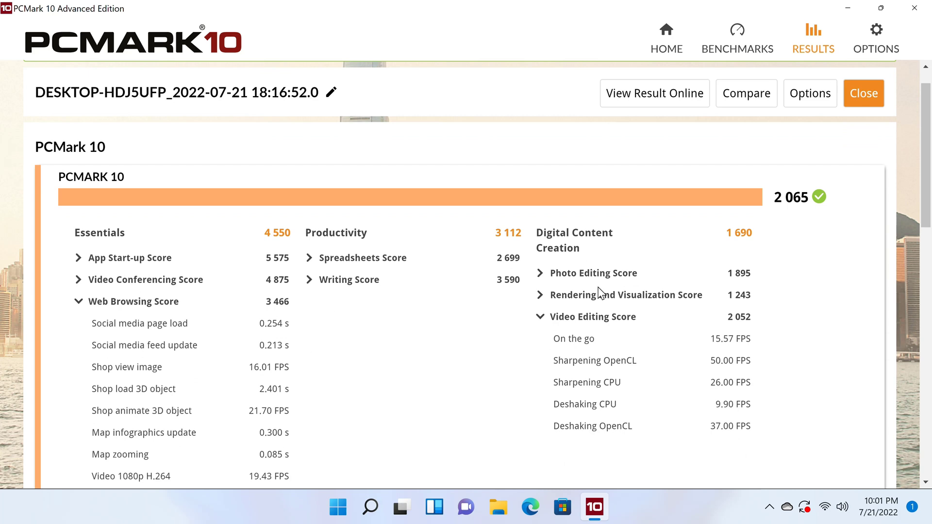
scroll("down", 3)
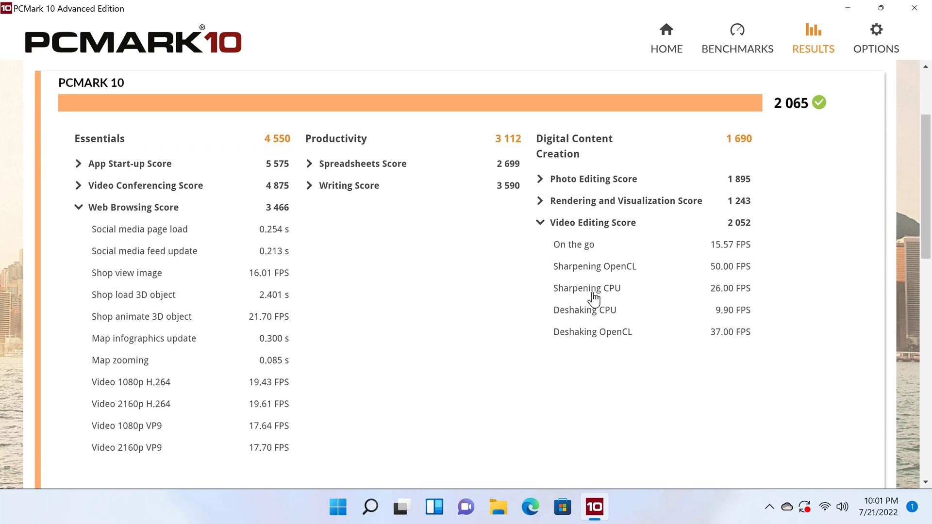
mouse_move(594, 382)
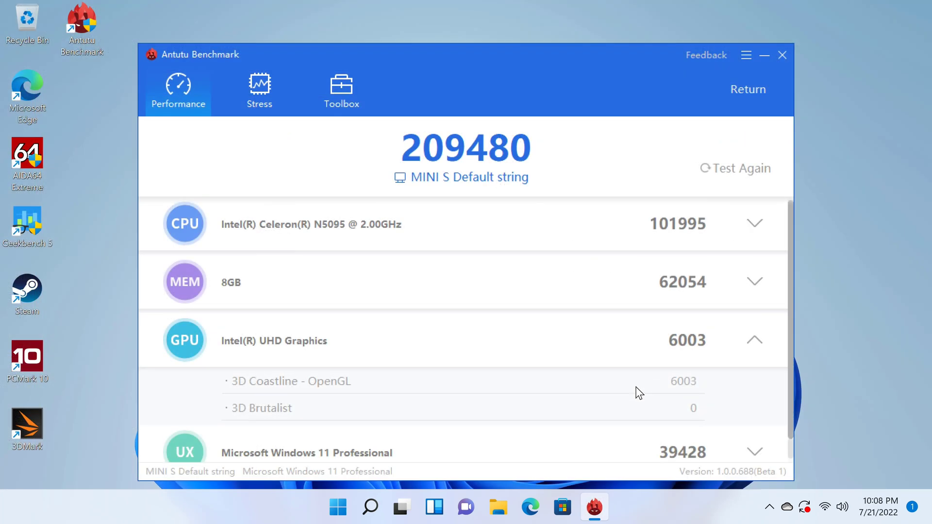
mouse_move(582, 266)
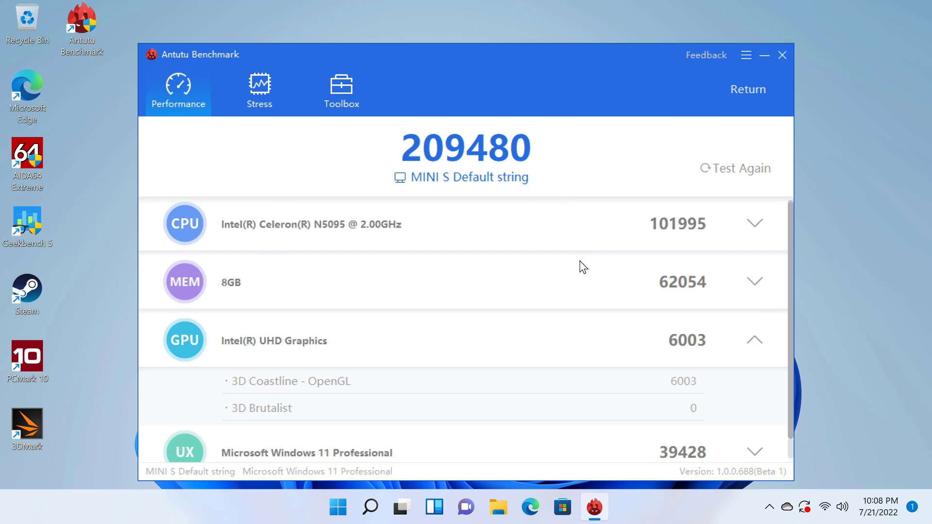
mouse_move(405, 166)
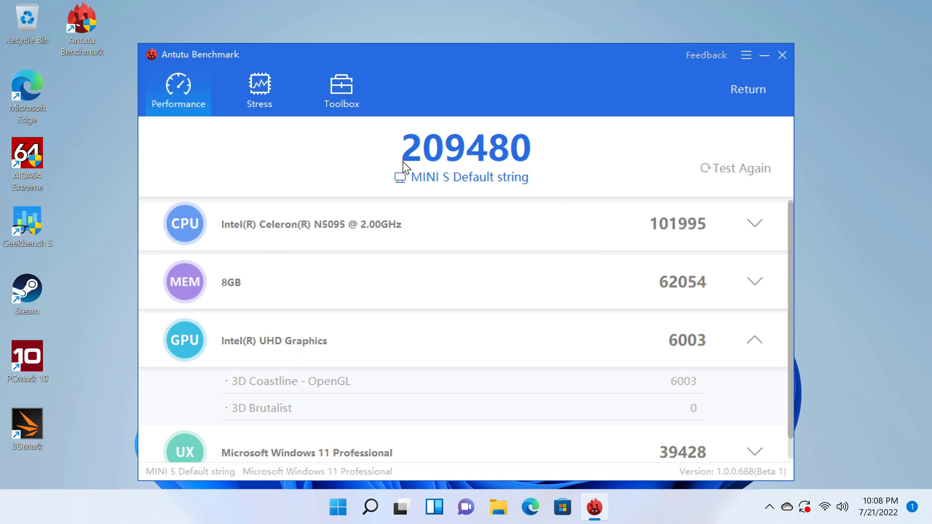
mouse_move(481, 163)
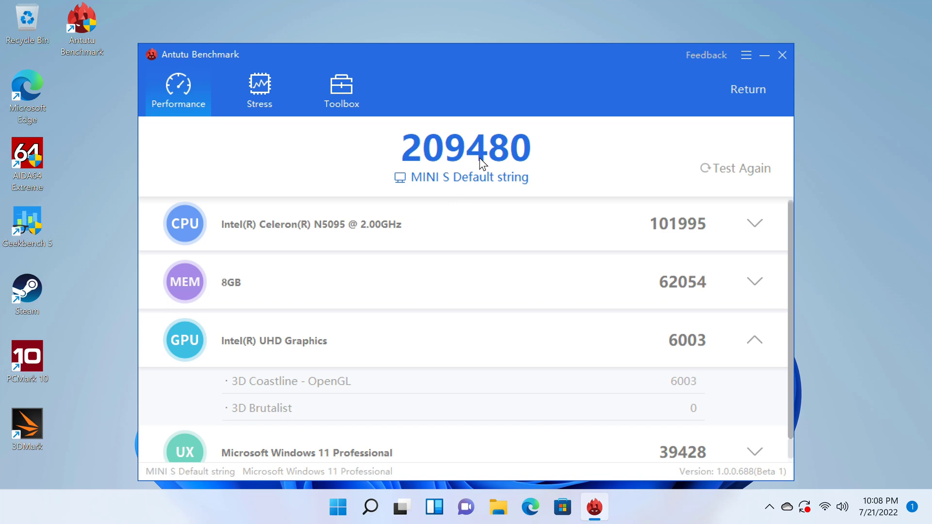
mouse_move(536, 290)
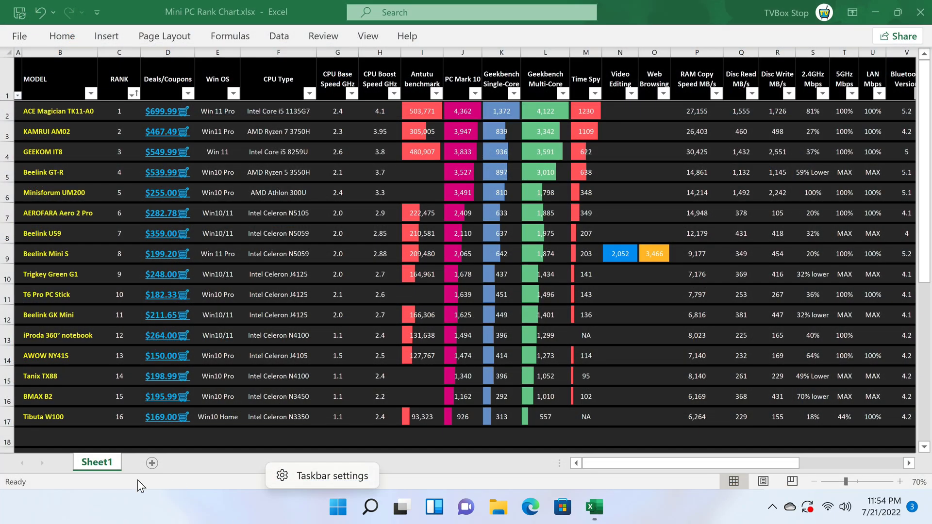
mouse_move(79, 262)
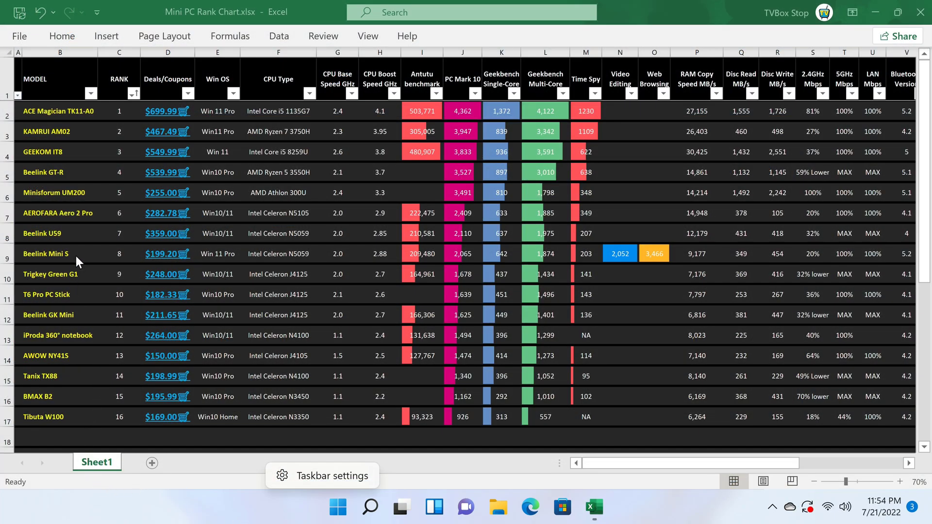
left_click(59, 253)
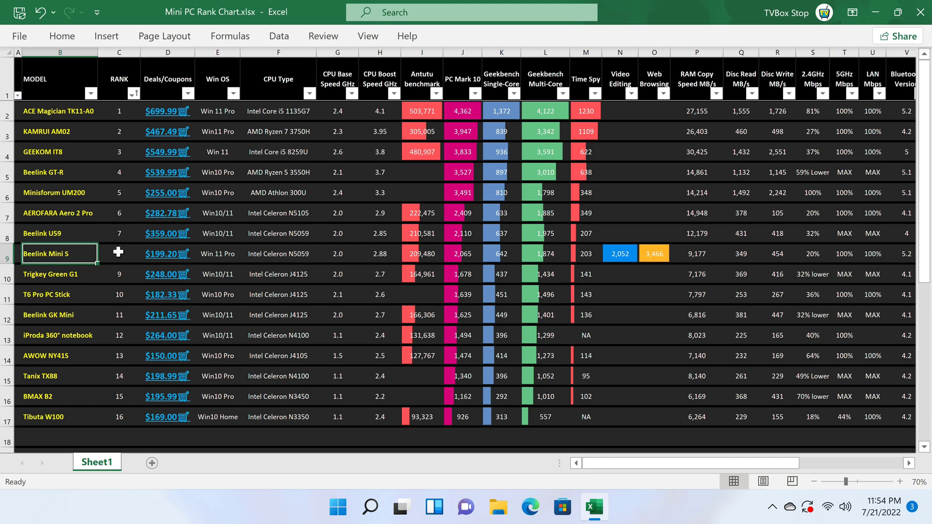
left_click(118, 254)
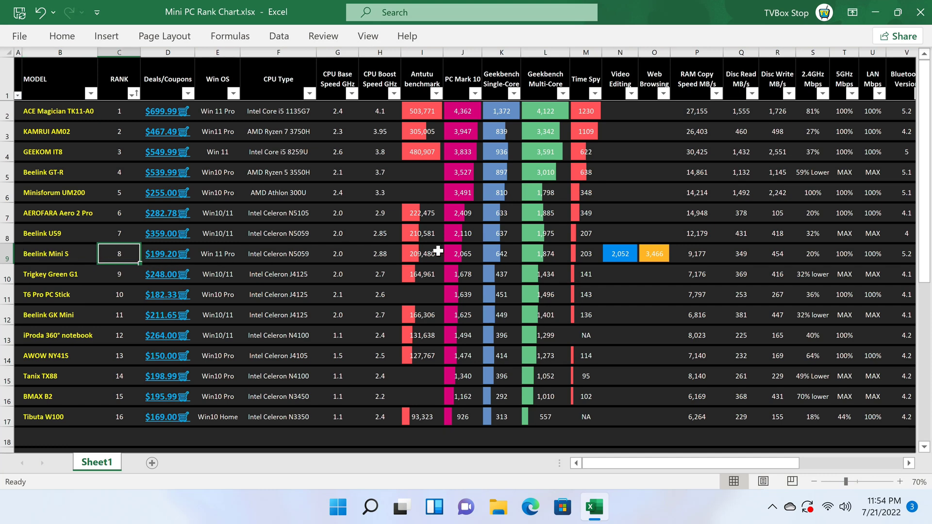
left_click(462, 253)
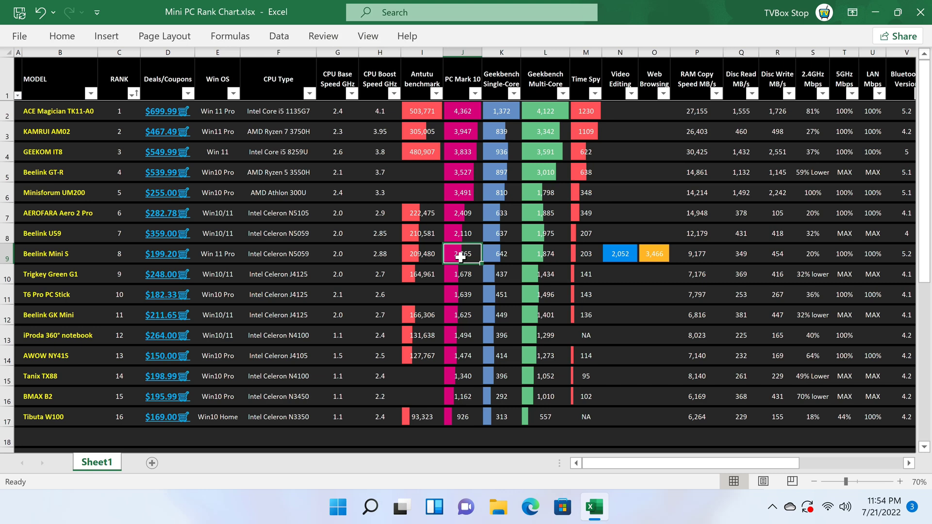
mouse_move(546, 247)
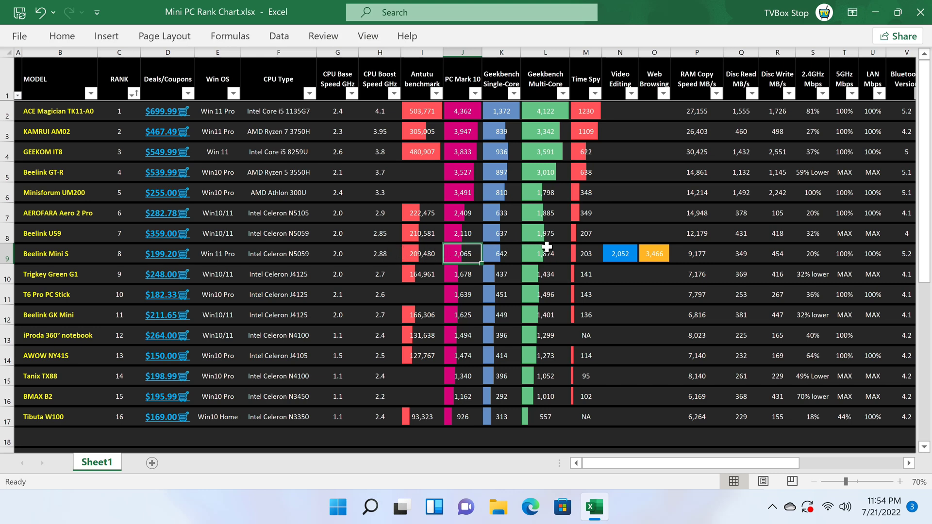
mouse_move(373, 258)
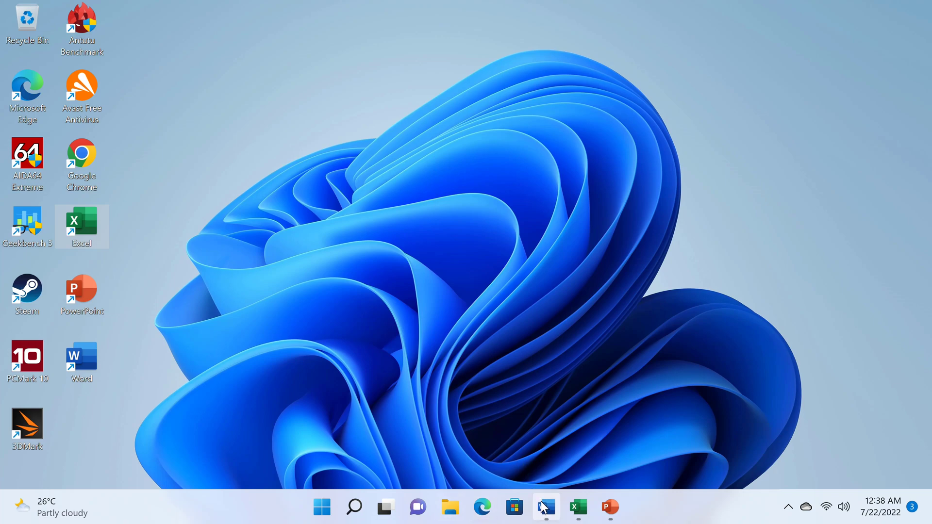
- Switch to the milkshake recipes Word document and scroll through it
left_click(546, 507)
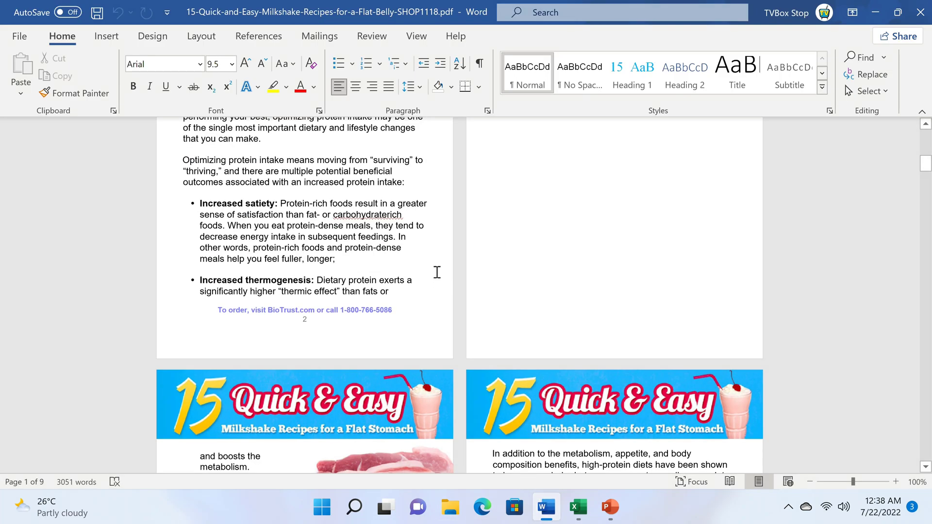
scroll("down", 3)
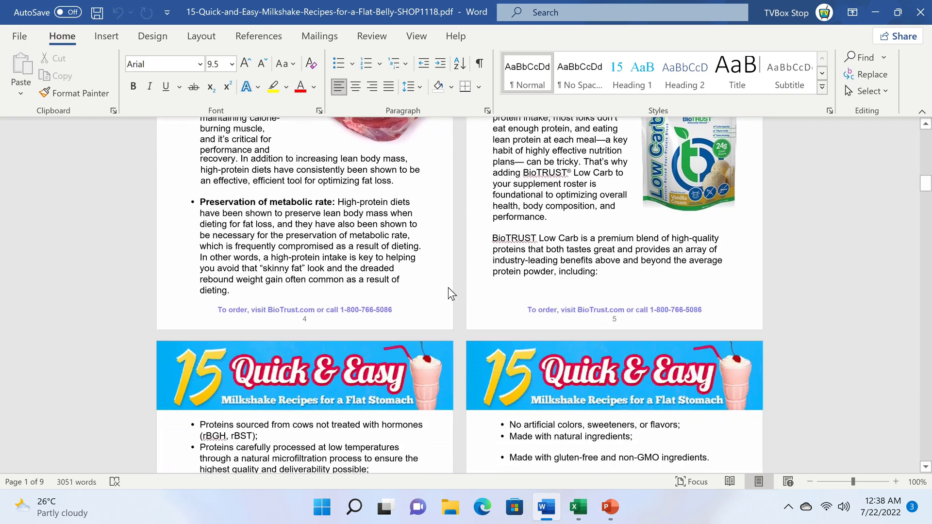
scroll("down", 3)
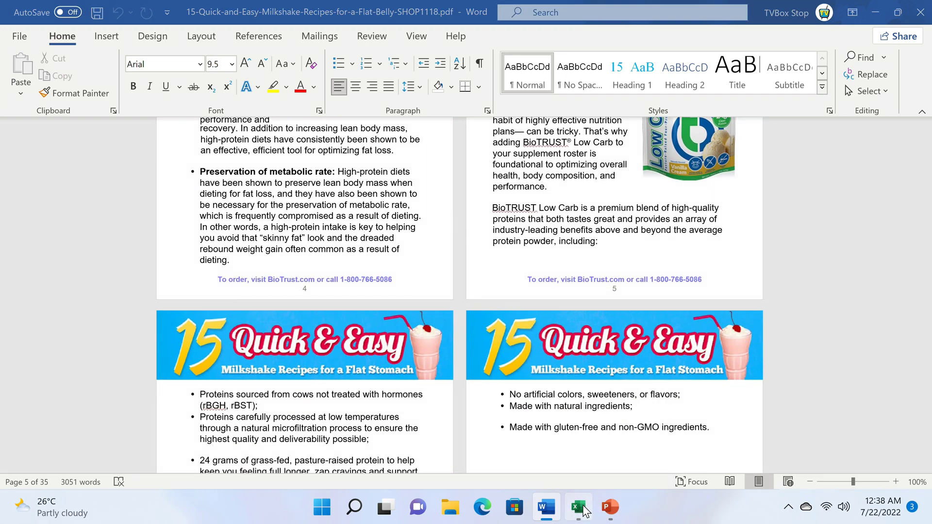
- View the Mini PC rank spreadsheet, then the Dickinson slides on slide 3
left_click(577, 507)
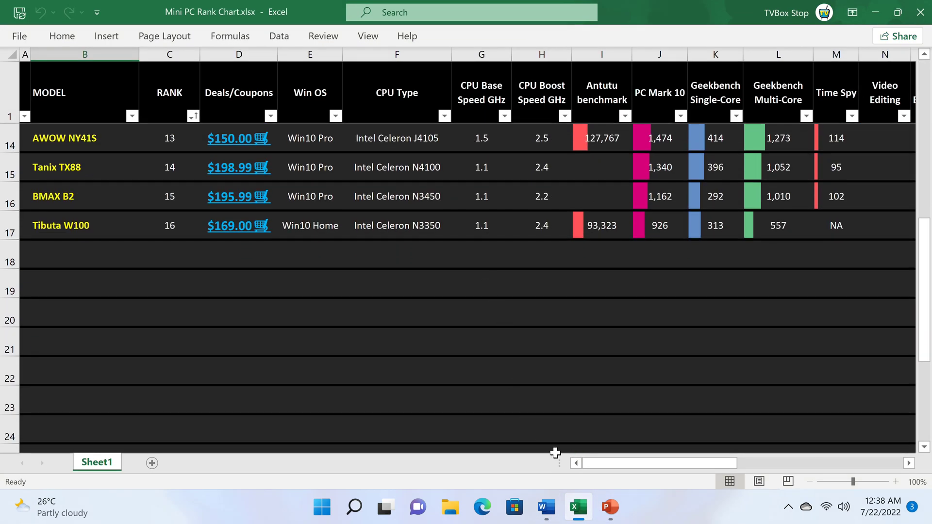
left_click(610, 508)
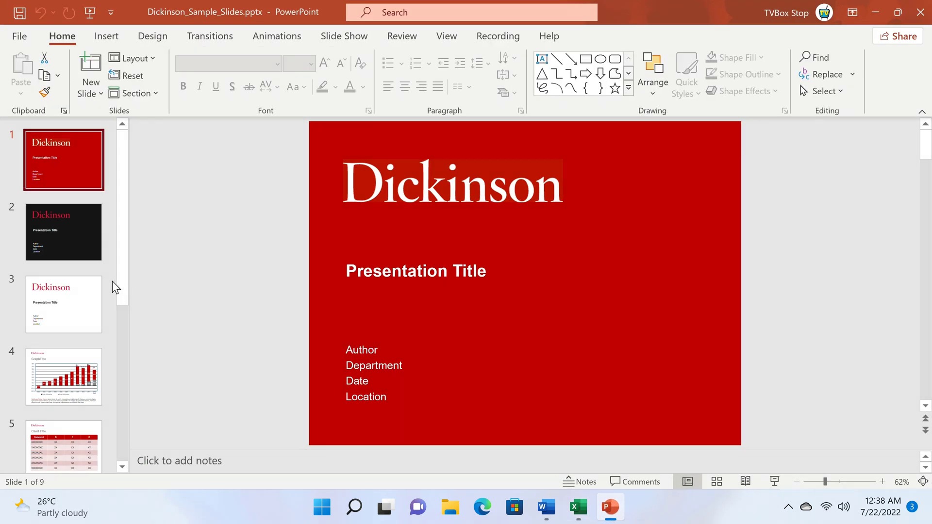
left_click(63, 305)
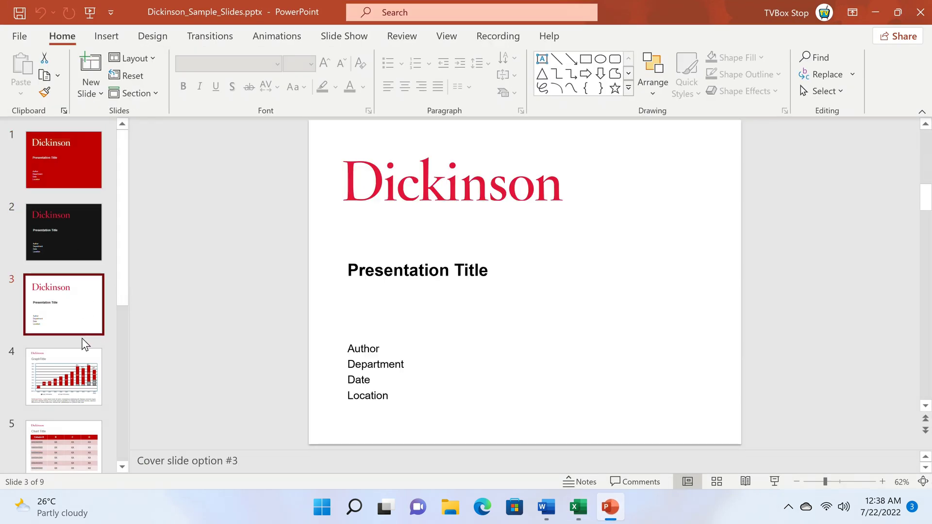
left_click(64, 377)
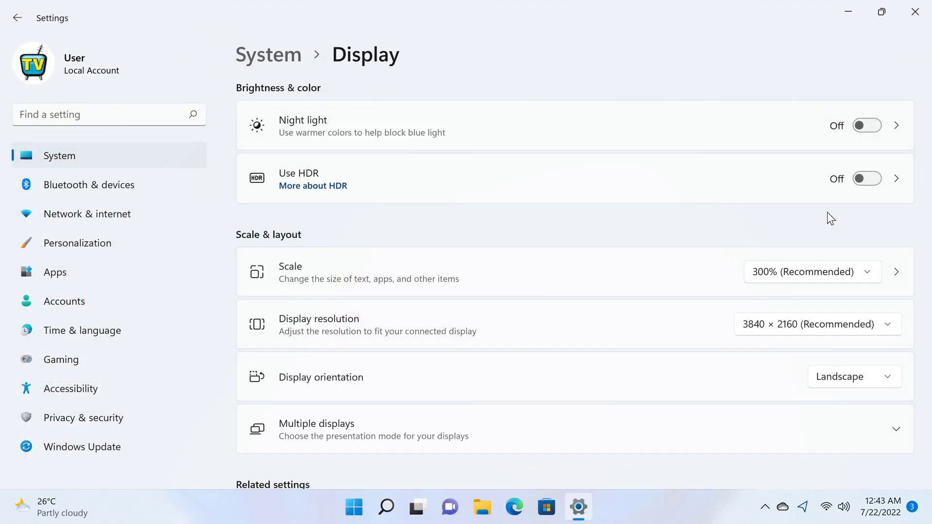
mouse_move(867, 337)
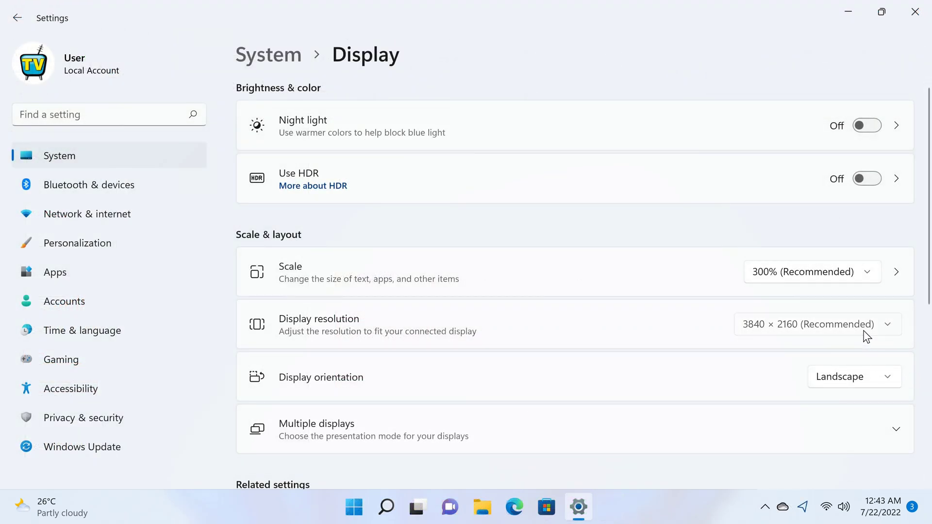
- On the Display page, try HDR and Portrait orientation, then revert to Landscape
left_click(813, 324)
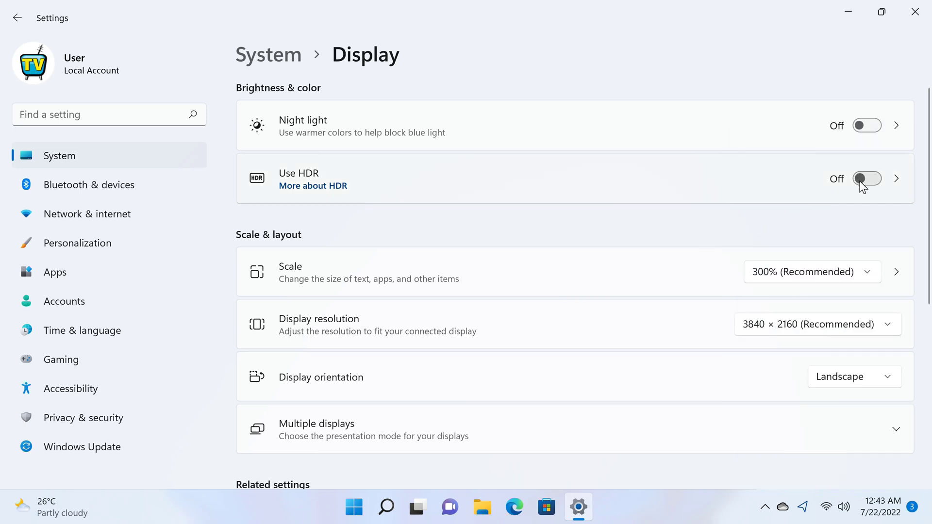
left_click(867, 179)
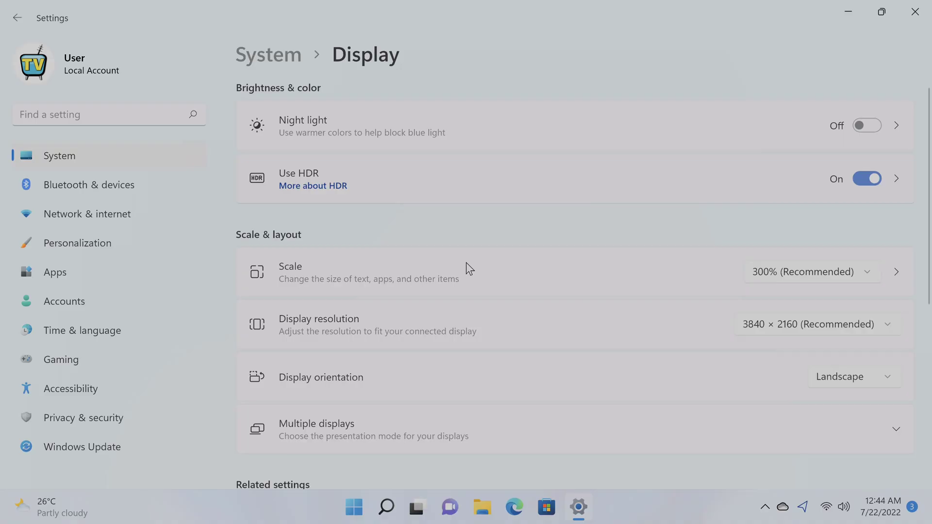
left_click(866, 179)
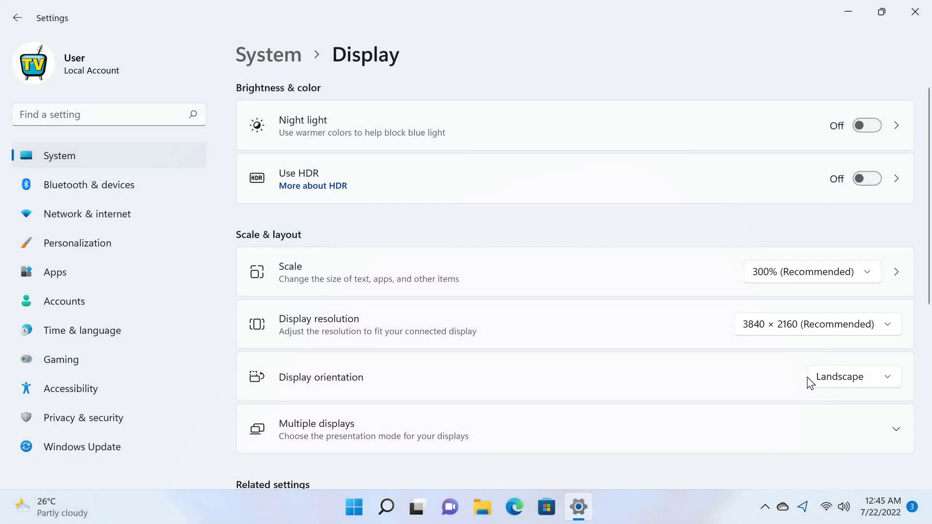
left_click(853, 376)
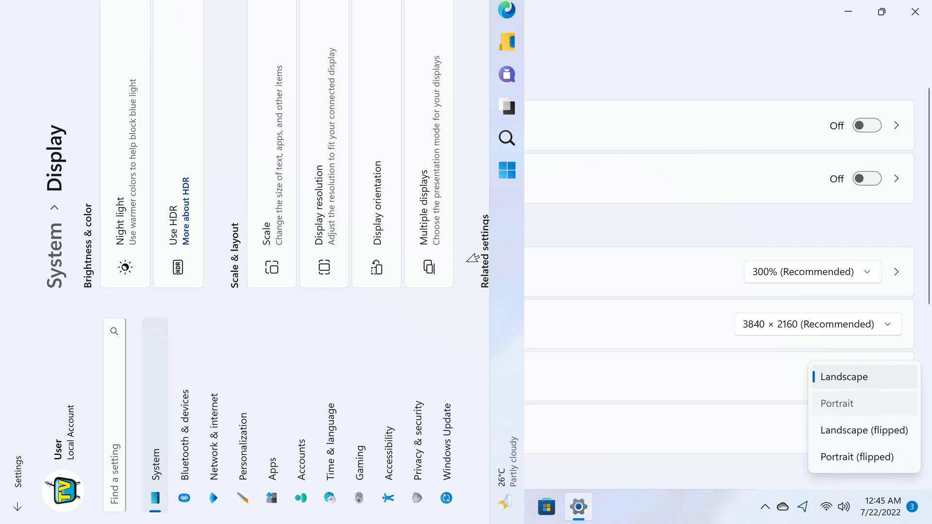
left_click(837, 403)
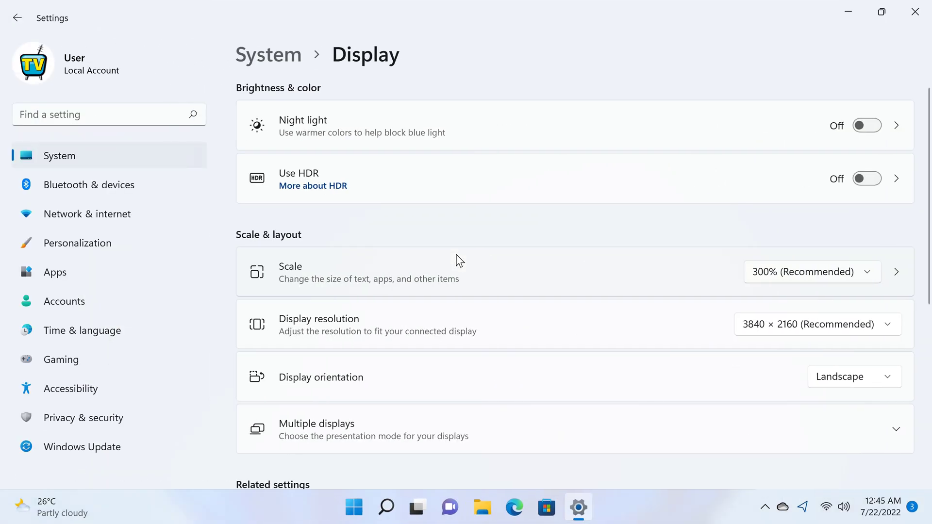
left_click(561, 507)
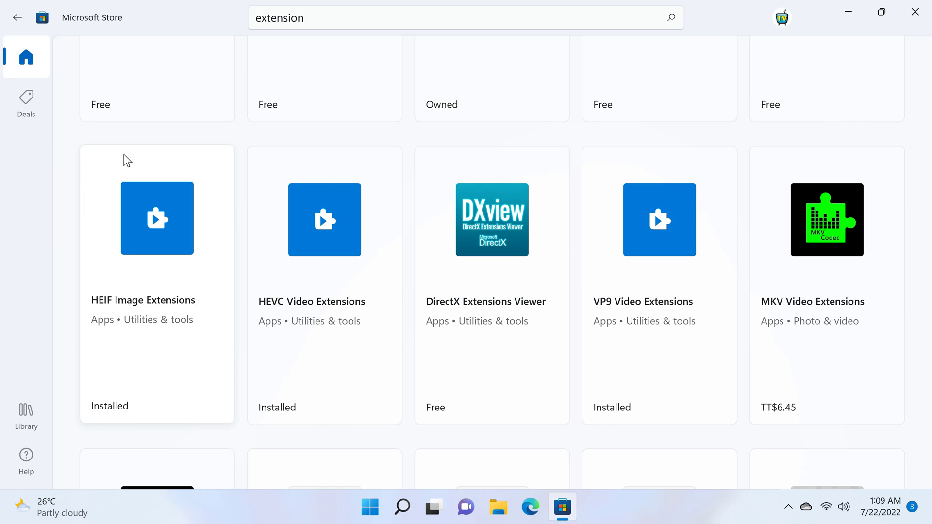
mouse_move(181, 131)
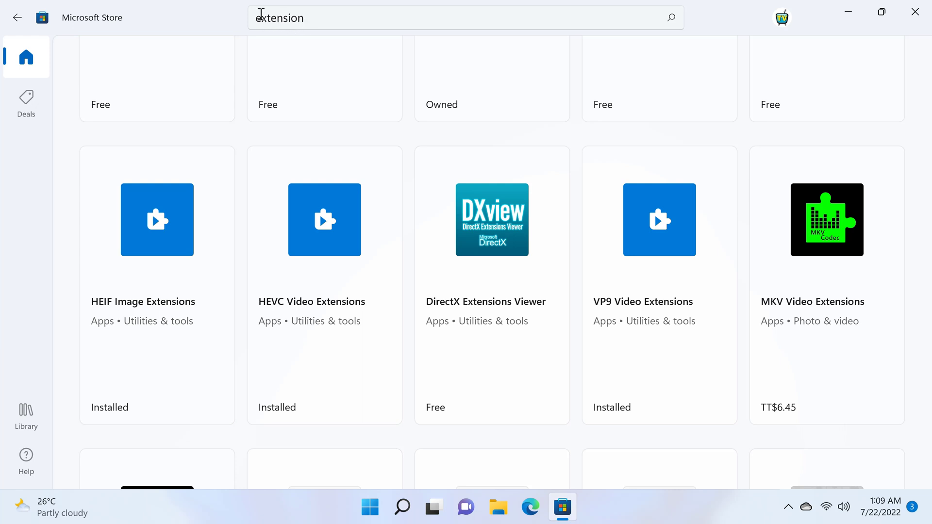
mouse_move(308, 429)
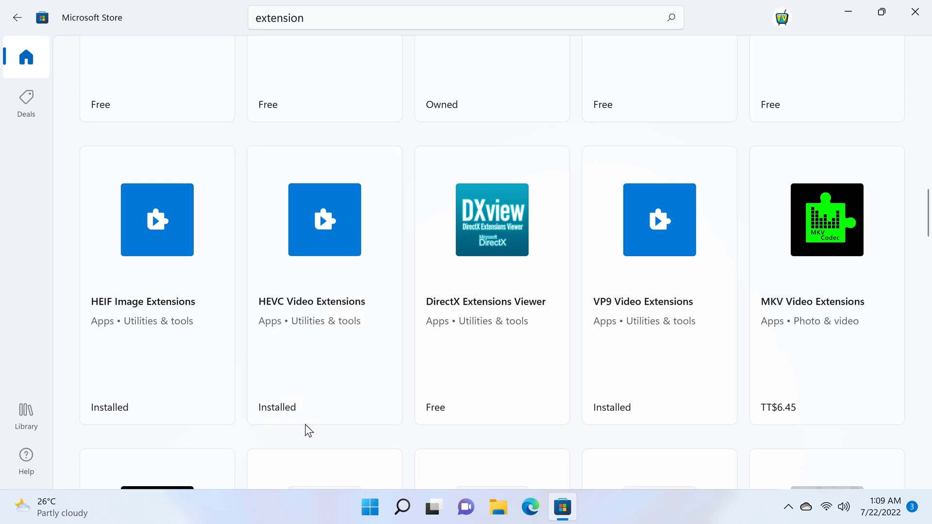
mouse_move(639, 327)
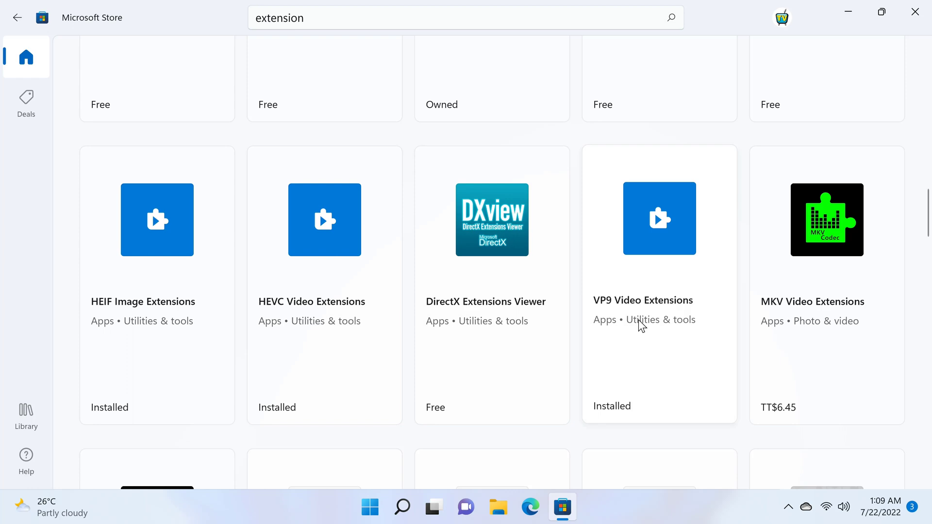
- Scroll the 'extension' results to confirm HEVC, VP9 and AV1 Video Extensions are installed
scroll("down", 3)
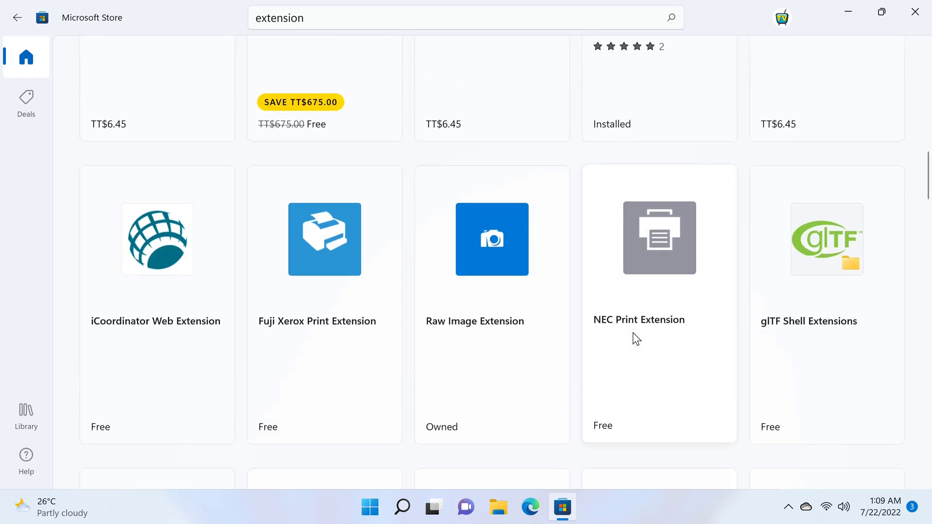
scroll("down", 3)
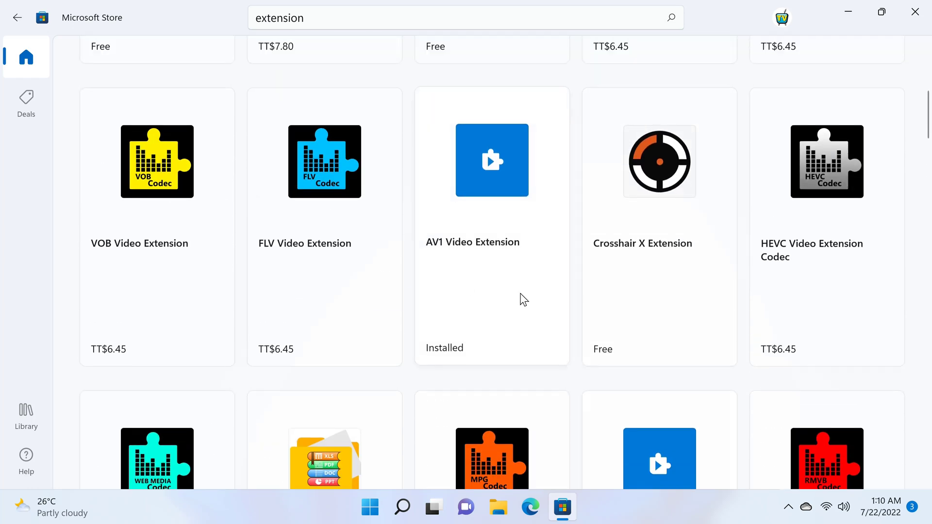
scroll("down", 3)
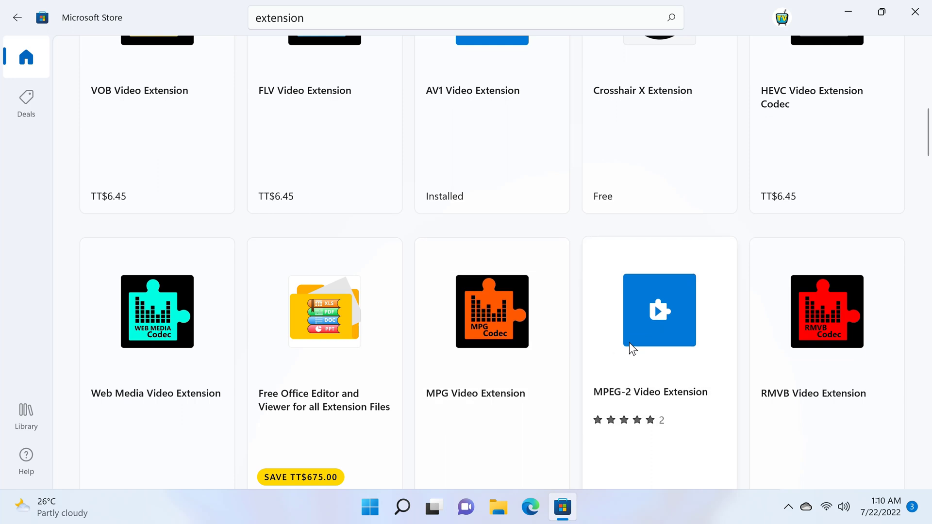
mouse_move(629, 349)
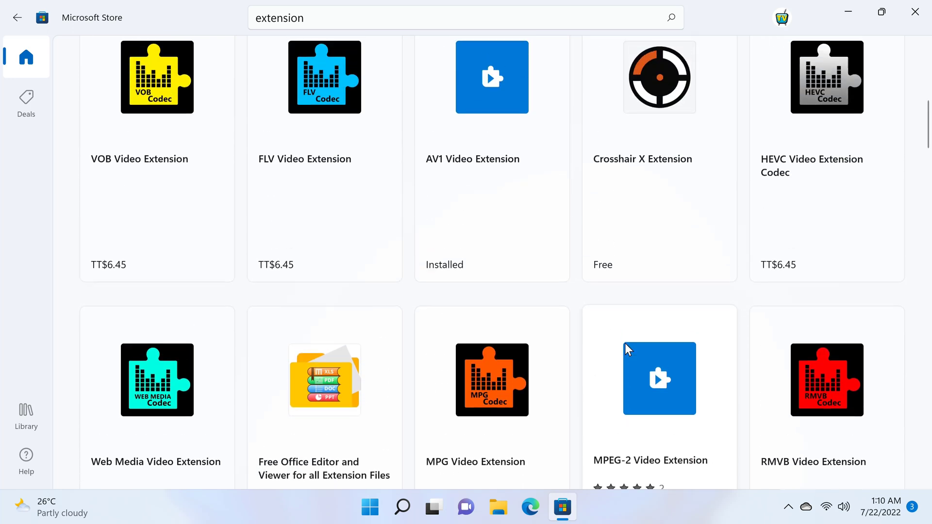
scroll("down", 3)
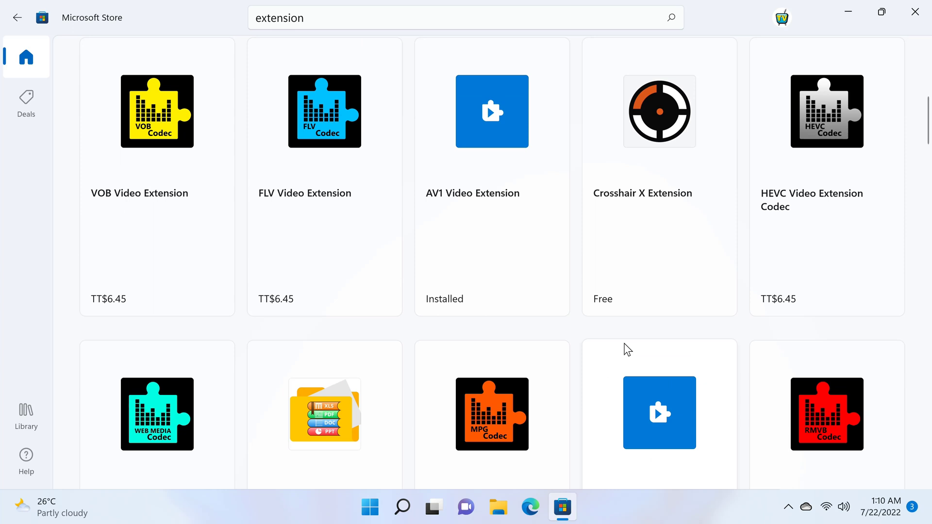
mouse_move(612, 346)
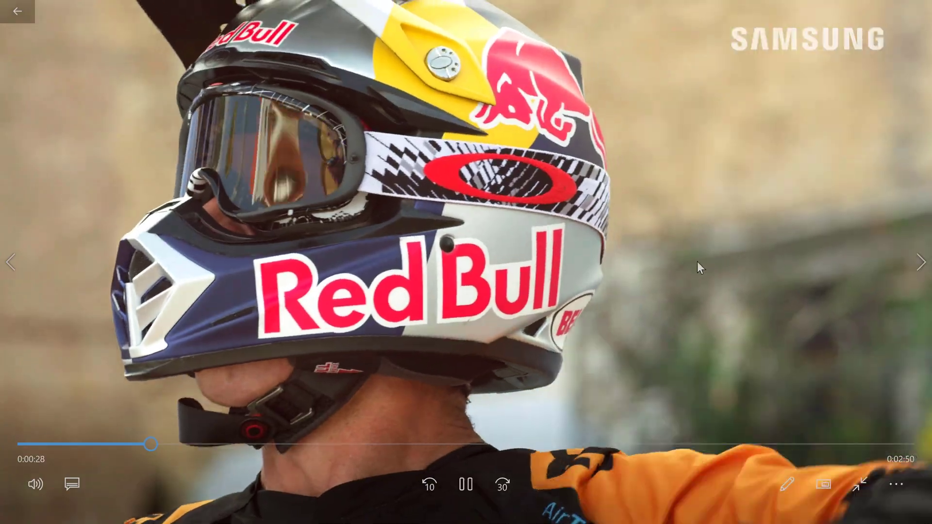
- Advance through the sample clips from the motocross helmet to molten glass to the cat video
left_click(921, 262)
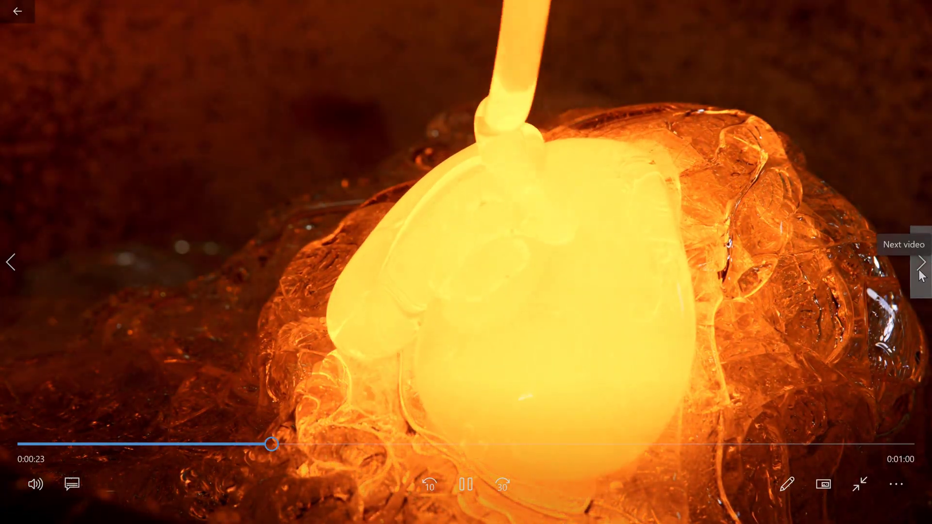
left_click(922, 262)
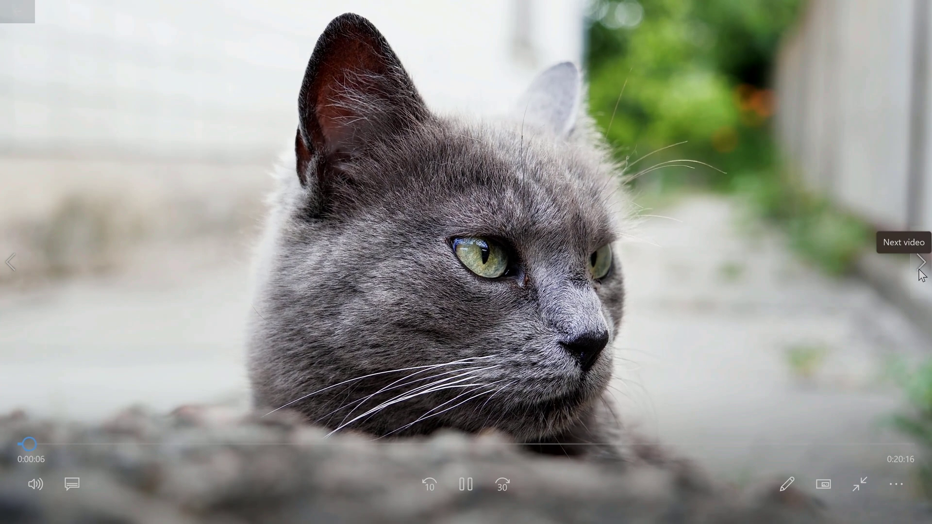
left_click(922, 263)
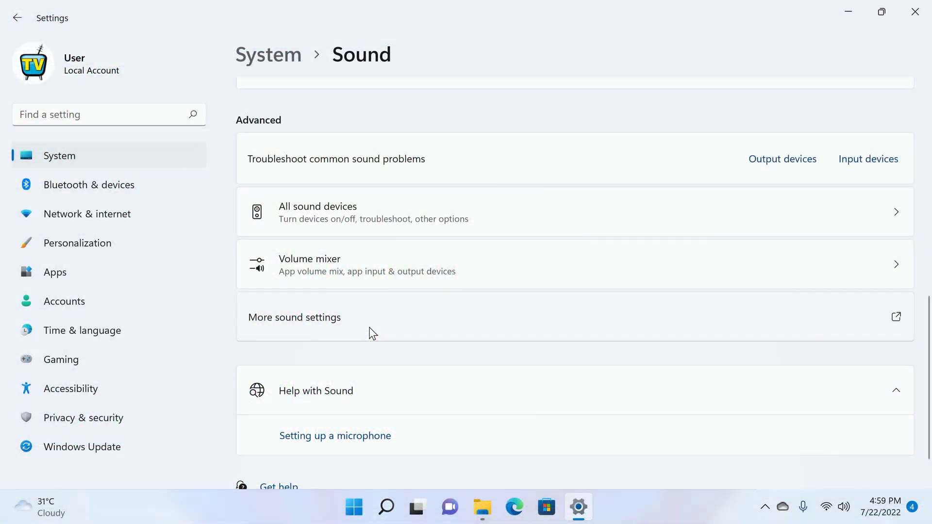
mouse_move(416, 328)
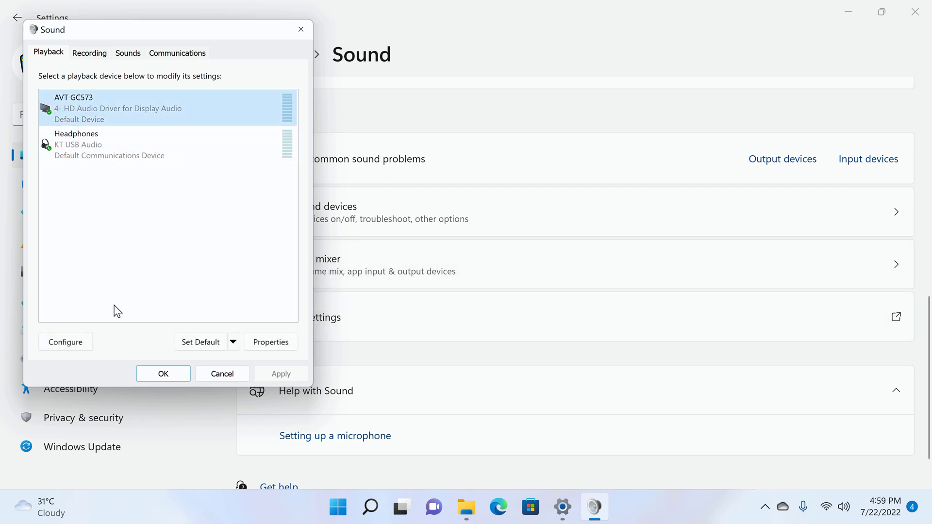
- Try the Dolby Atmos and DTS:X home theater layouts in Speaker Setup
left_click(65, 342)
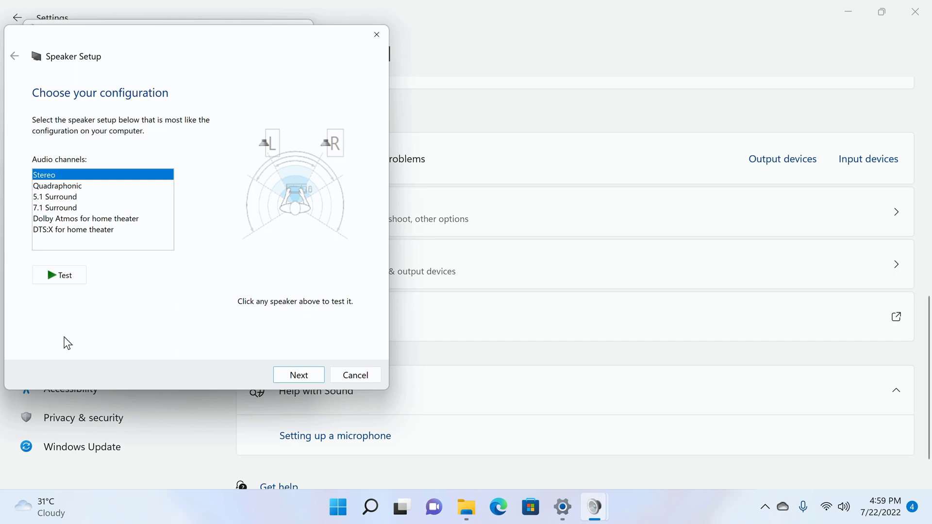
mouse_move(135, 329)
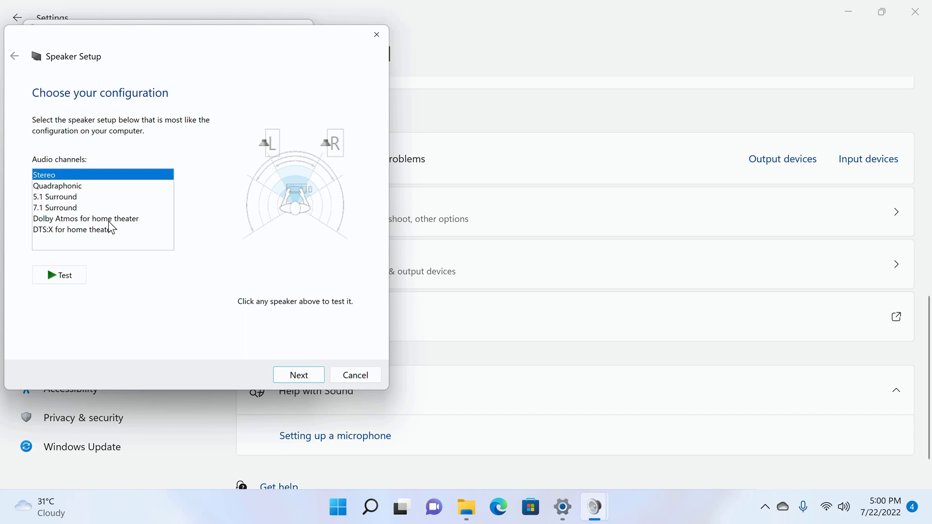
left_click(86, 218)
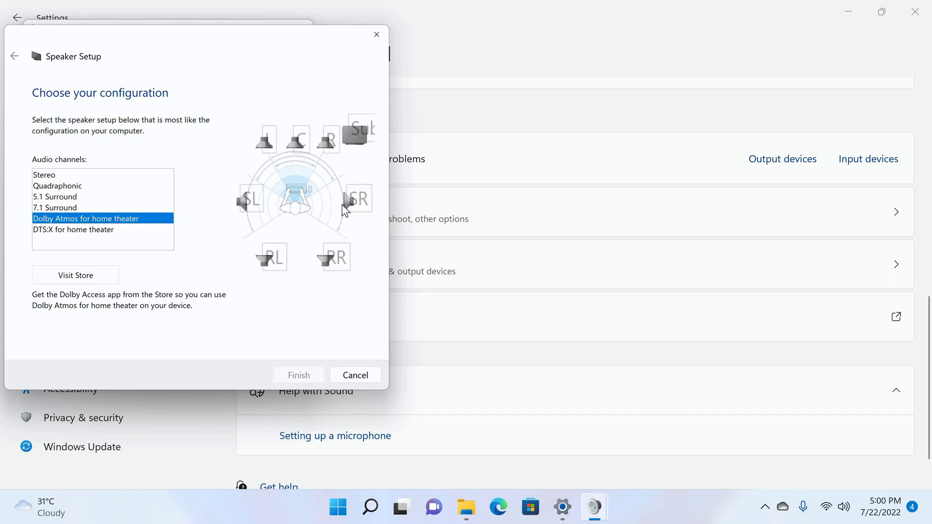
left_click(74, 230)
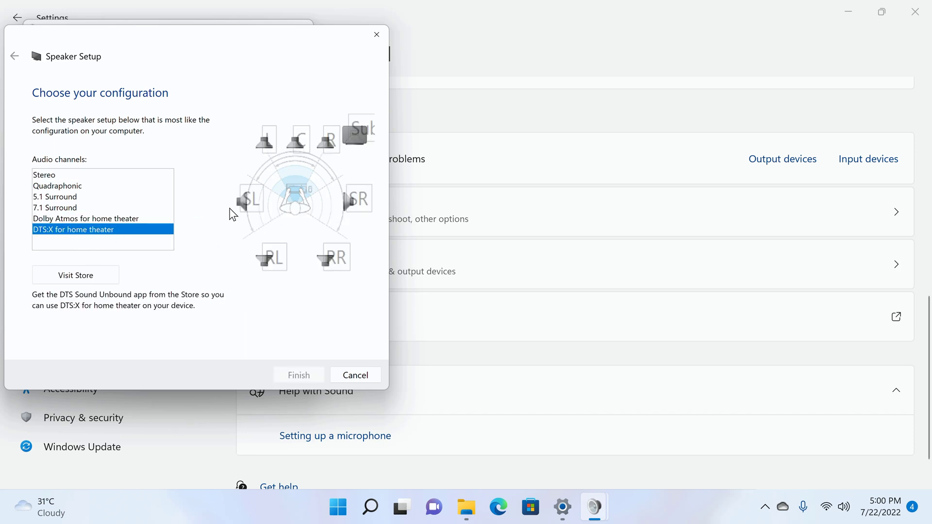
left_click(85, 218)
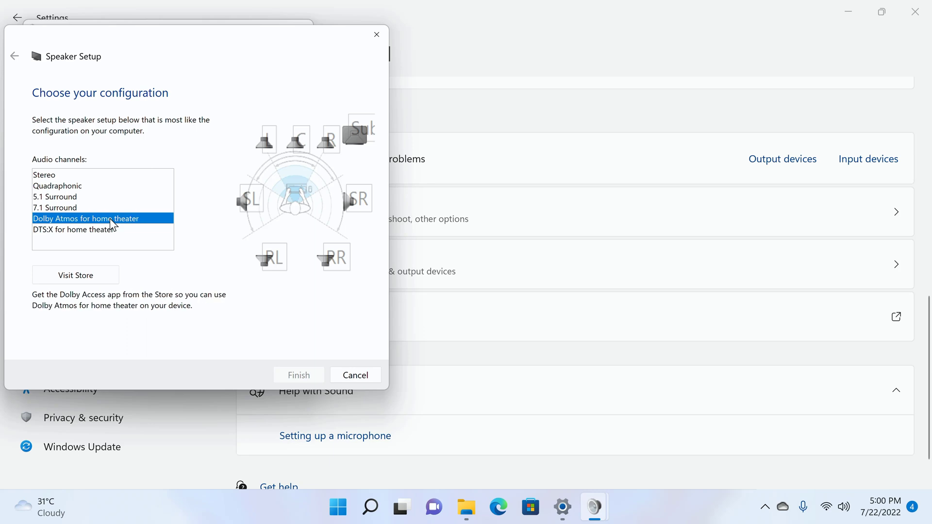
left_click(76, 275)
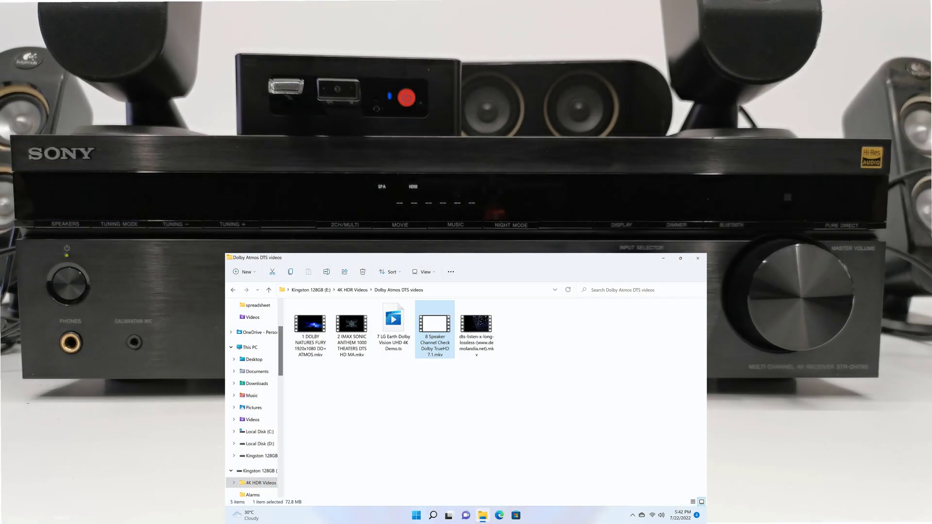
- Play the first demo video in the Kingston 128GB Dolby Atmos DTS videos folder
left_click(309, 324)
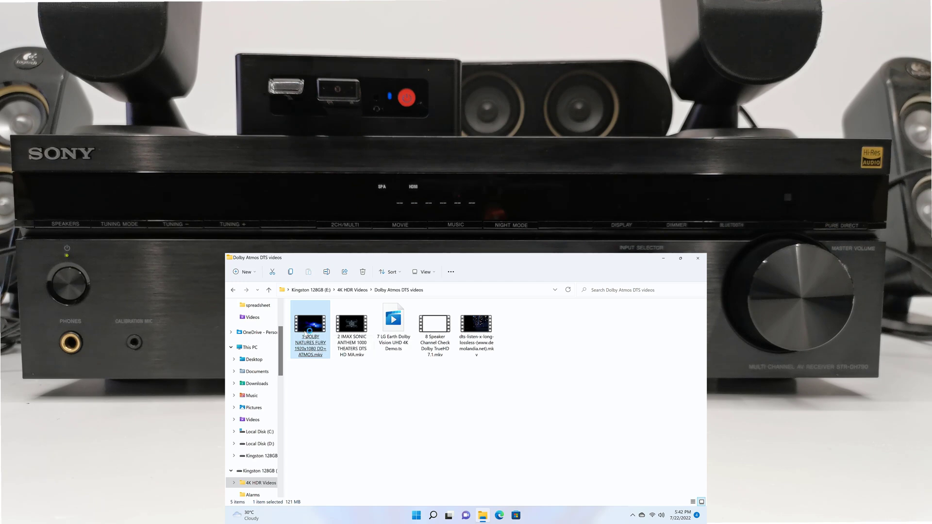
double_click(309, 325)
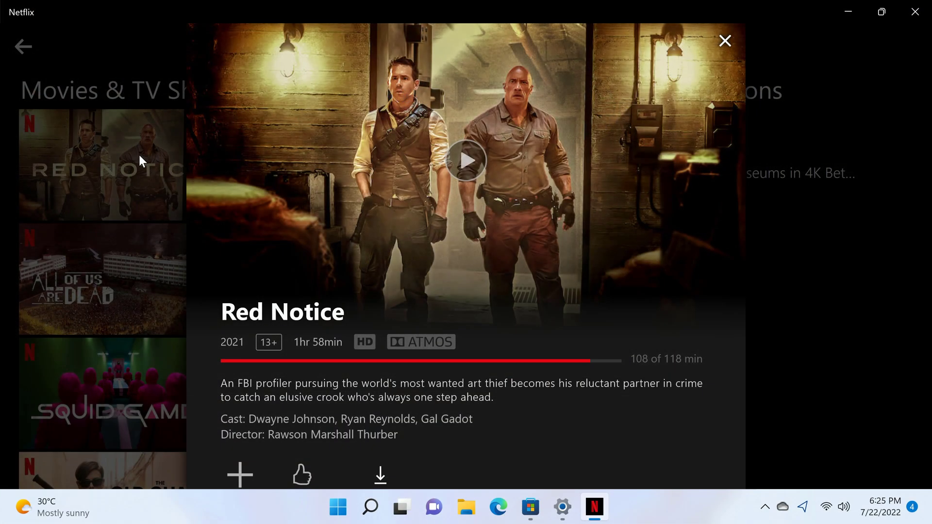
mouse_move(95, 128)
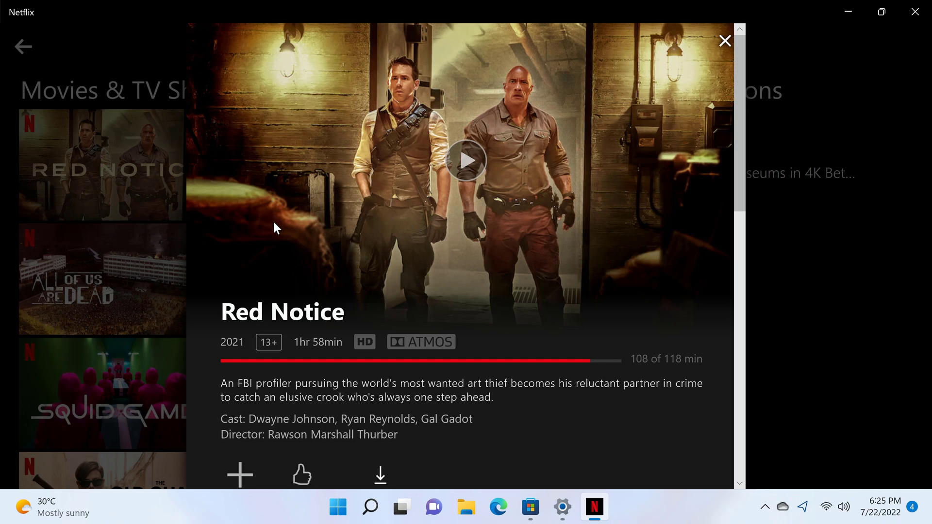
mouse_move(411, 354)
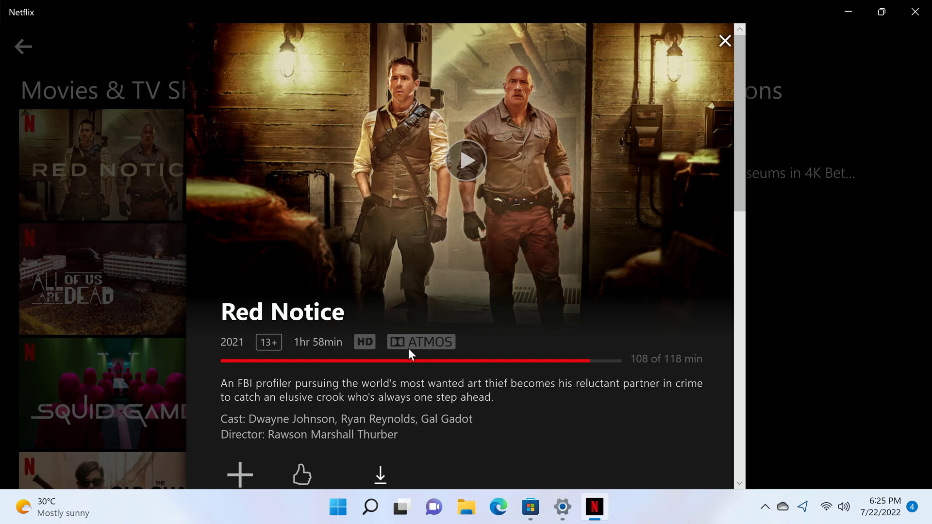
mouse_move(433, 350)
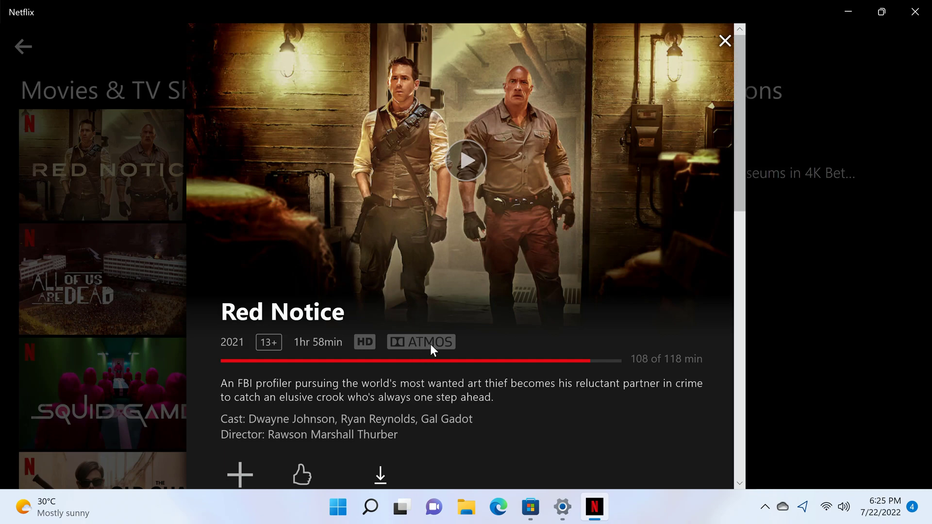
- Leave Netflix and switch to the TechSmith Camtasia window from the taskbar
left_click(593, 508)
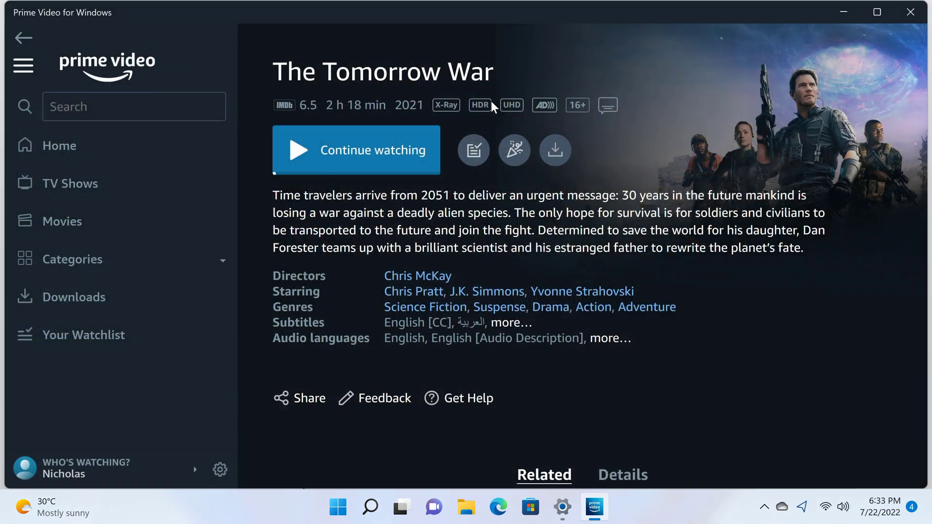
mouse_move(590, 120)
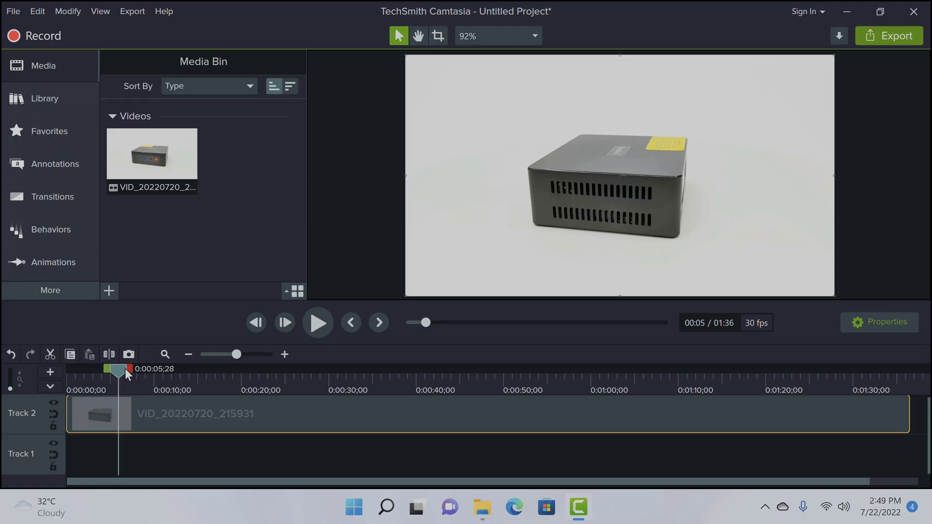
left_click_drag(118, 368, 228, 369)
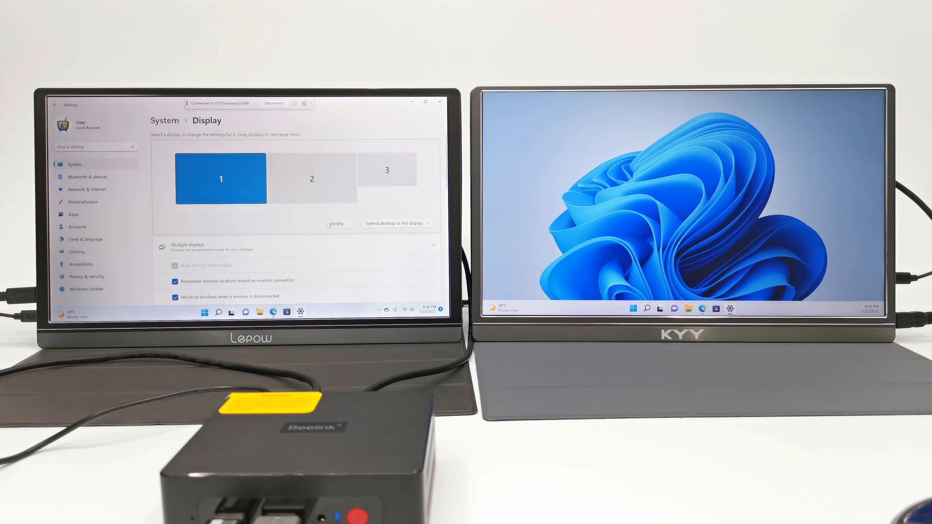
- Select display 2 in the arrangement and show each screen's identifying number
left_click(312, 178)
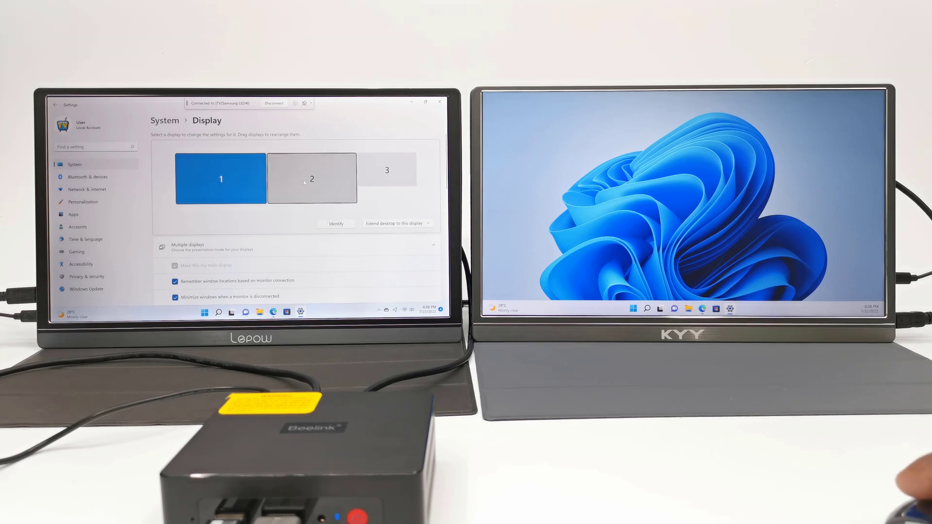
left_click(220, 178)
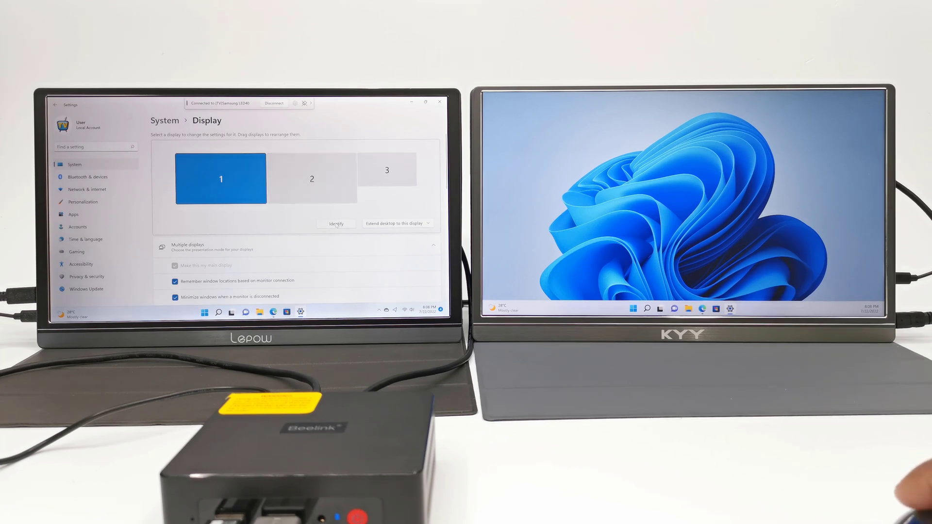
left_click(337, 224)
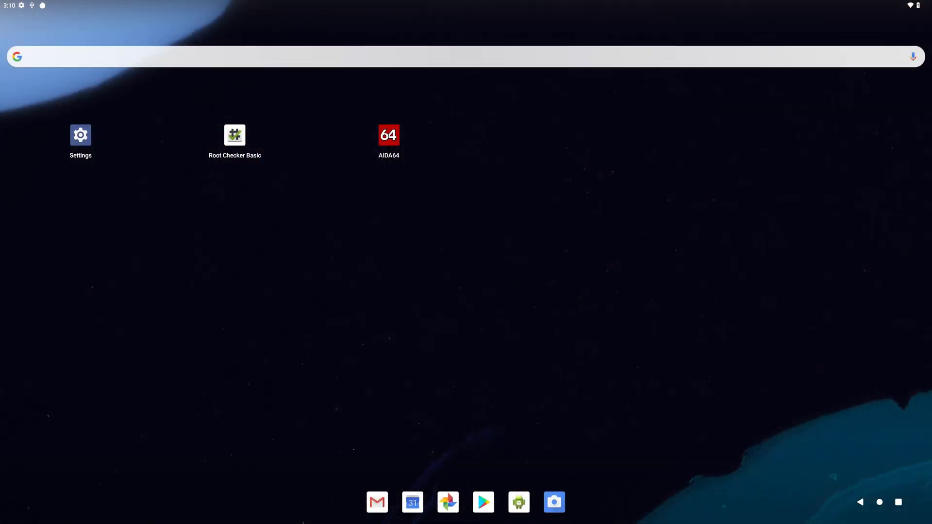
- Open Google Play from the dock and scroll down through the store
left_click(80, 135)
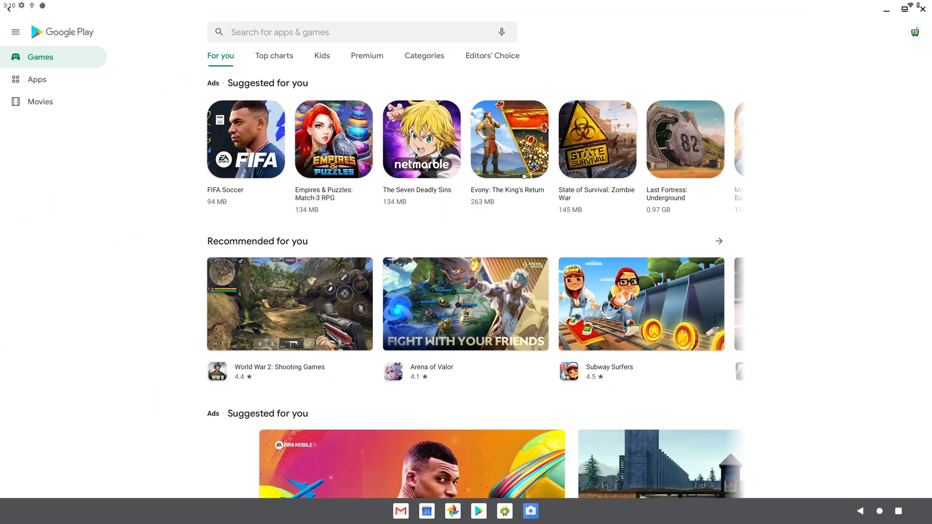
scroll("down", 3)
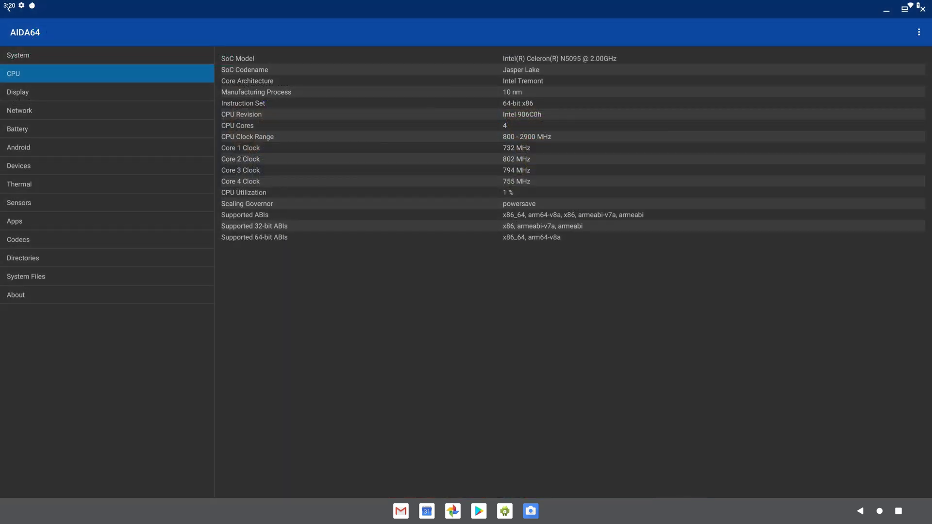
mouse_move(585, 99)
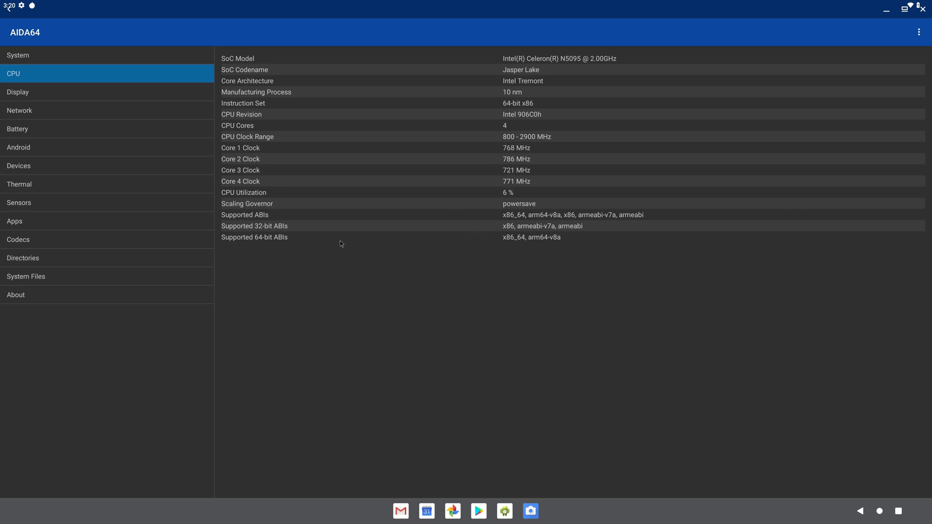
mouse_move(260, 245)
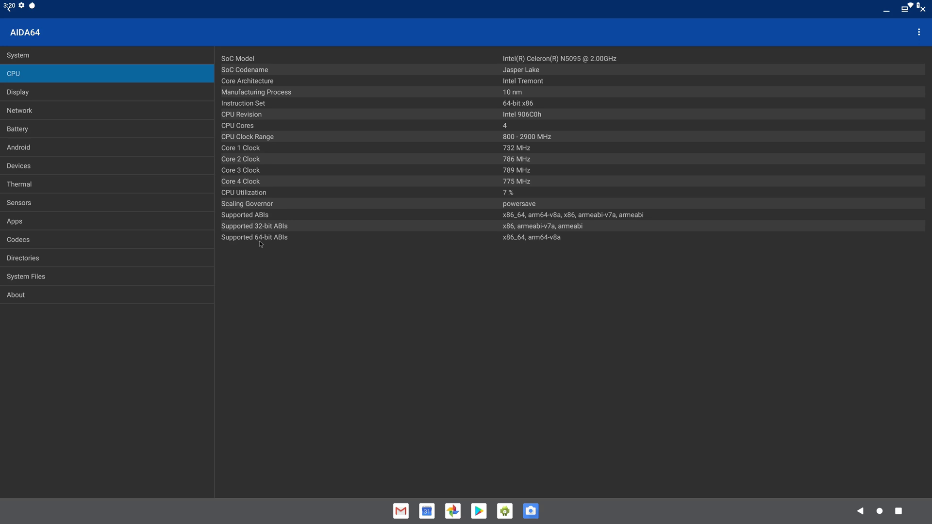
mouse_move(188, 101)
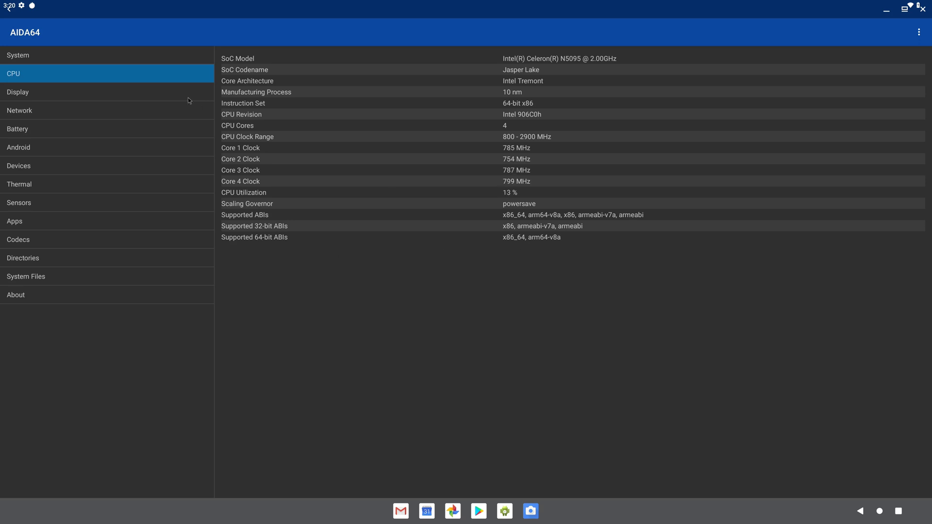
- View AIDA64's Display page, then scroll through the supported Codecs list
left_click(17, 92)
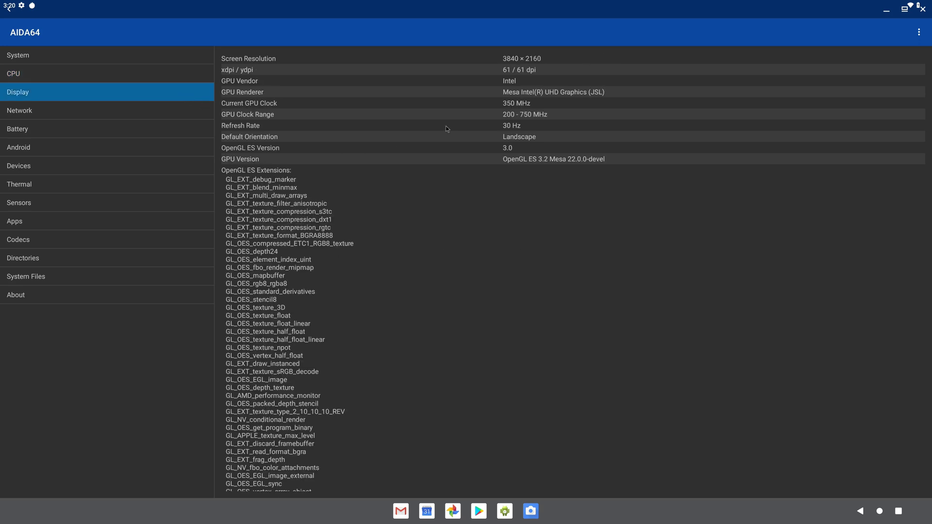
mouse_move(516, 123)
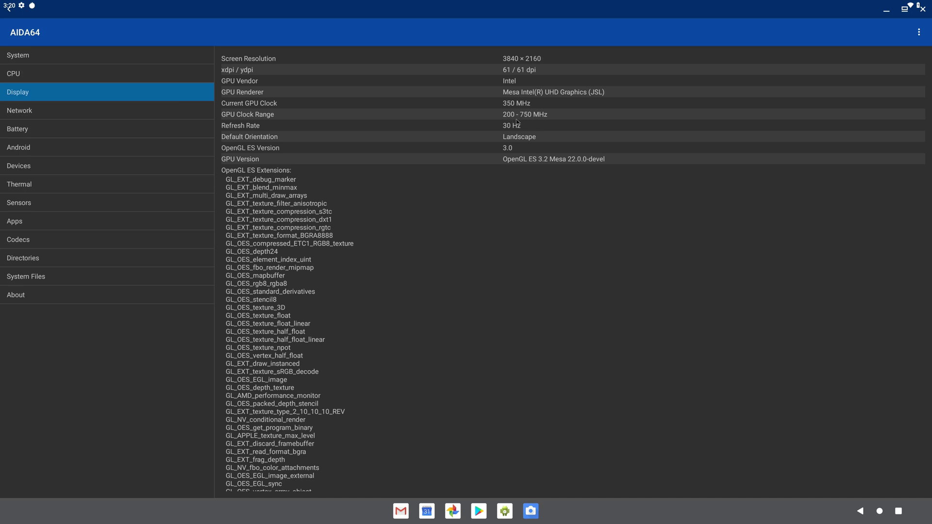
mouse_move(557, 170)
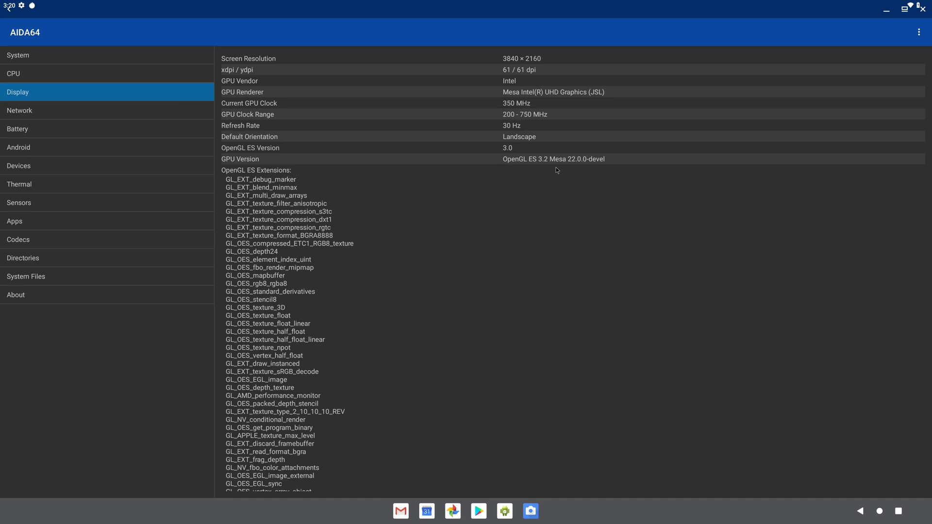
mouse_move(437, 127)
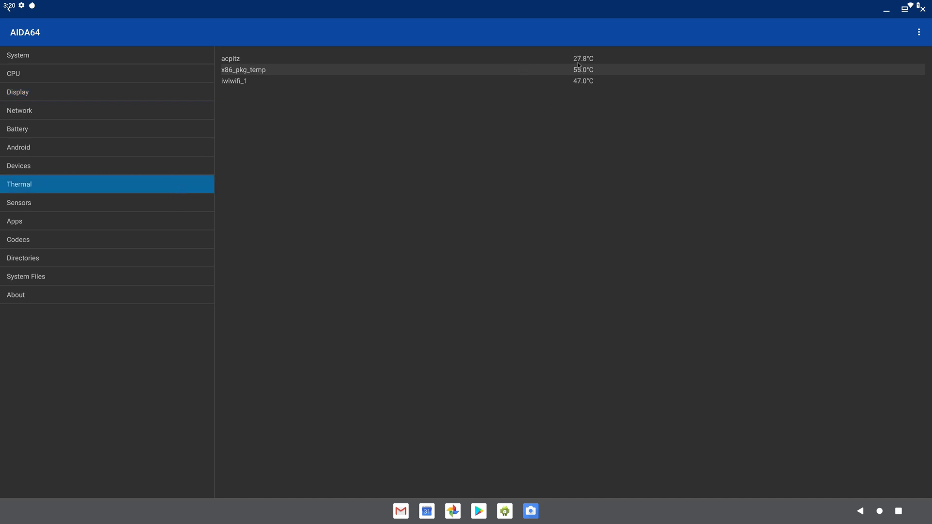
mouse_move(136, 235)
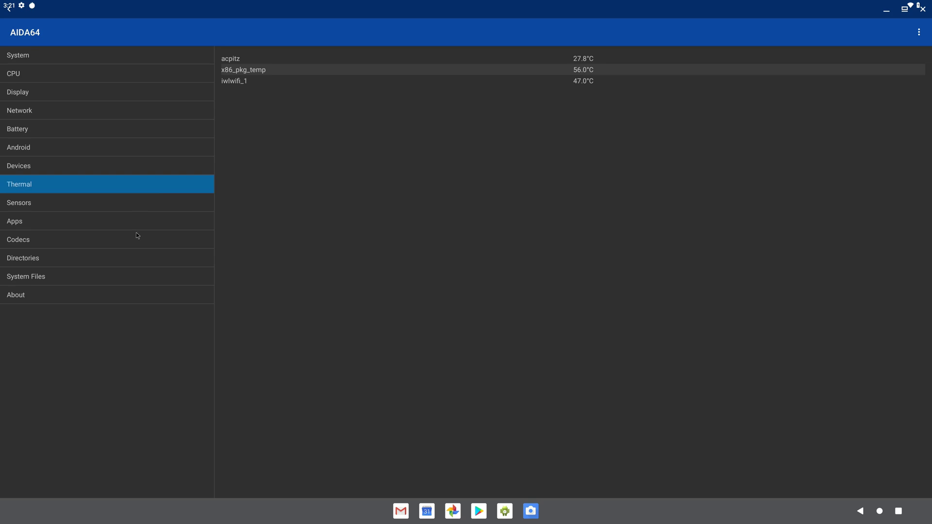
left_click(18, 239)
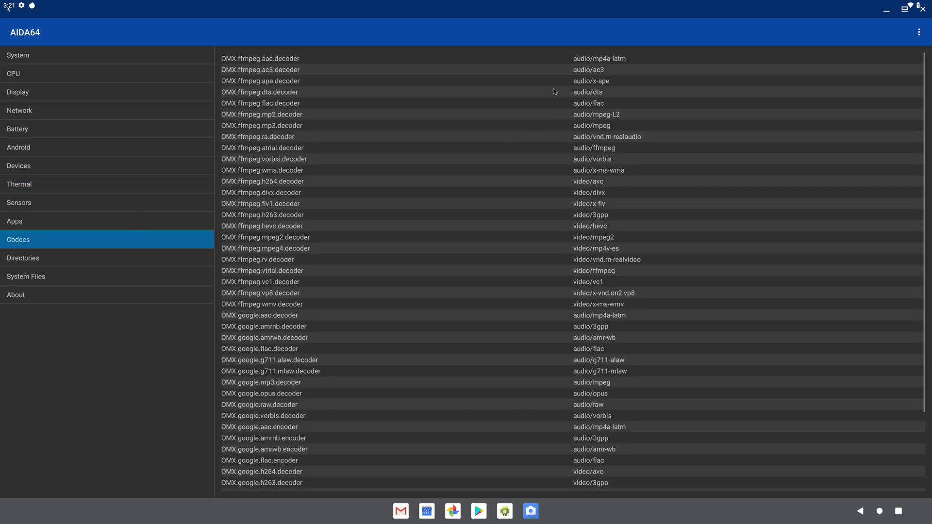
mouse_move(564, 107)
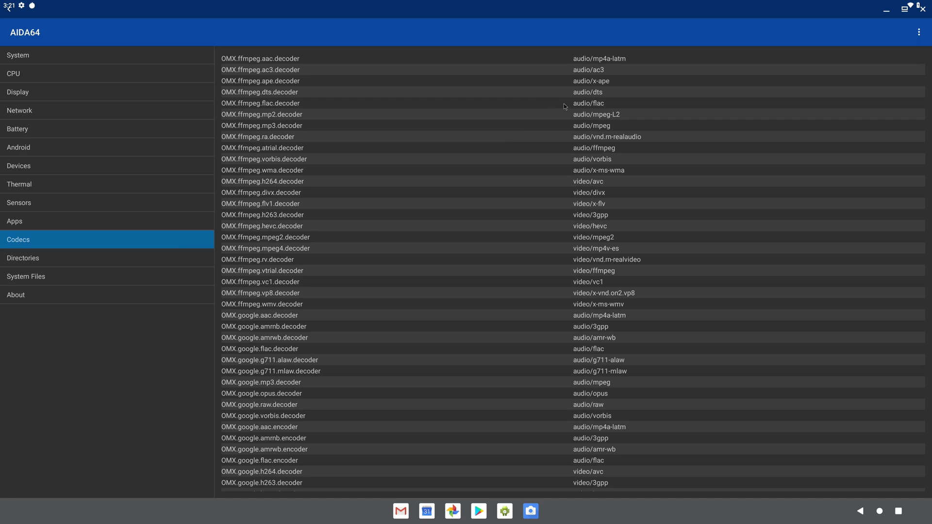
mouse_move(548, 108)
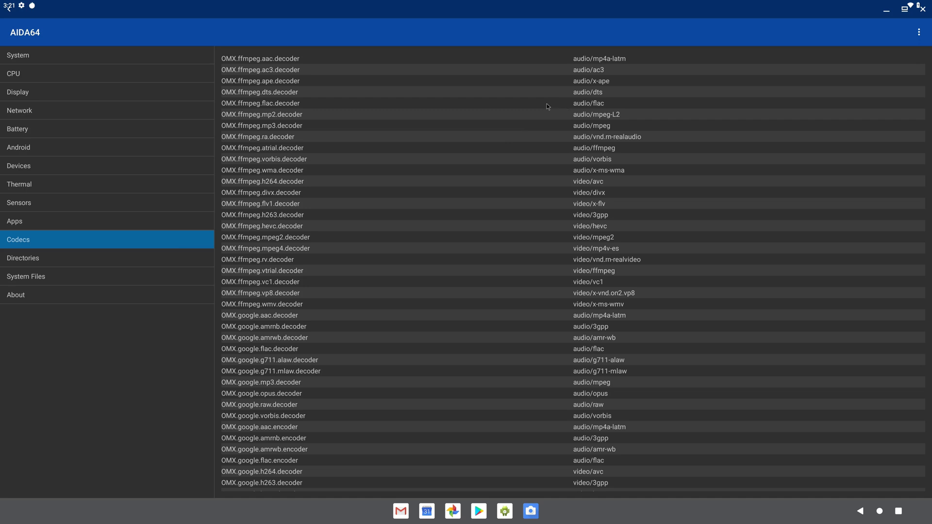
mouse_move(515, 149)
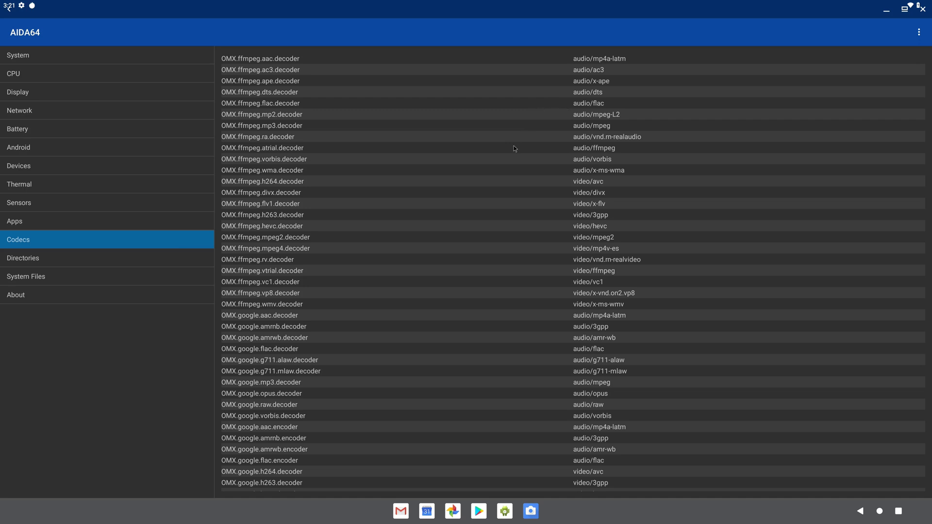
scroll("down", 3)
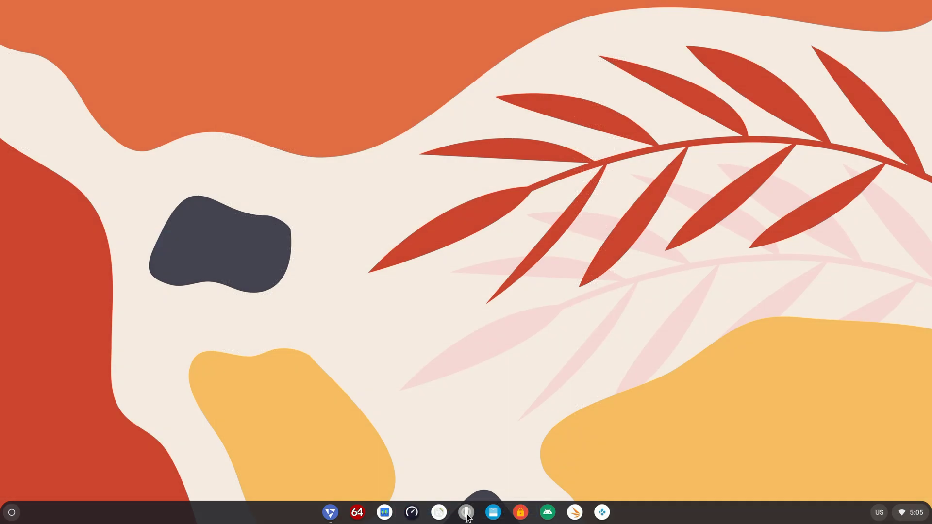
- Launch Settings from the FydeOS shelf
left_click(547, 513)
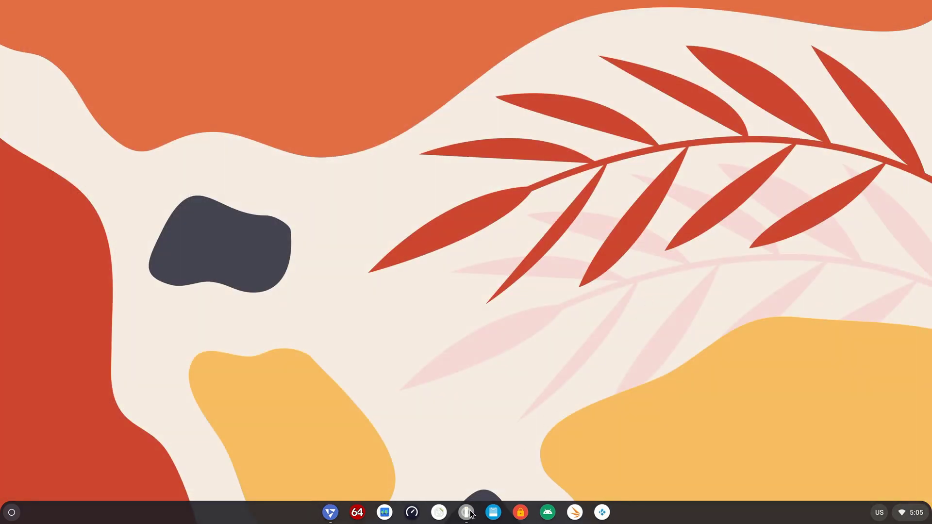
- Show the About FydeOS page with version v14.2-SP1 and automatic updates
left_click(466, 512)
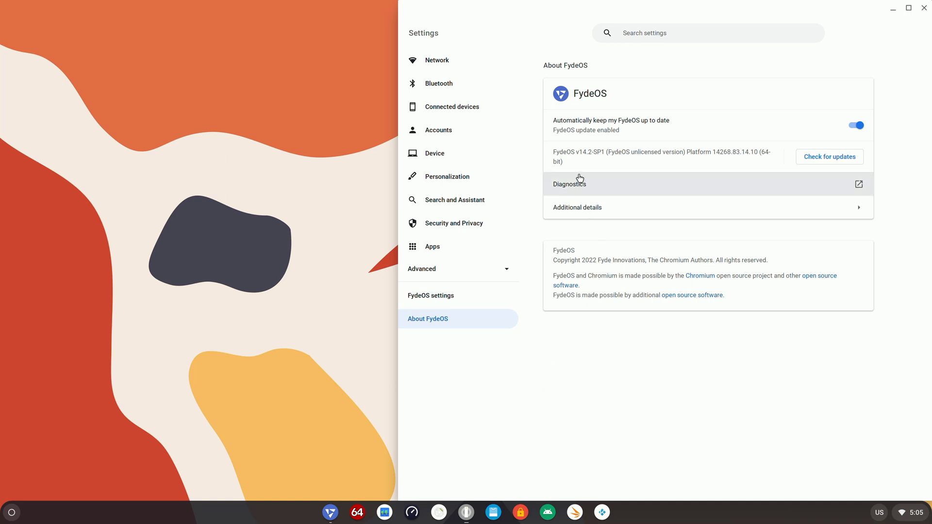
mouse_move(537, 492)
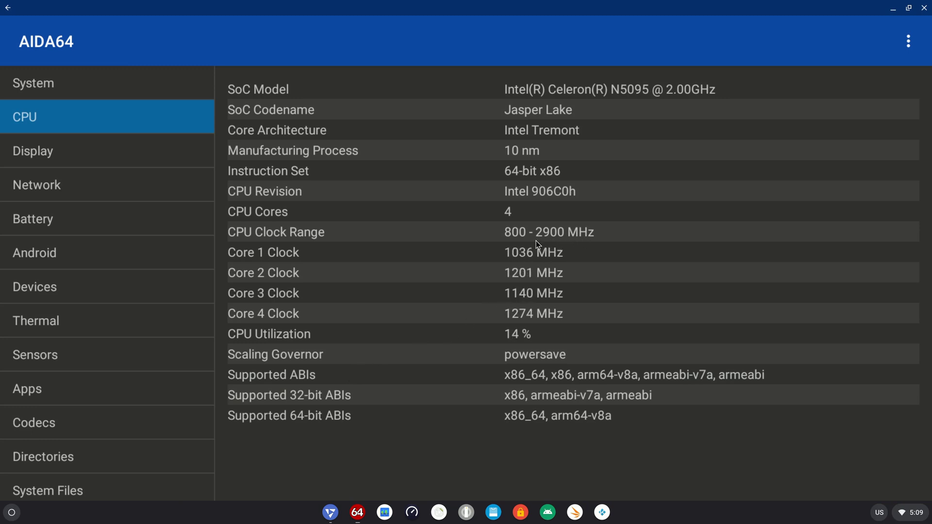
mouse_move(347, 431)
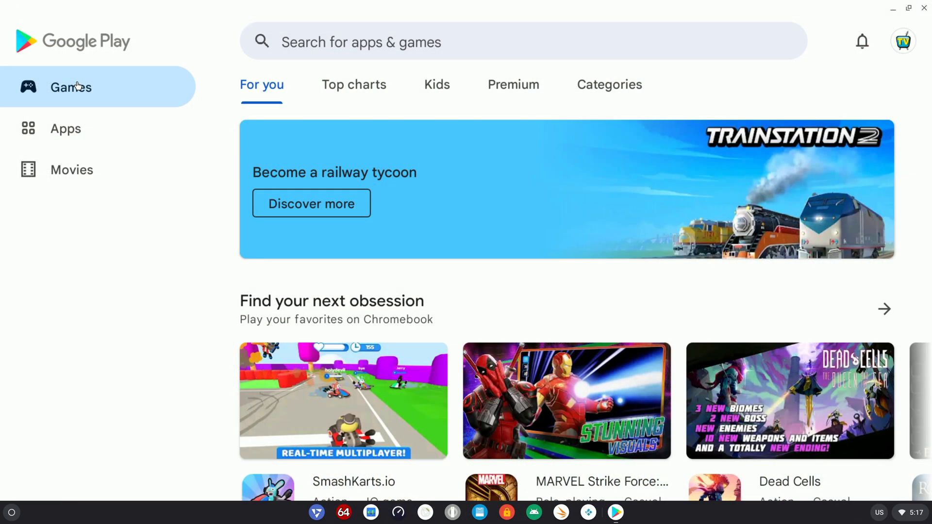
- Switch Google Play to the Games section's For you recommendations
left_click(66, 129)
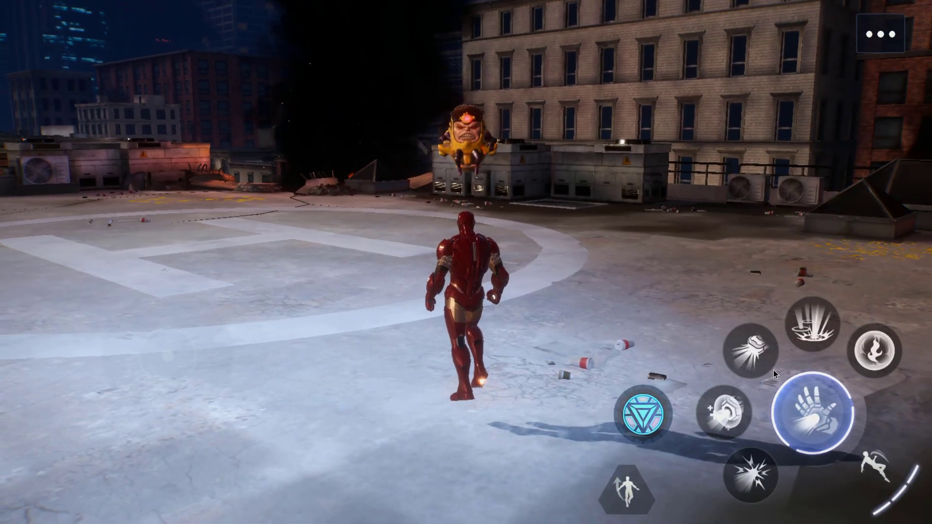
- Activate Iron Man's shield skill, then launch an attack on MODOK on the rooftop
left_click(810, 411)
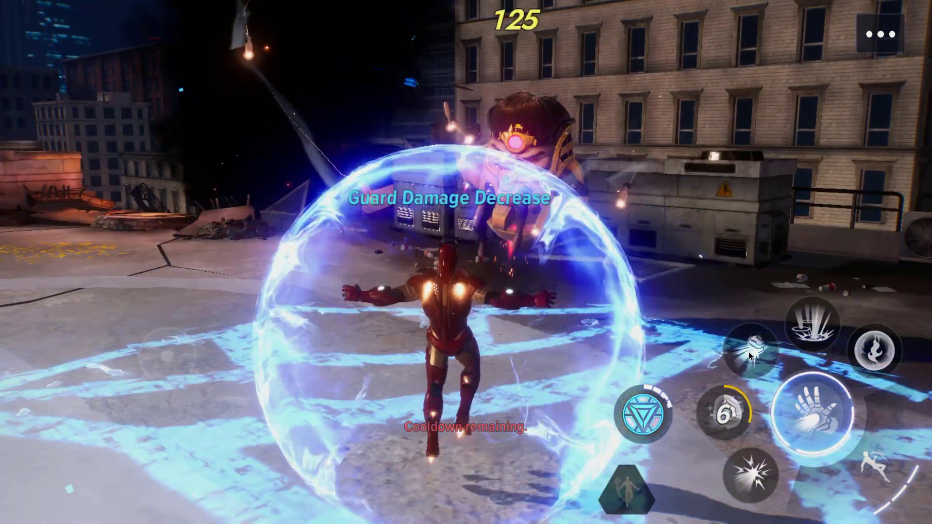
left_click(751, 352)
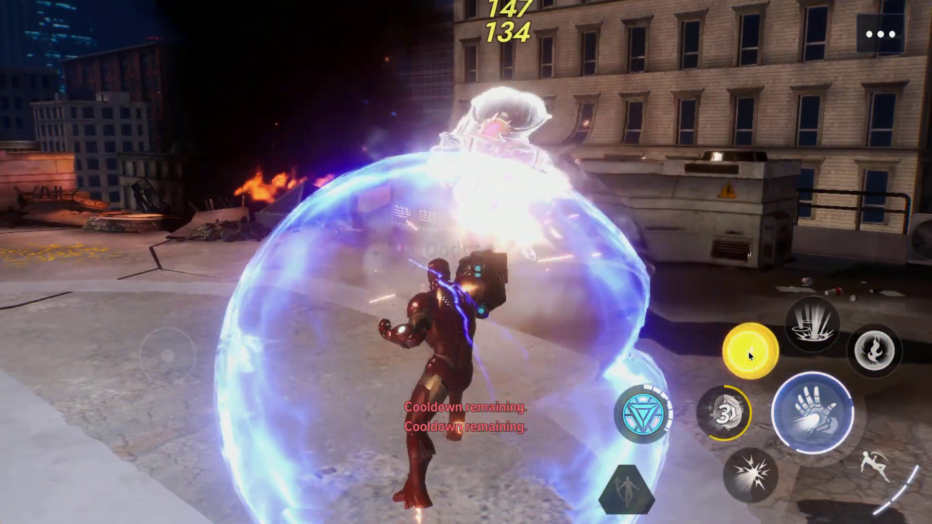